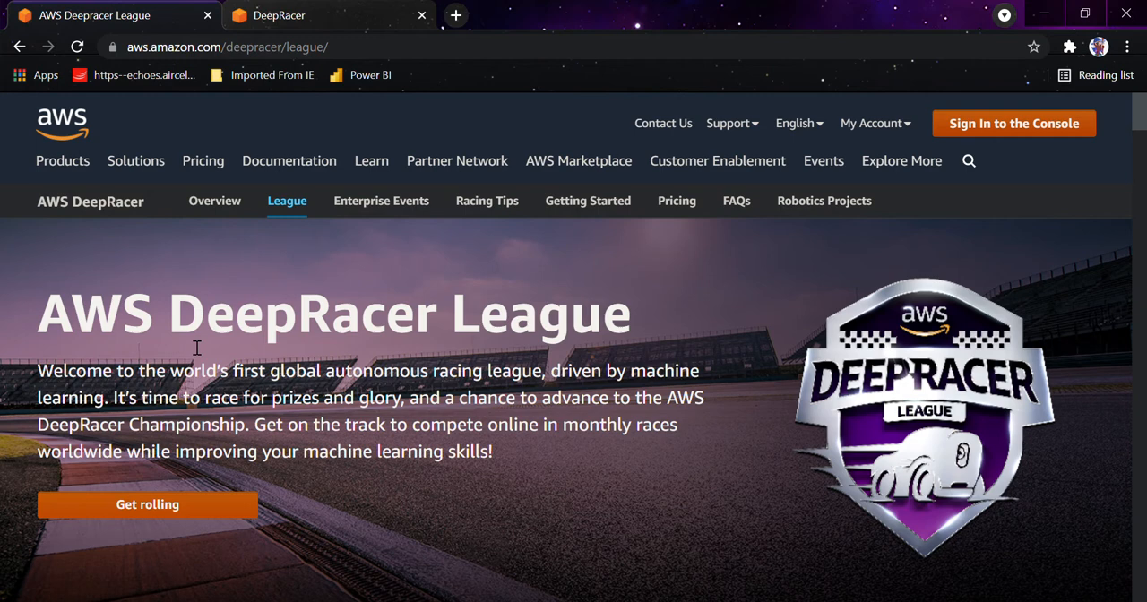
mouse_move(564, 502)
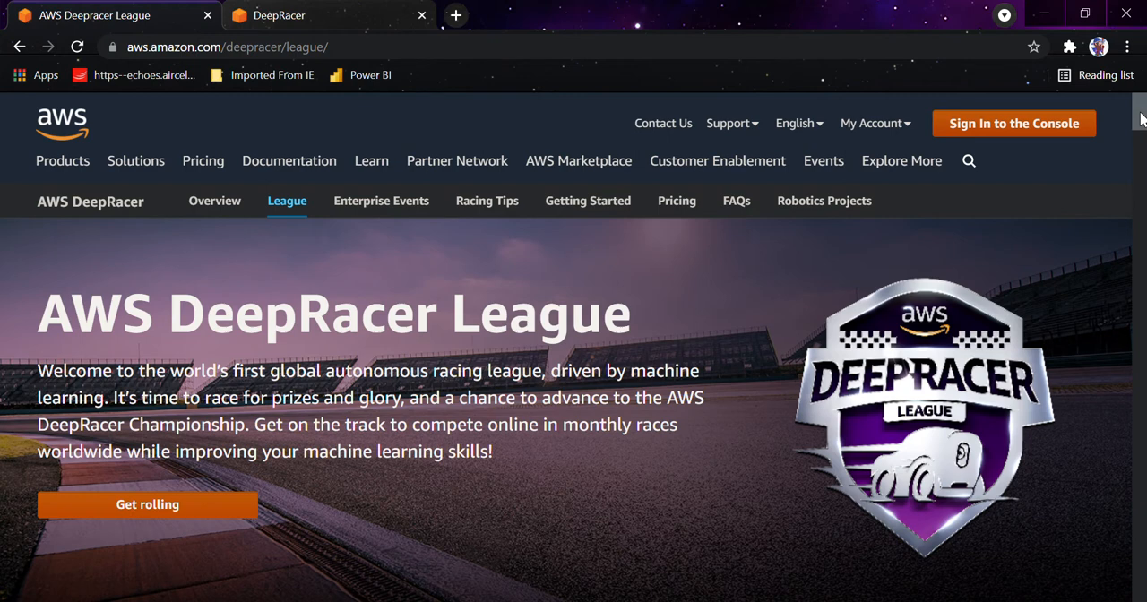
Review the League page's prize tiers, re:Invent podium, qualifier races and leaderboards
scroll("down", 3)
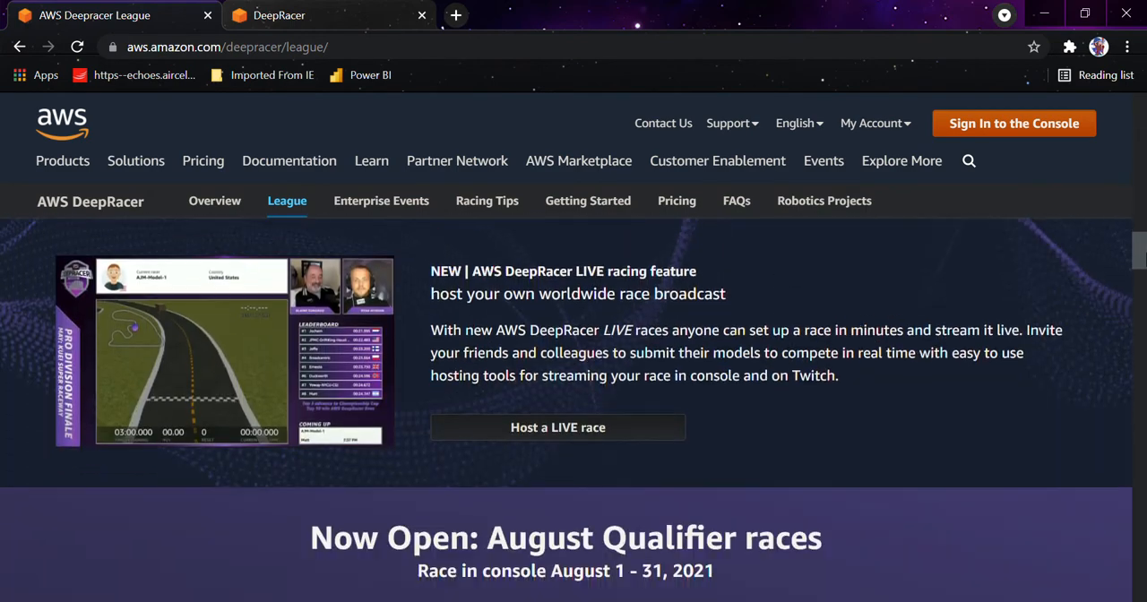
scroll("down", 3)
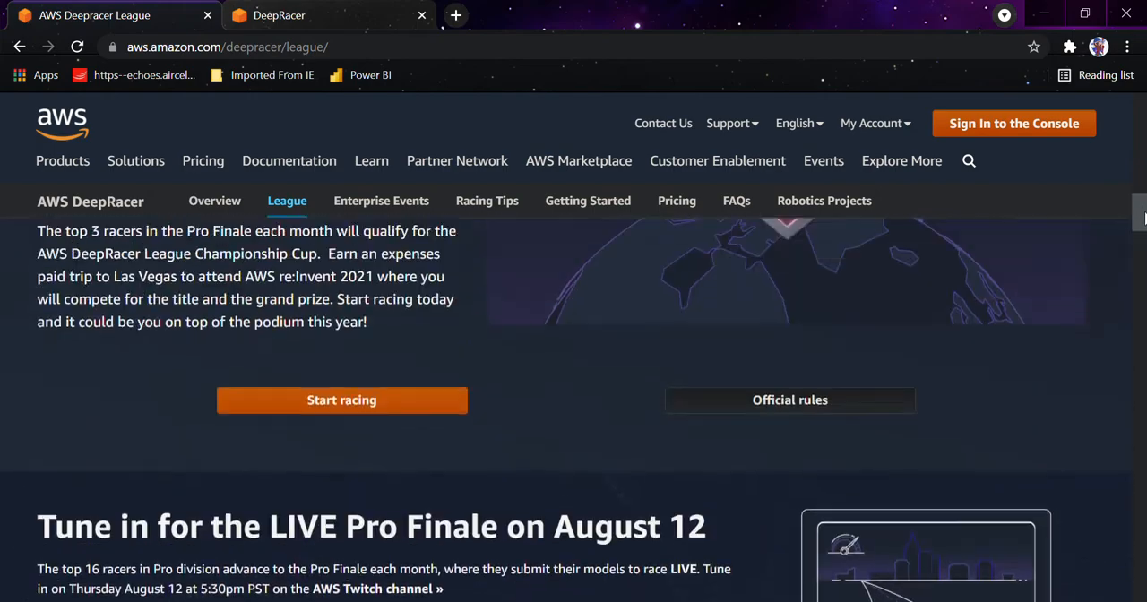
scroll("up", 3)
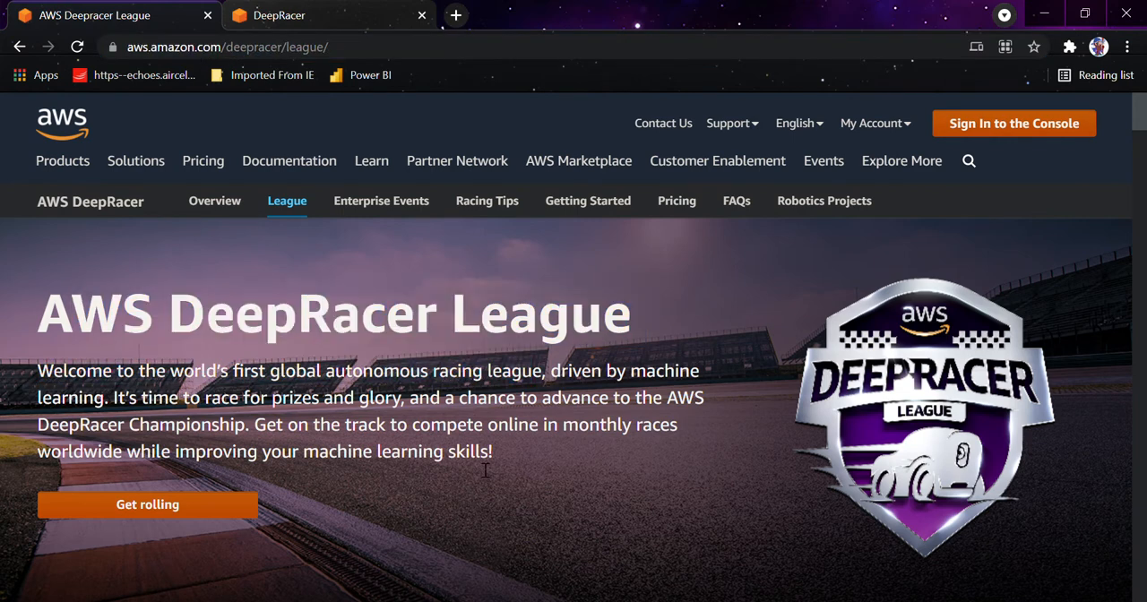
mouse_move(95, 375)
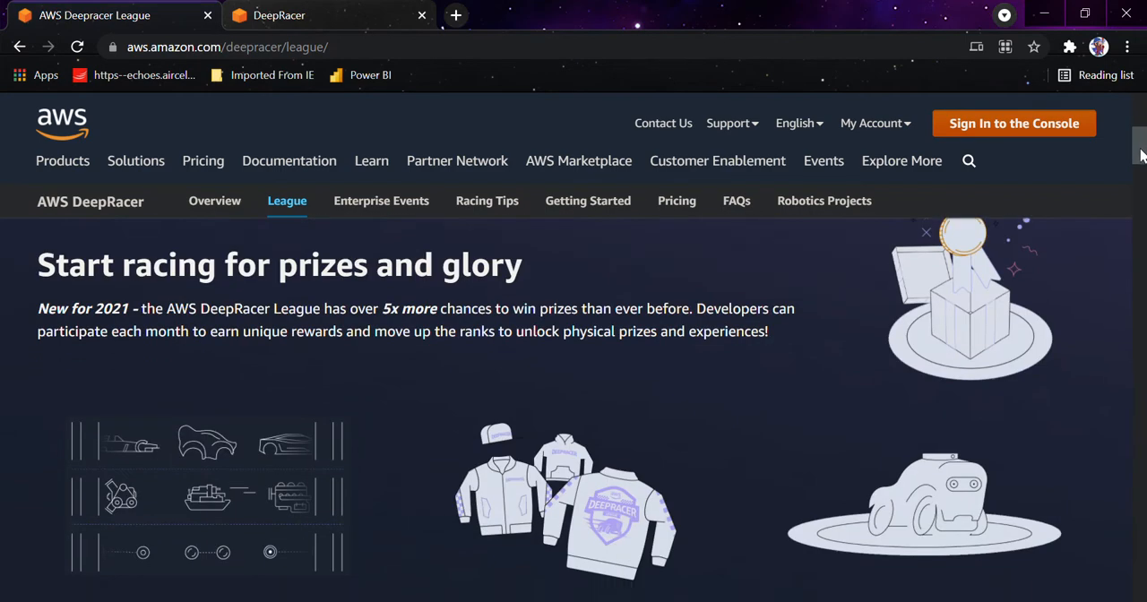
scroll("down", 3)
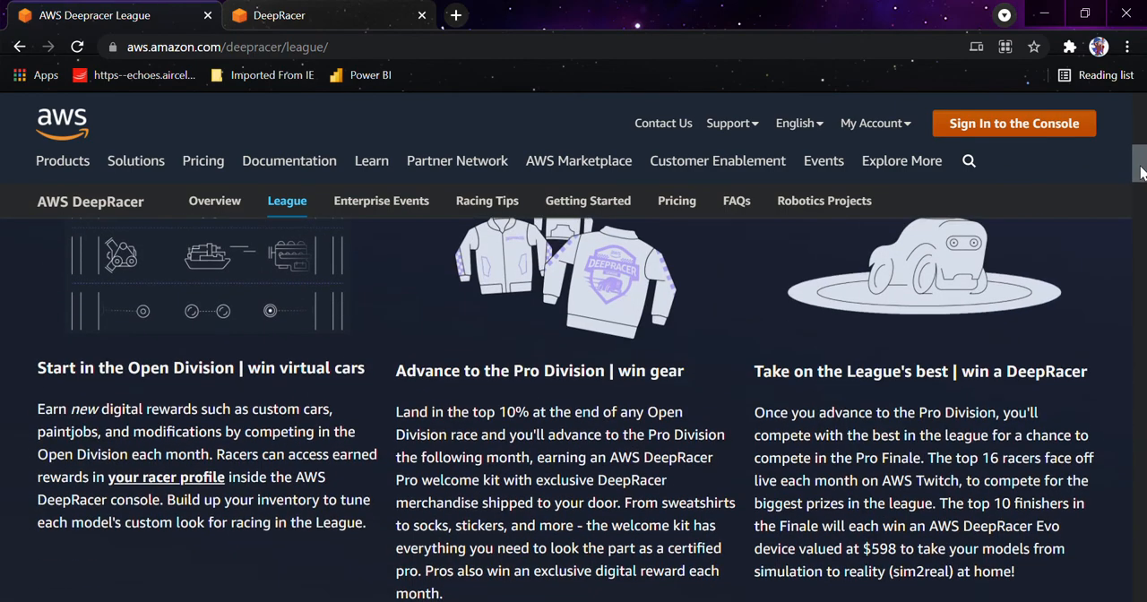
scroll("down", 3)
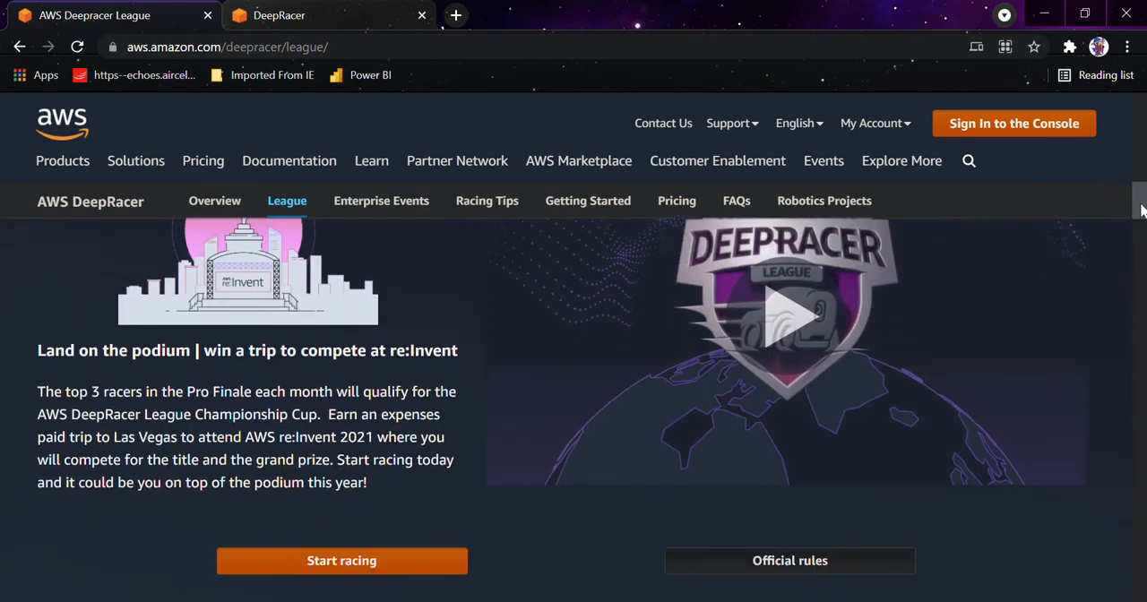
scroll("down", 3)
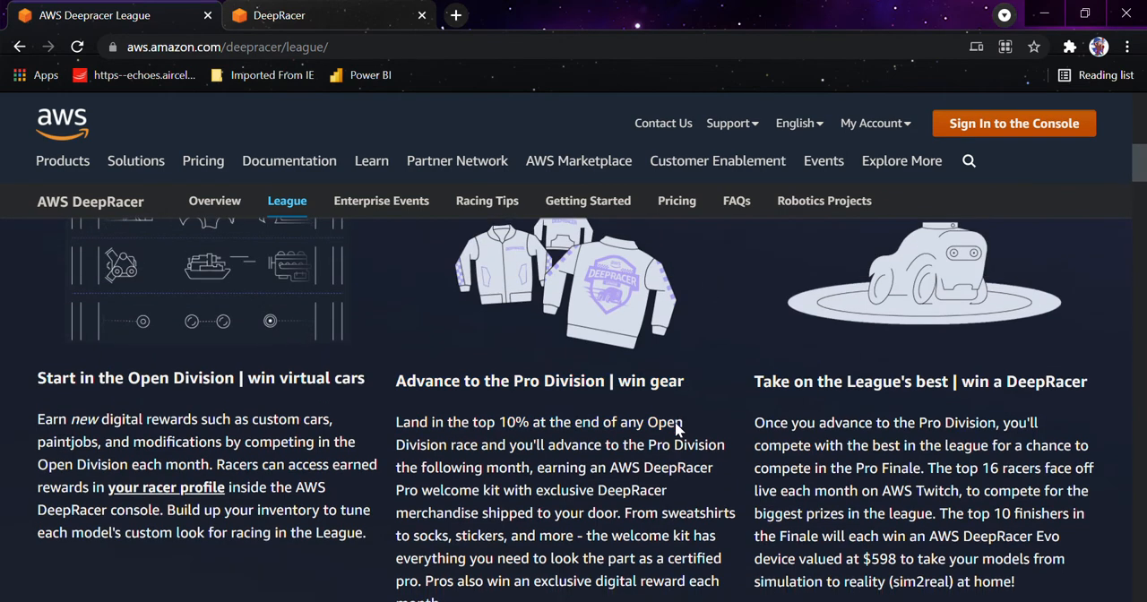
scroll("down", 3)
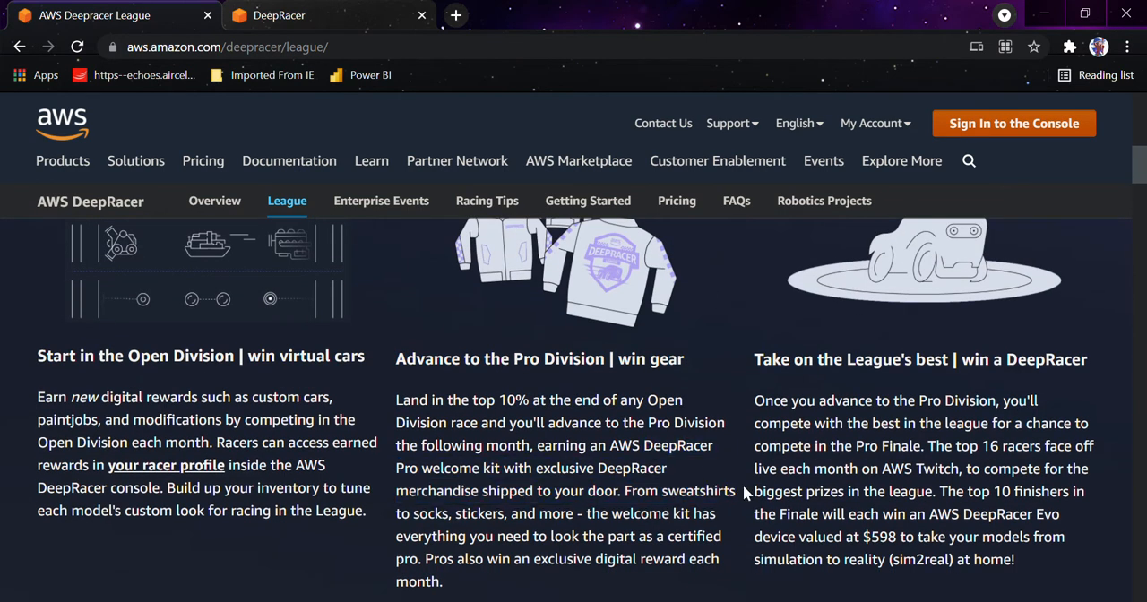
scroll("down", 3)
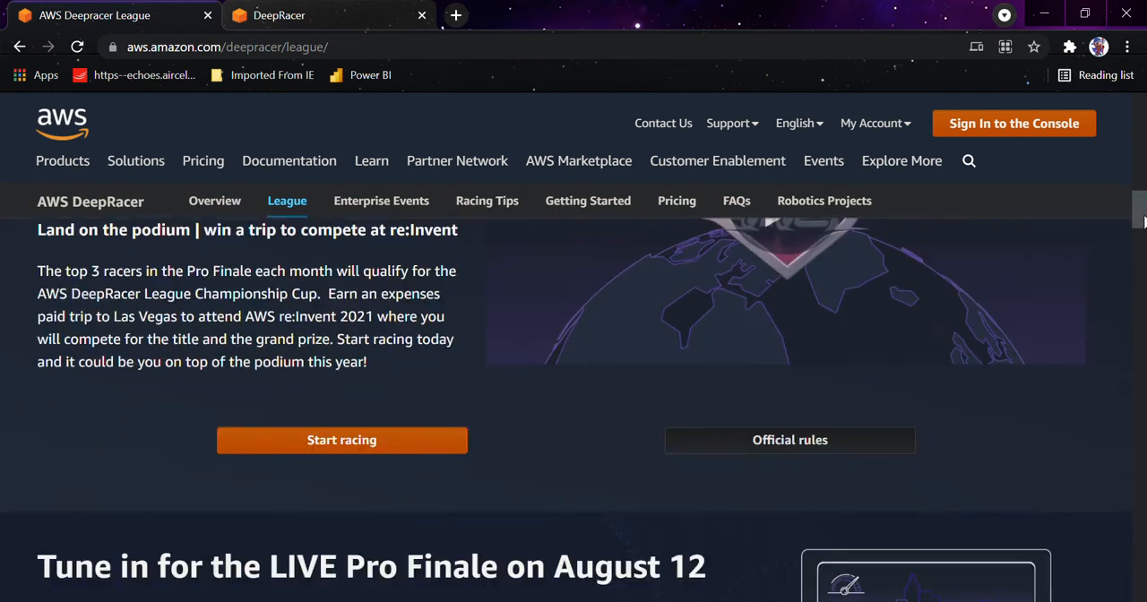
scroll("down", 3)
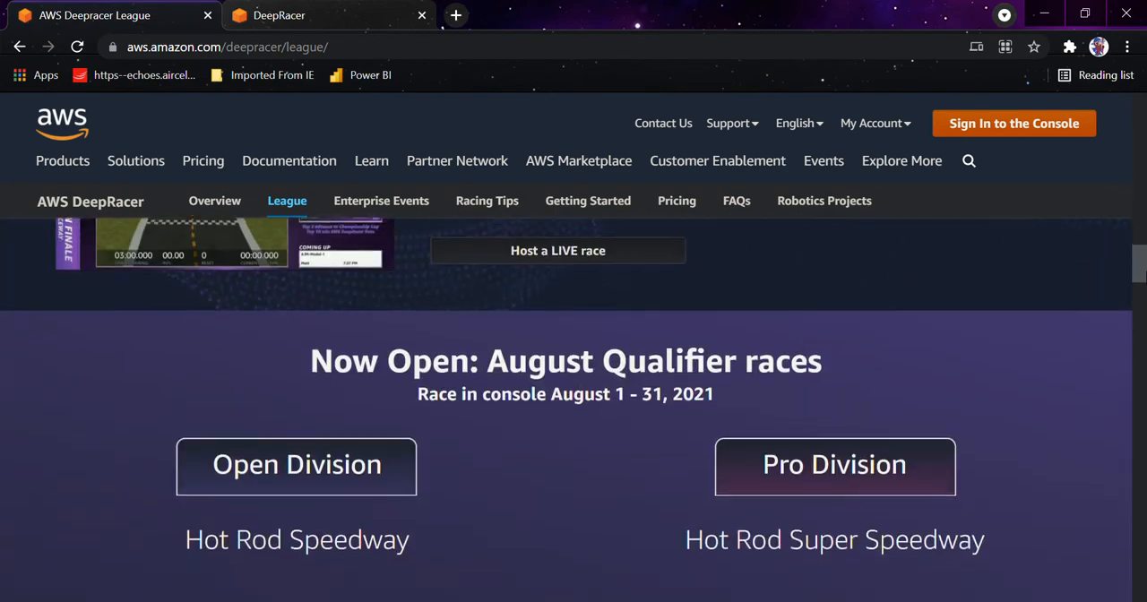
scroll("down", 3)
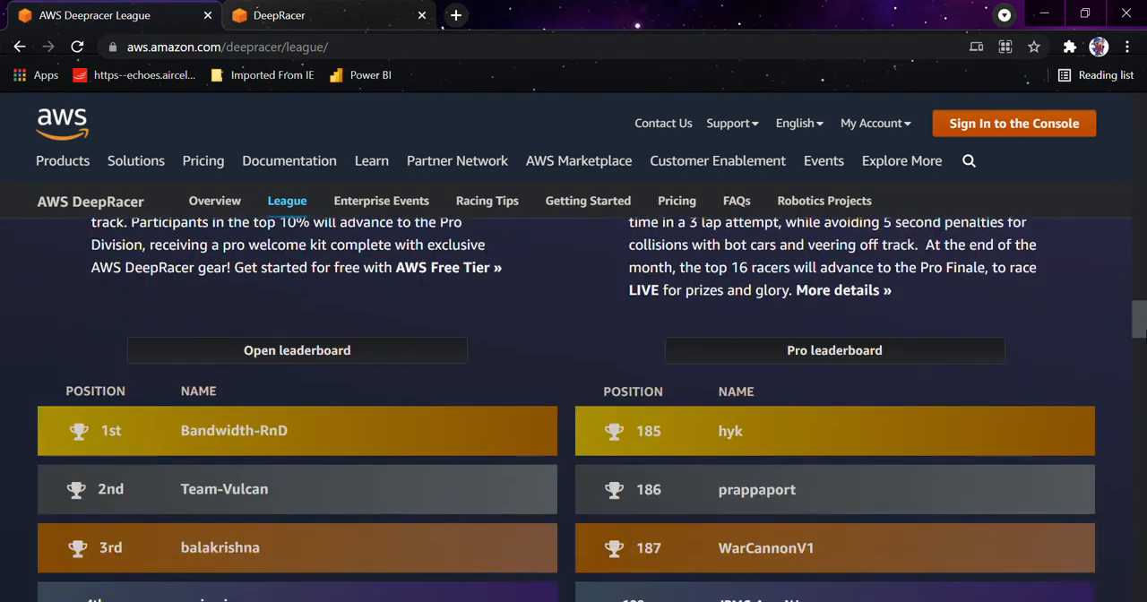
scroll("up", 3)
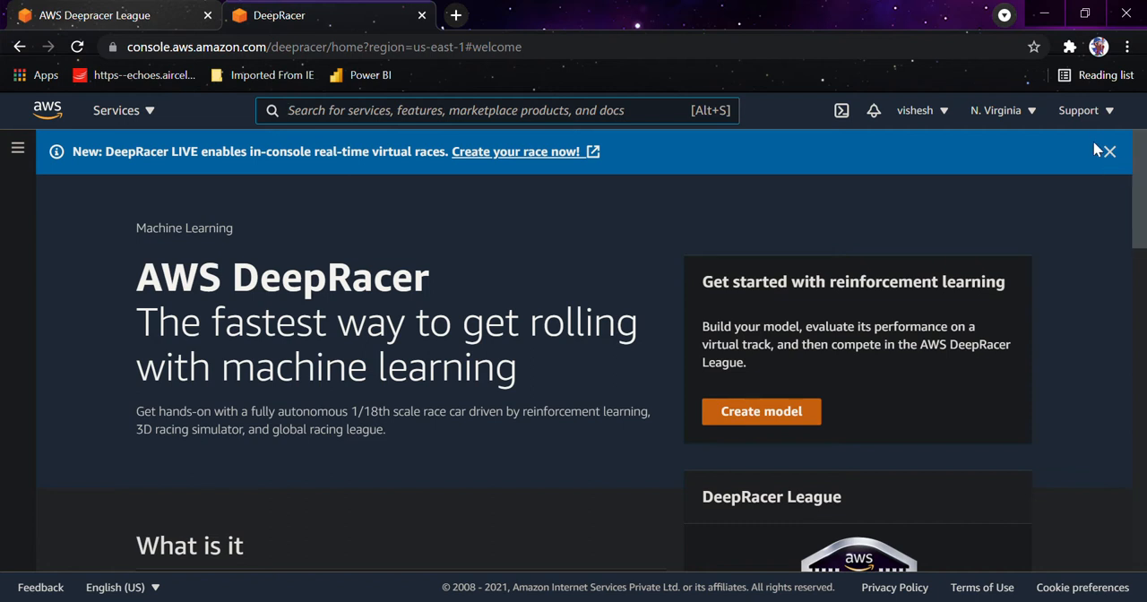
Dismiss the DeepRacer LIVE banner and review the welcome page's intro video and League sections
left_click(1105, 151)
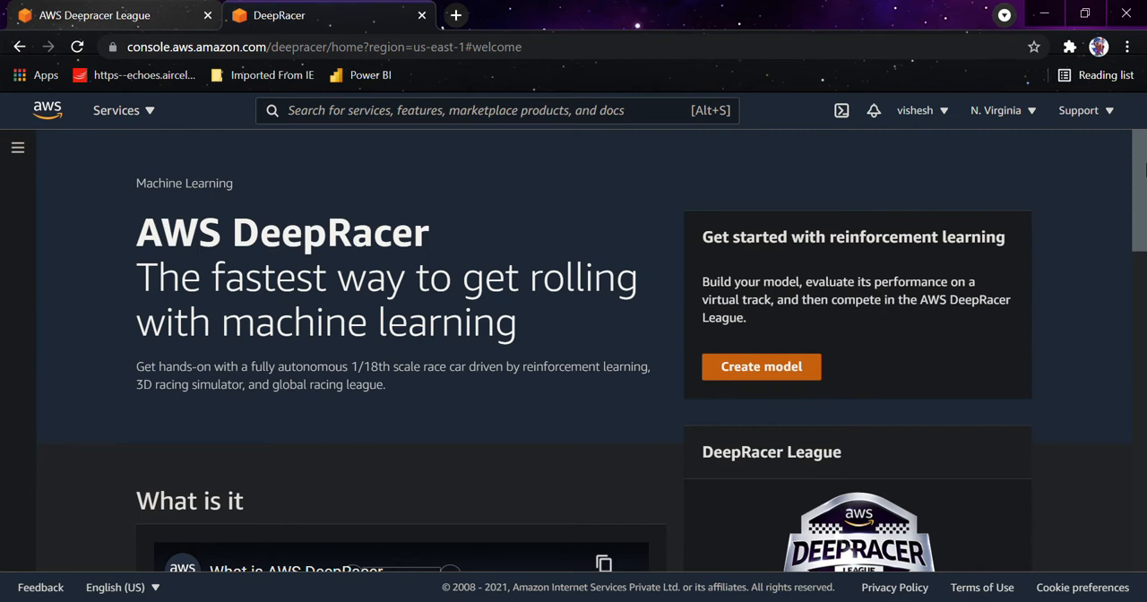
scroll("down", 3)
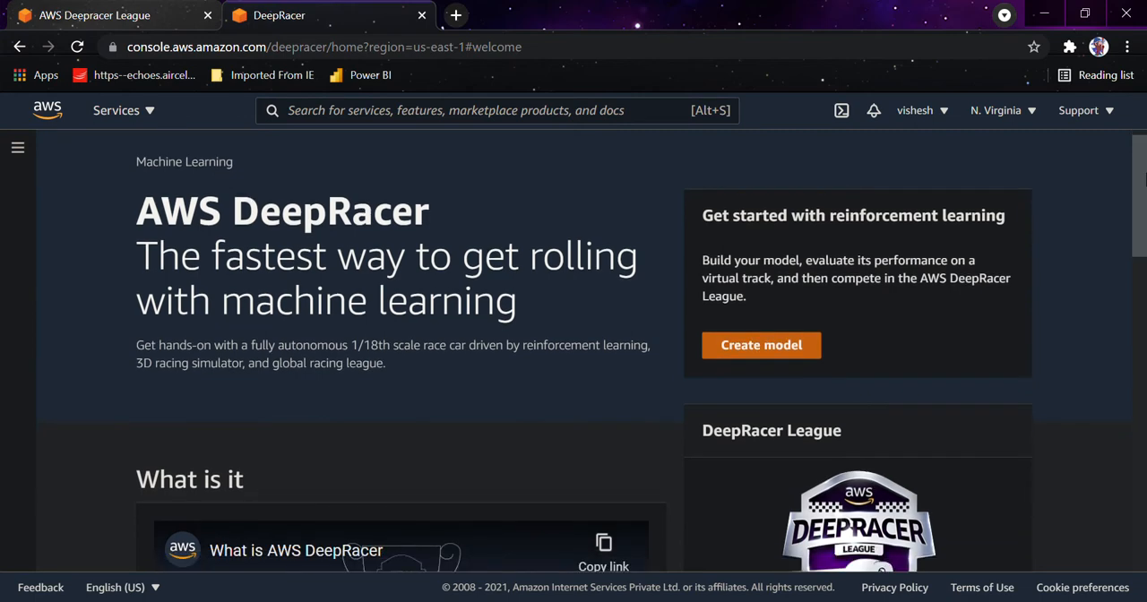
scroll("down", 3)
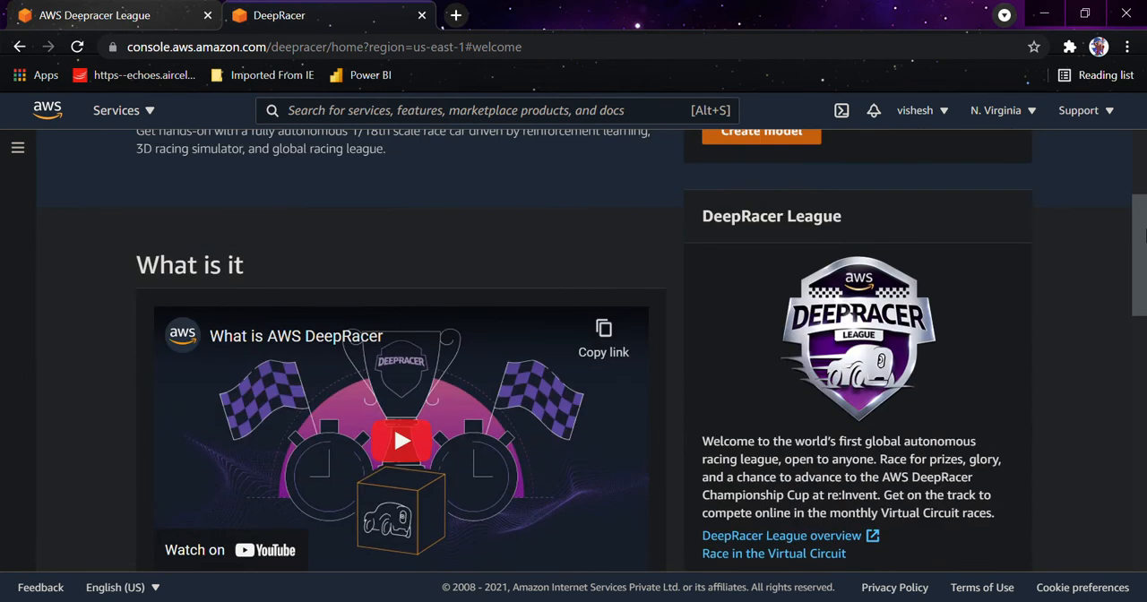
scroll("up", 3)
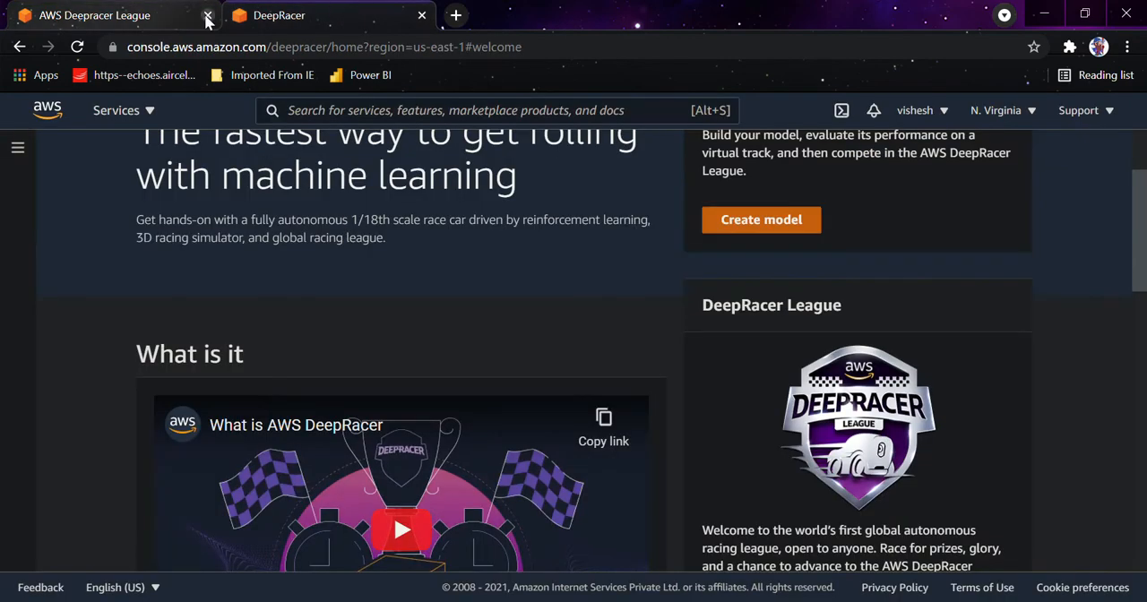
Close the League tab and read the console's Features and Pricing sections
left_click(207, 16)
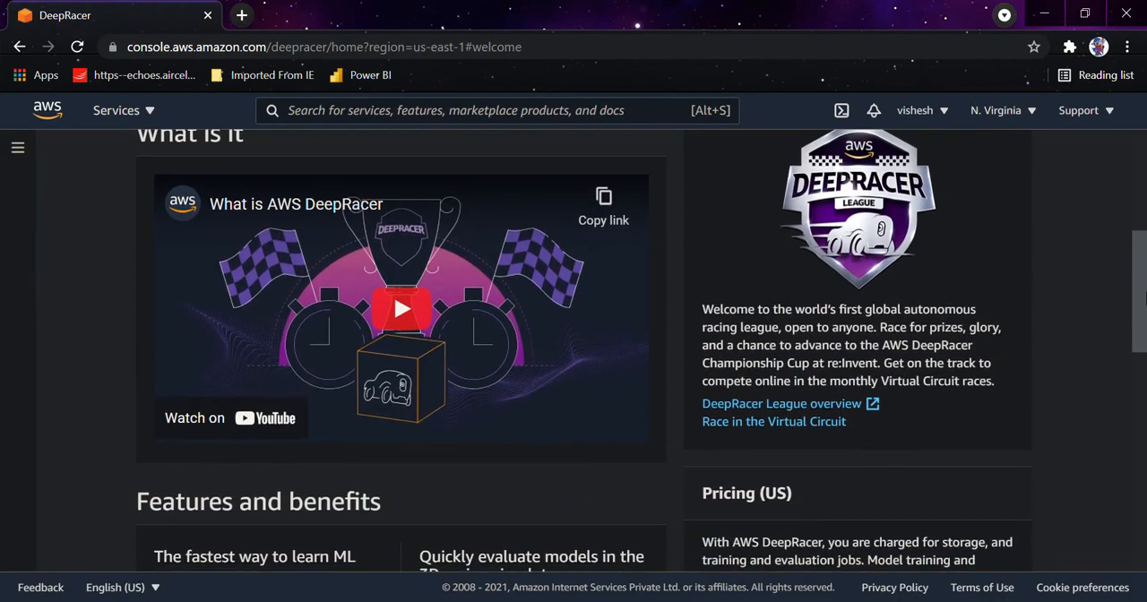
scroll("down", 3)
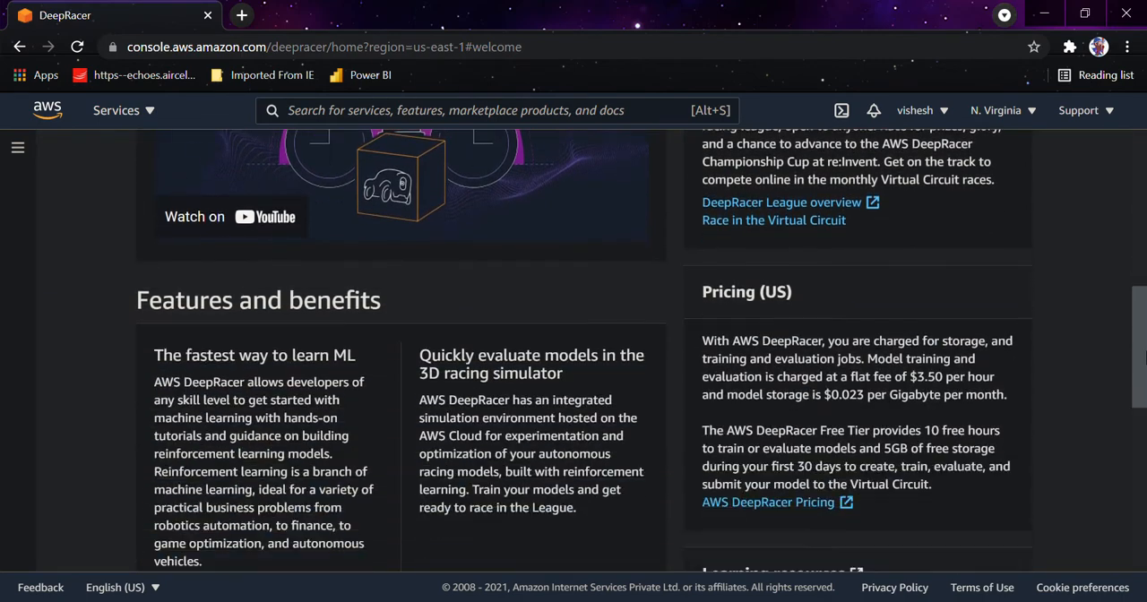
scroll("down", 3)
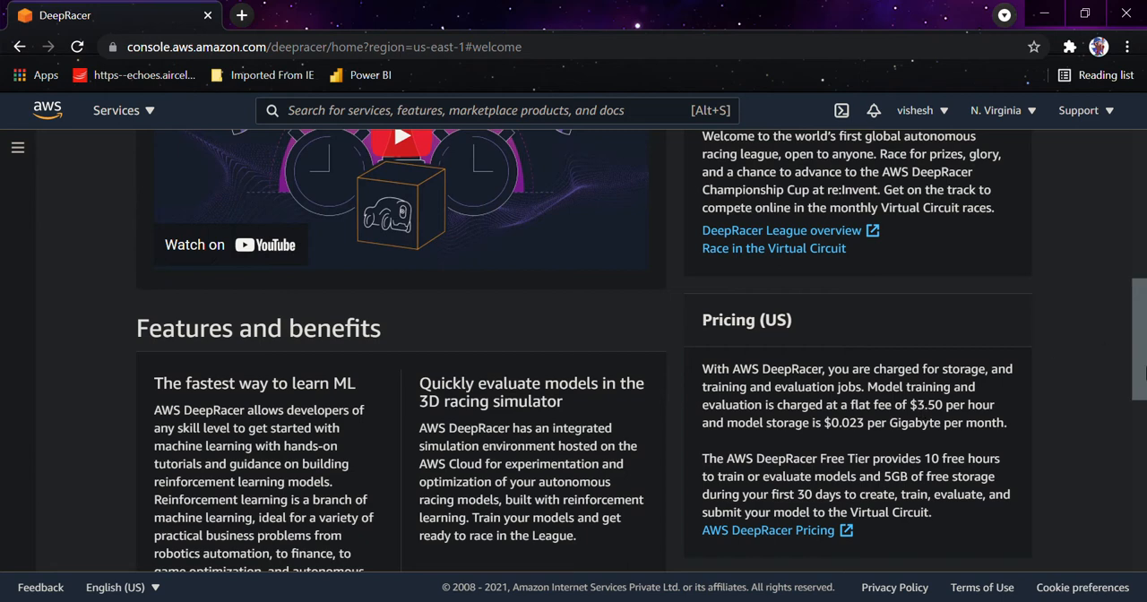
scroll("up", 3)
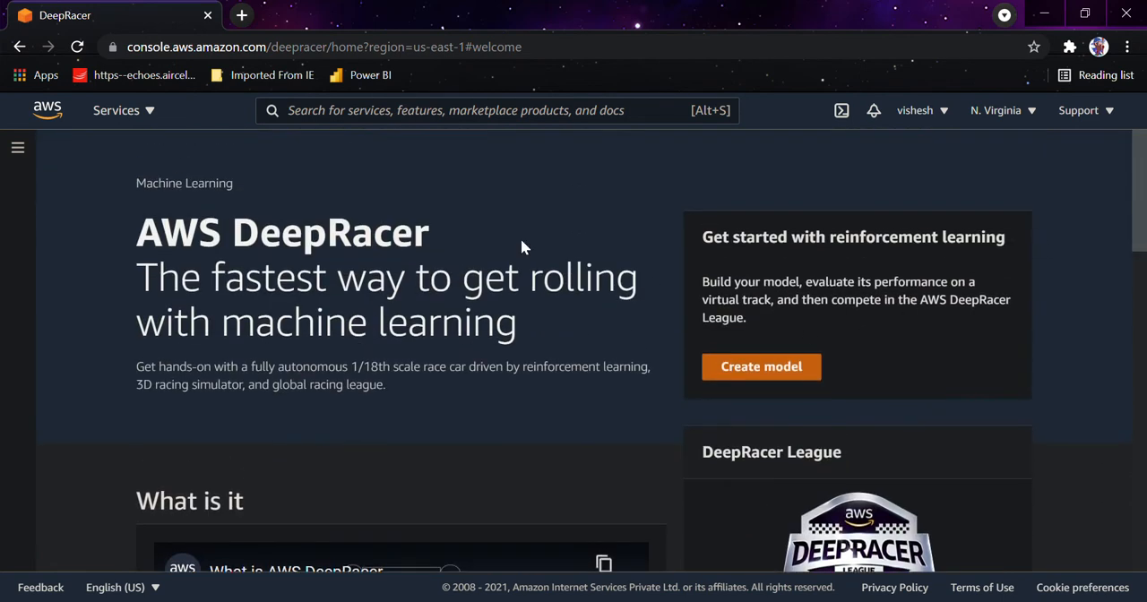
Glance at the Community races page, then go to the AWS Virtual Circuit page
left_click(17, 147)
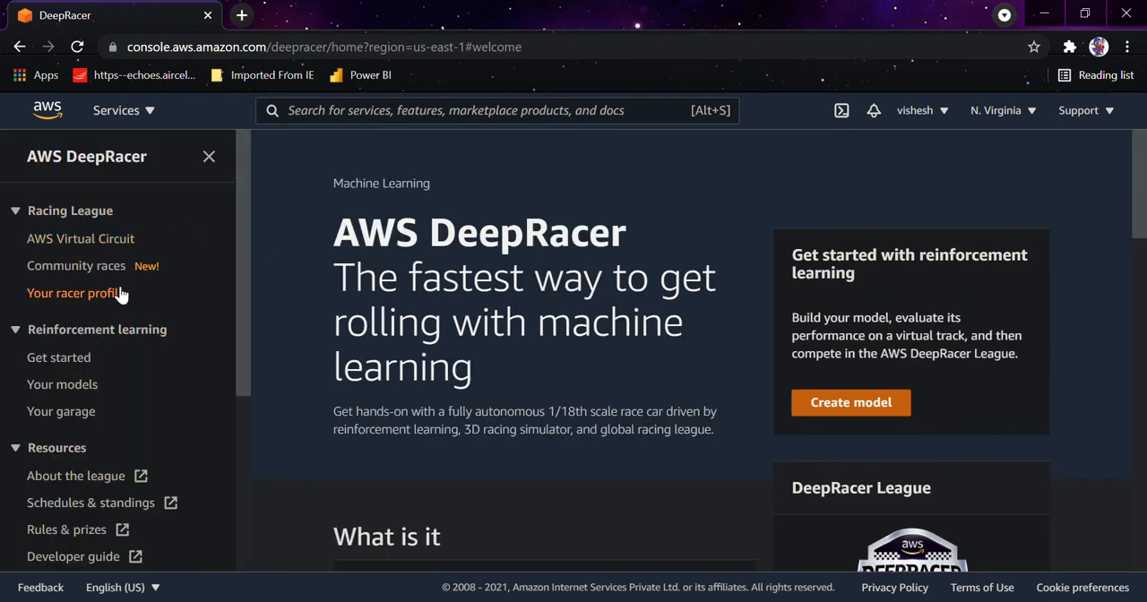
left_click(78, 265)
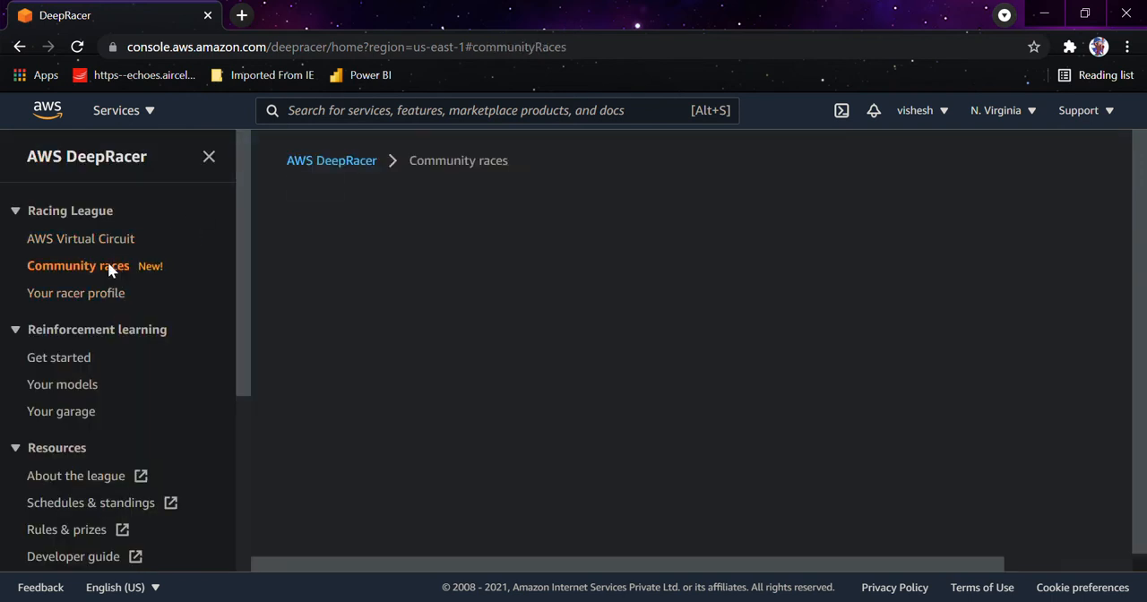
left_click(77, 265)
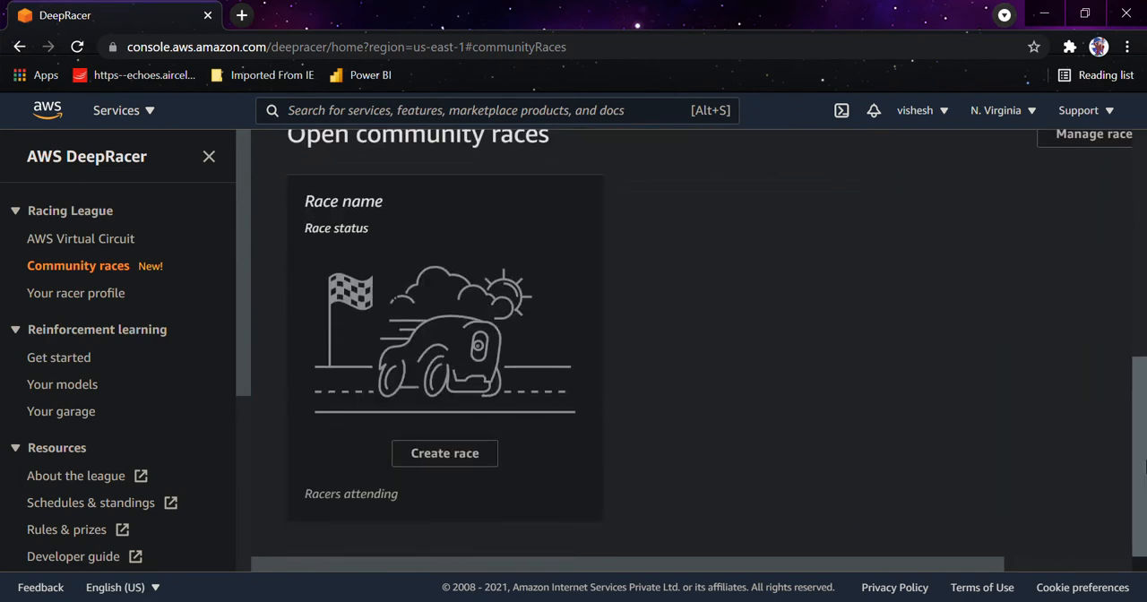
mouse_move(748, 386)
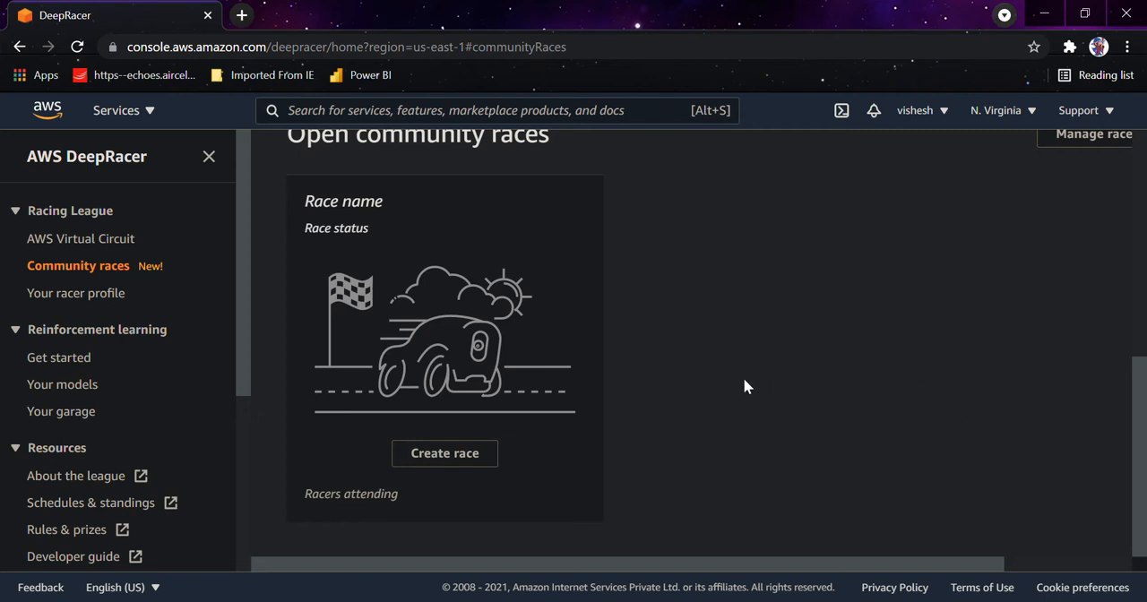
mouse_move(80, 238)
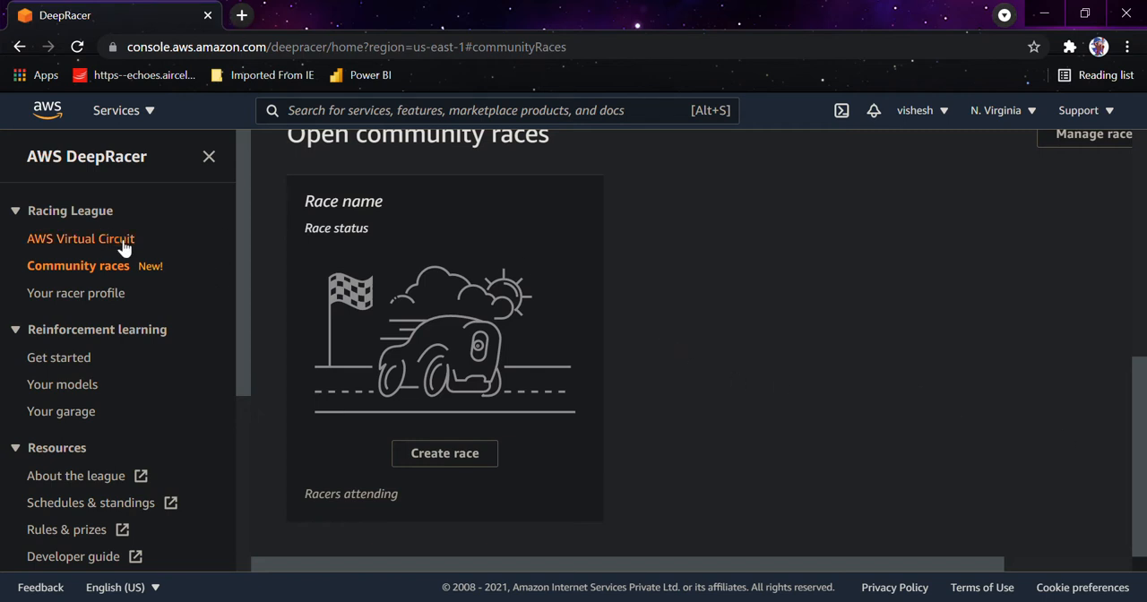
left_click(84, 239)
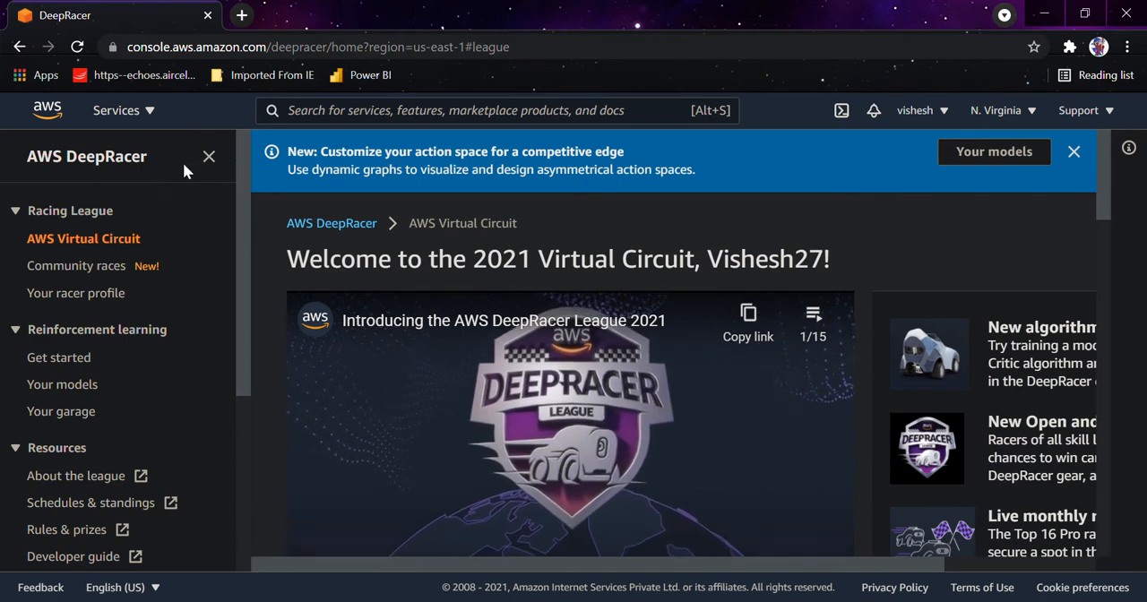
Browse the Virtual Circuit race listings down to the July Qualifier Open Division leaderboard
left_click(209, 156)
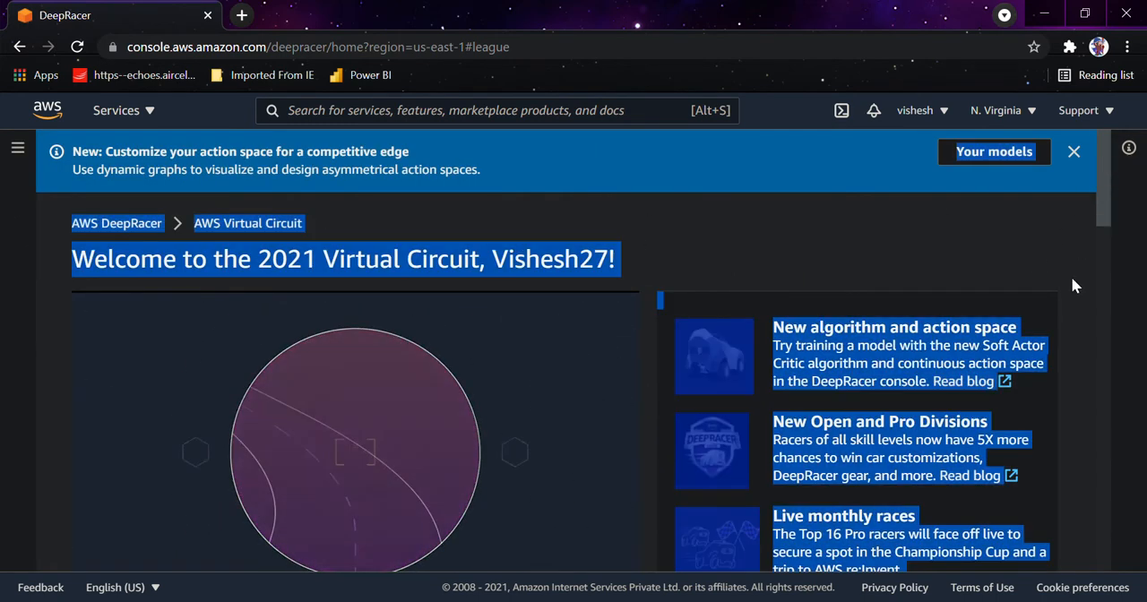
scroll("down", 3)
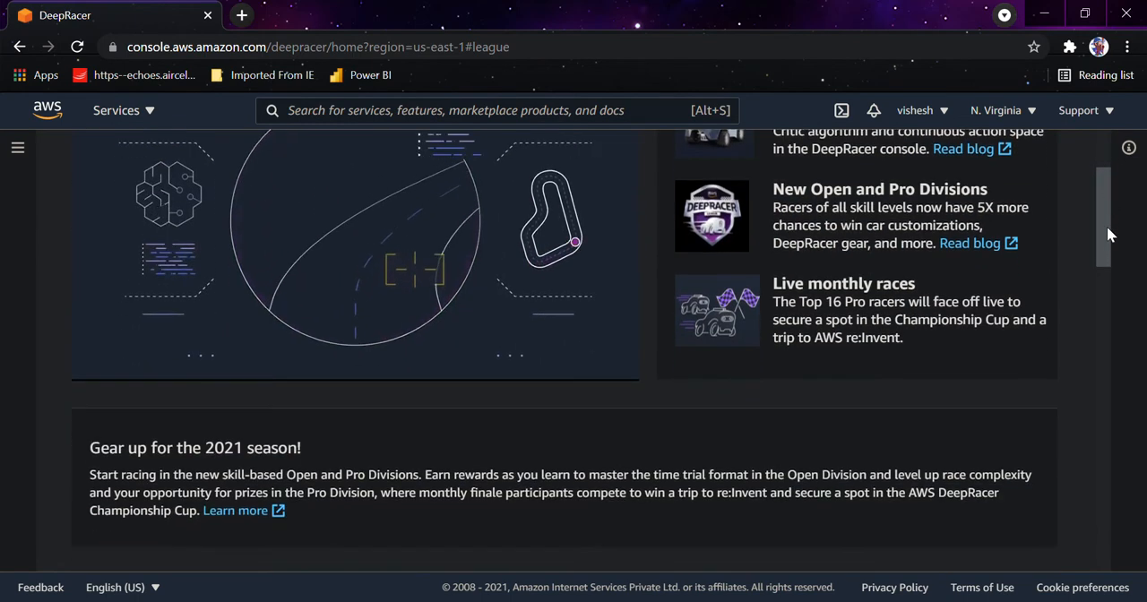
scroll("down", 3)
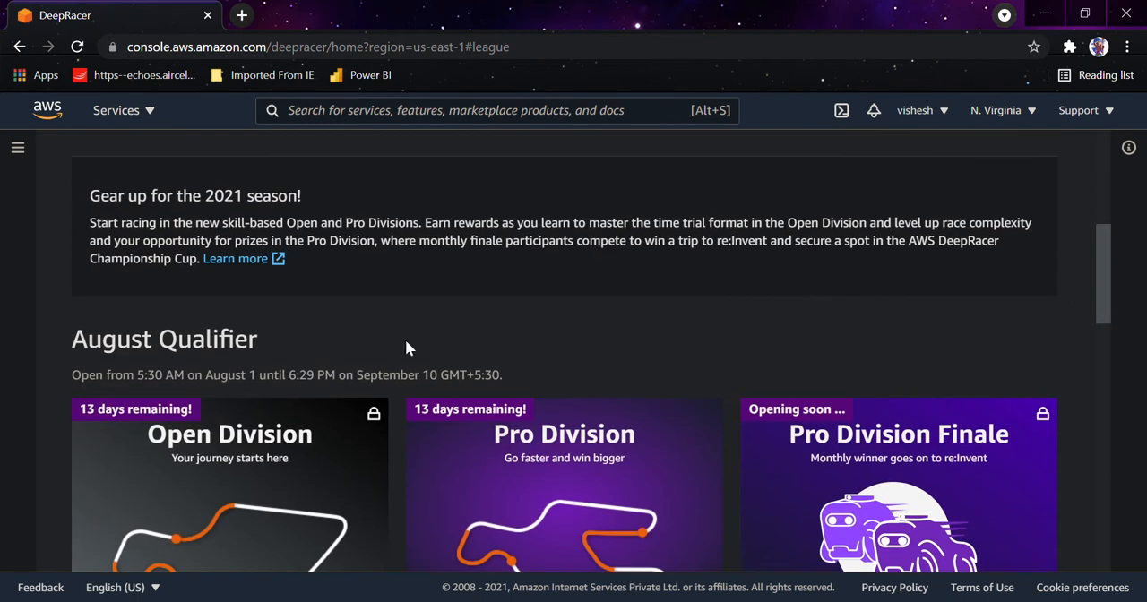
scroll("down", 3)
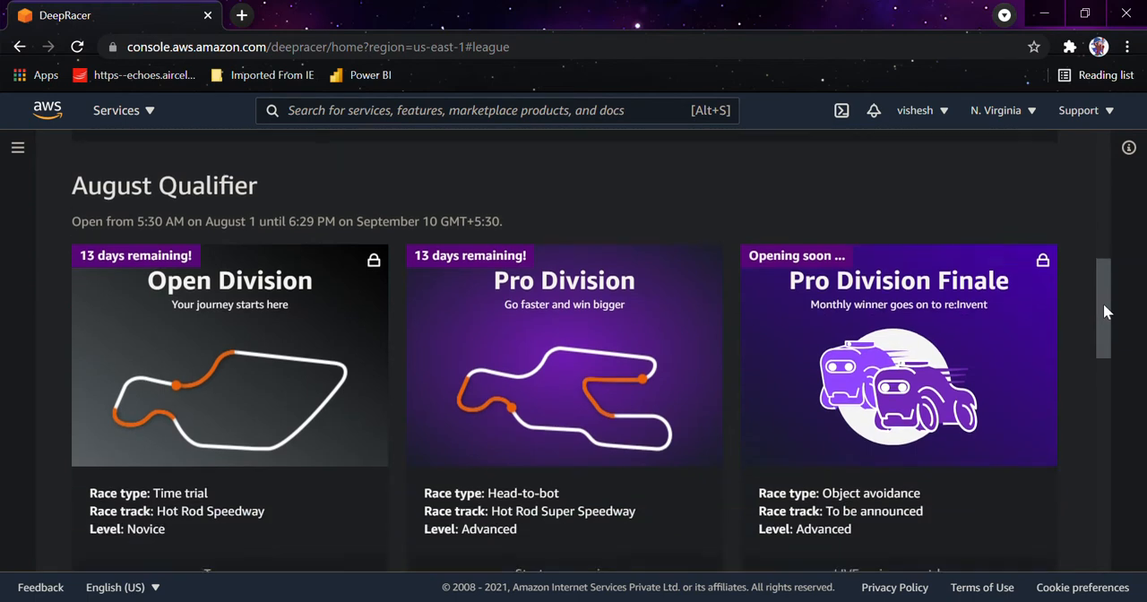
scroll("down", 3)
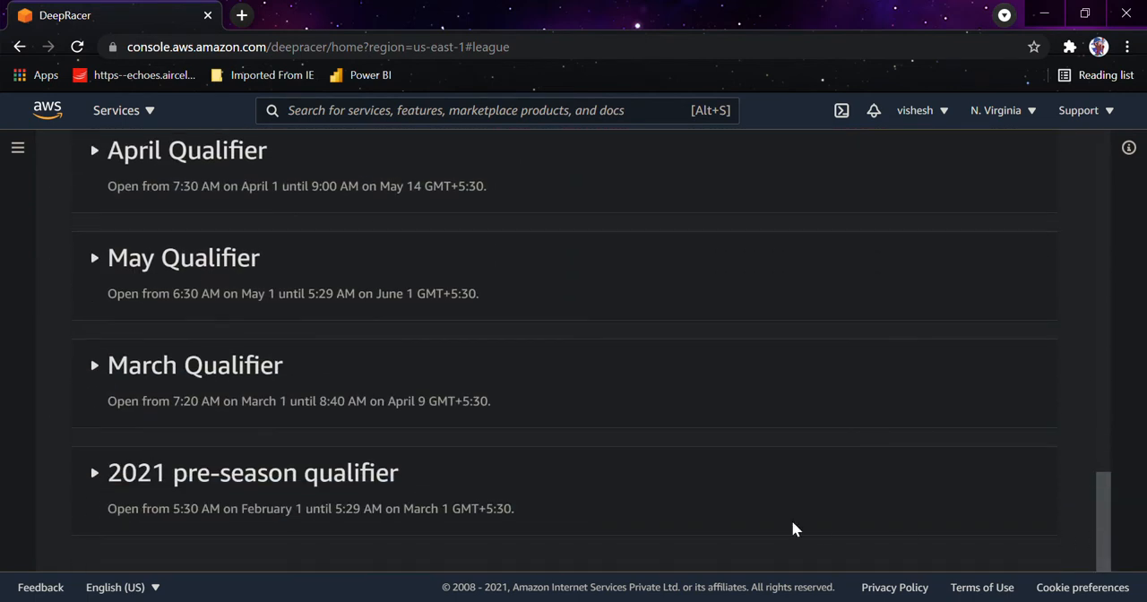
mouse_move(1101, 497)
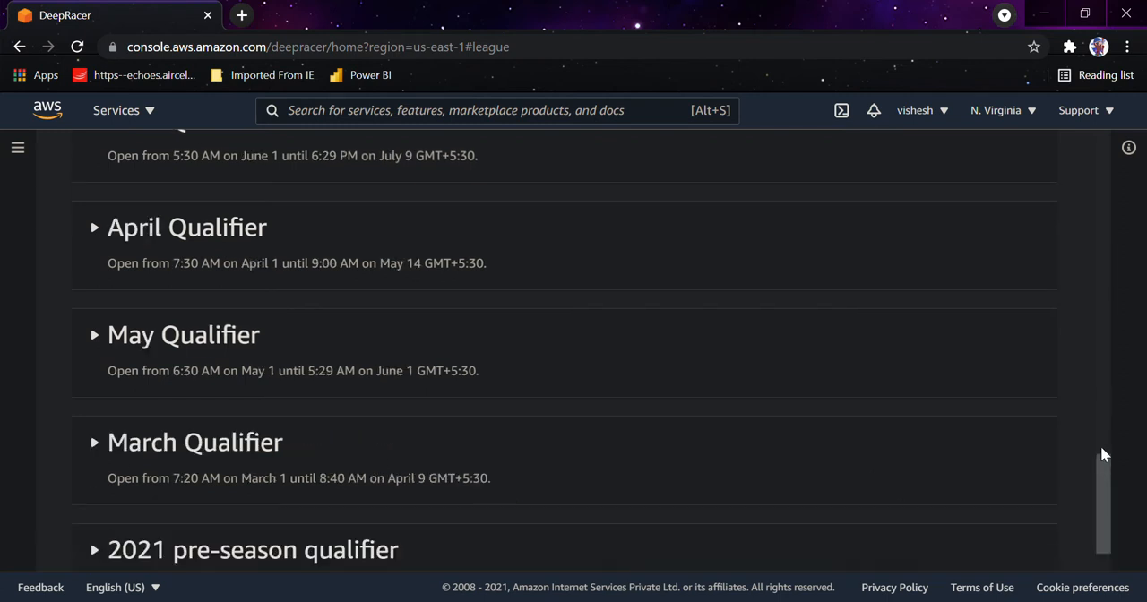
scroll("up", 3)
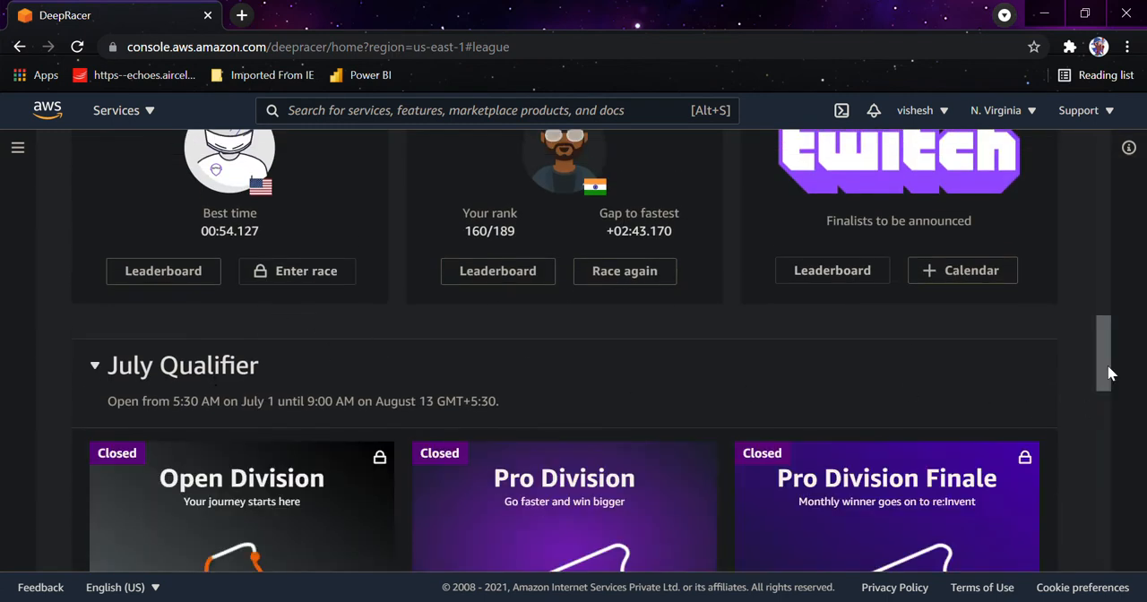
scroll("down", 3)
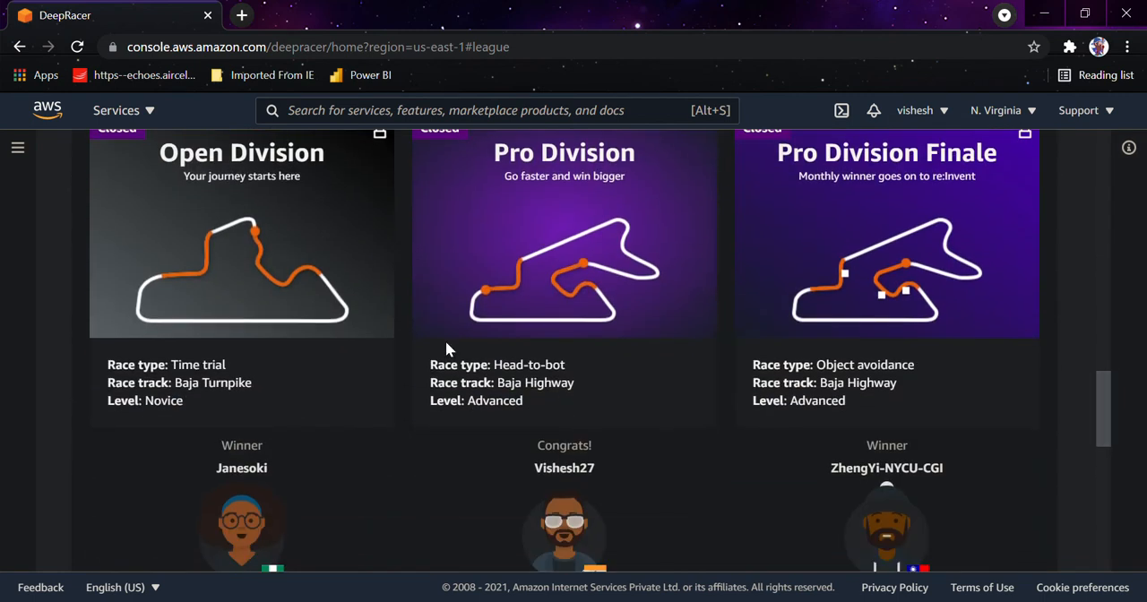
mouse_move(243, 229)
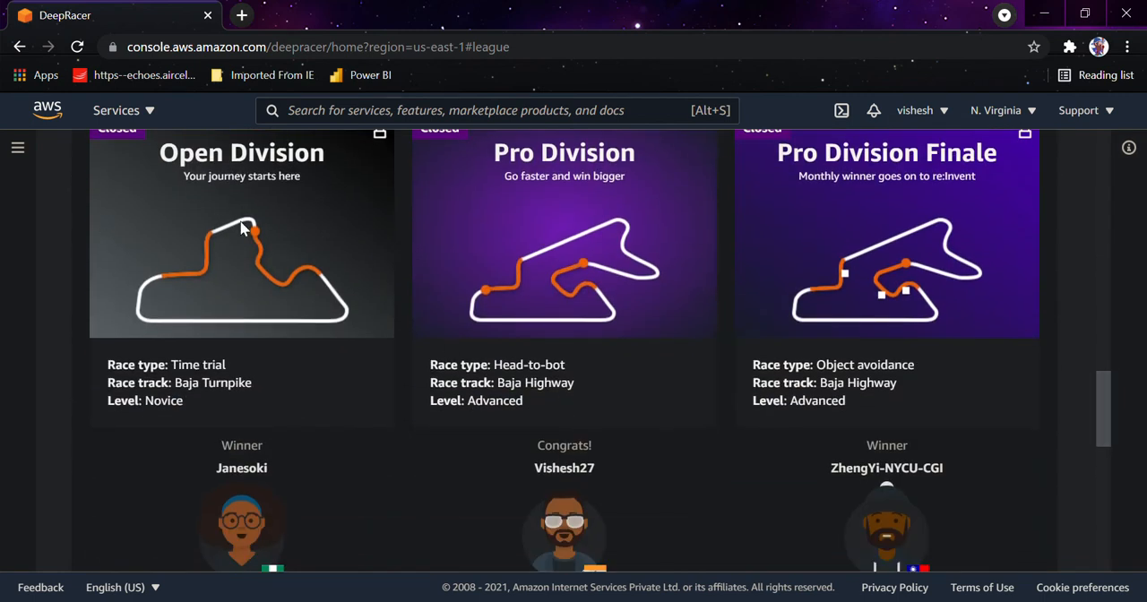
scroll("down", 3)
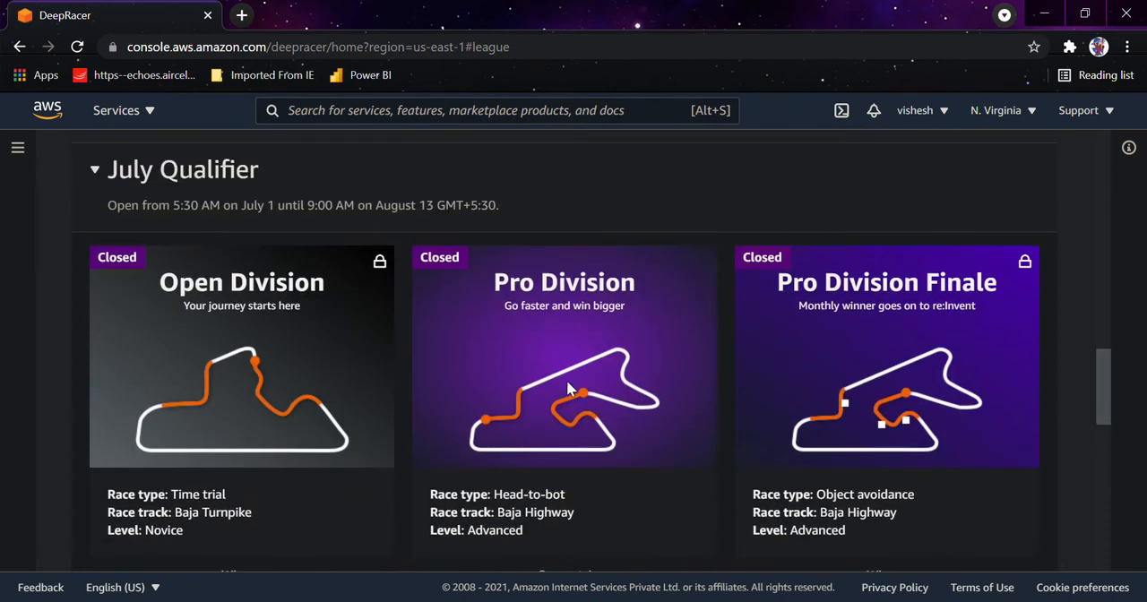
mouse_move(501, 386)
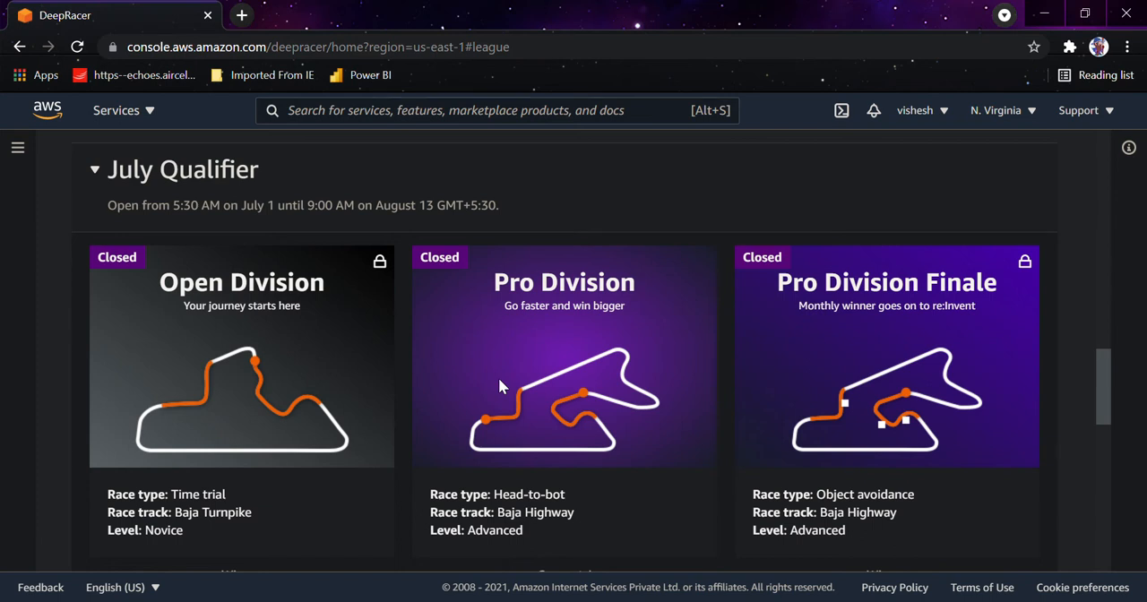
mouse_move(768, 332)
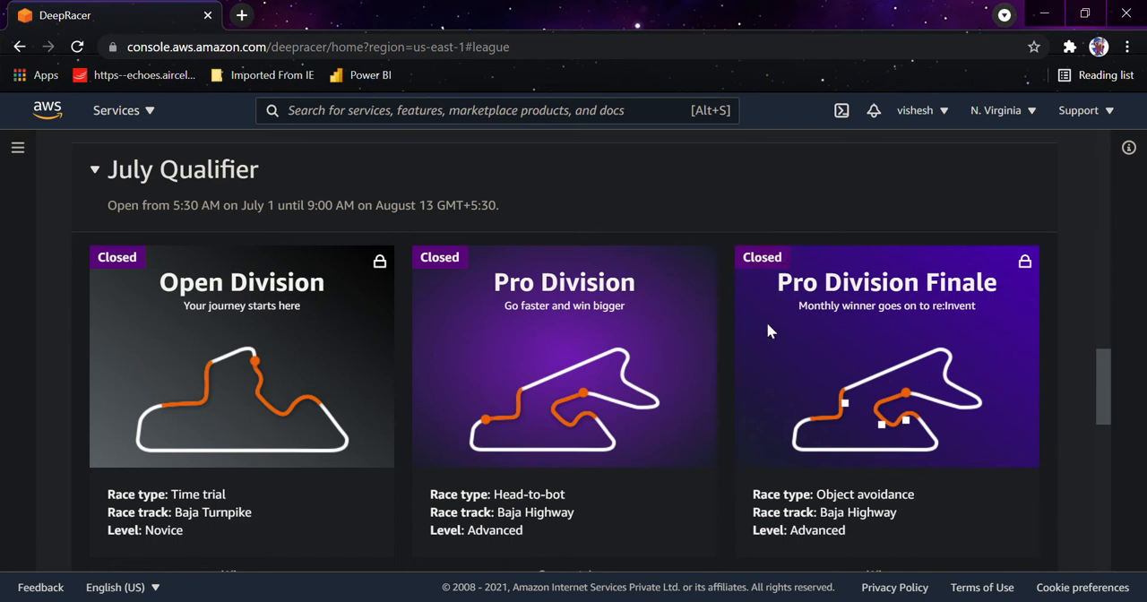
mouse_move(975, 349)
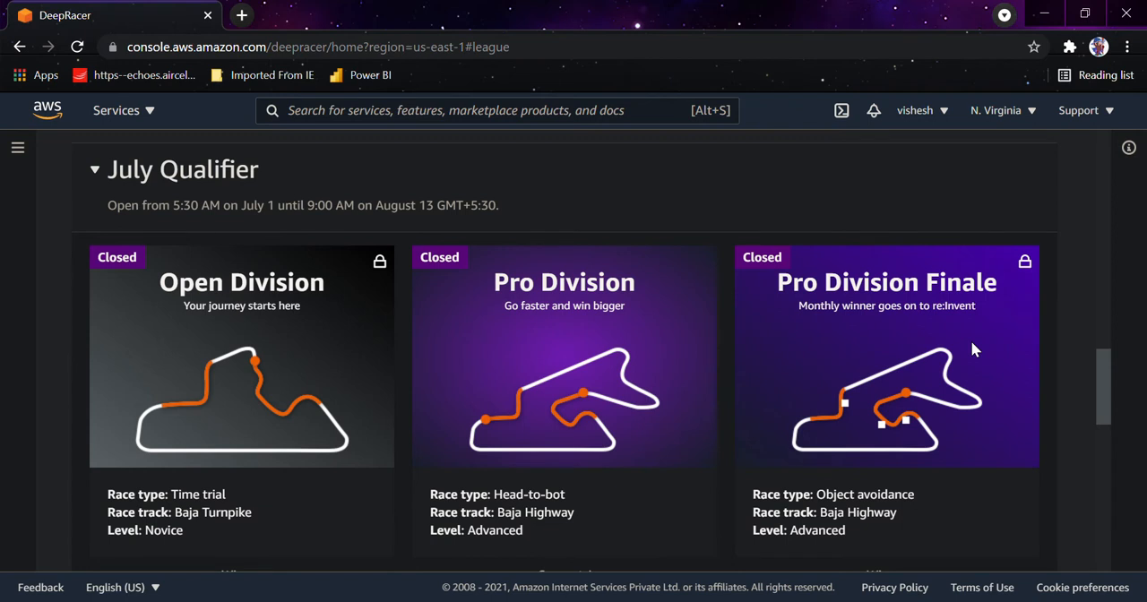
mouse_move(867, 360)
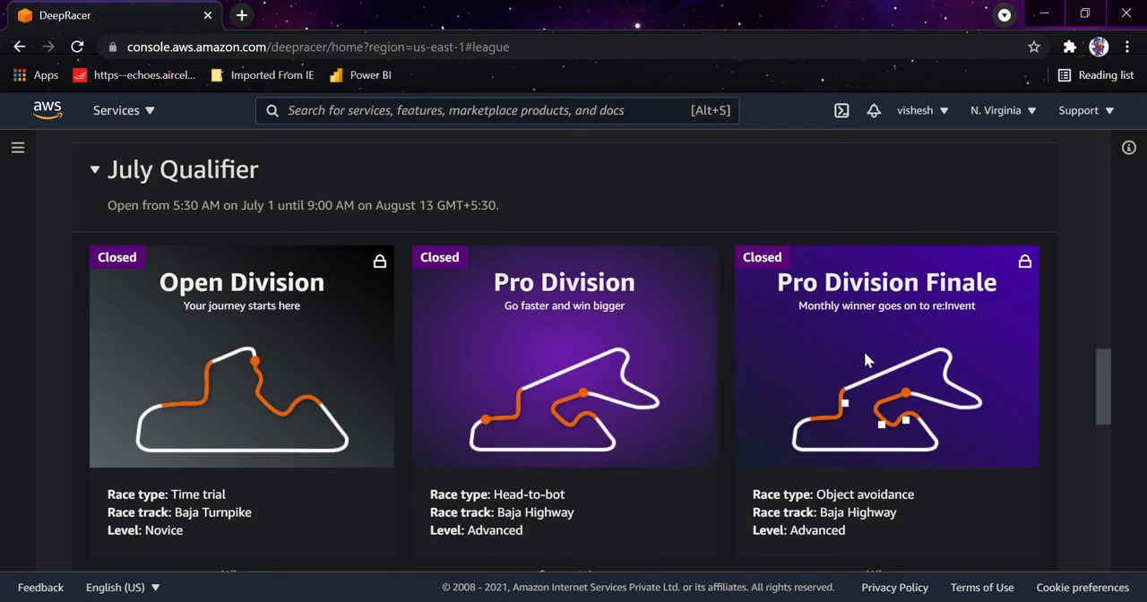
mouse_move(853, 353)
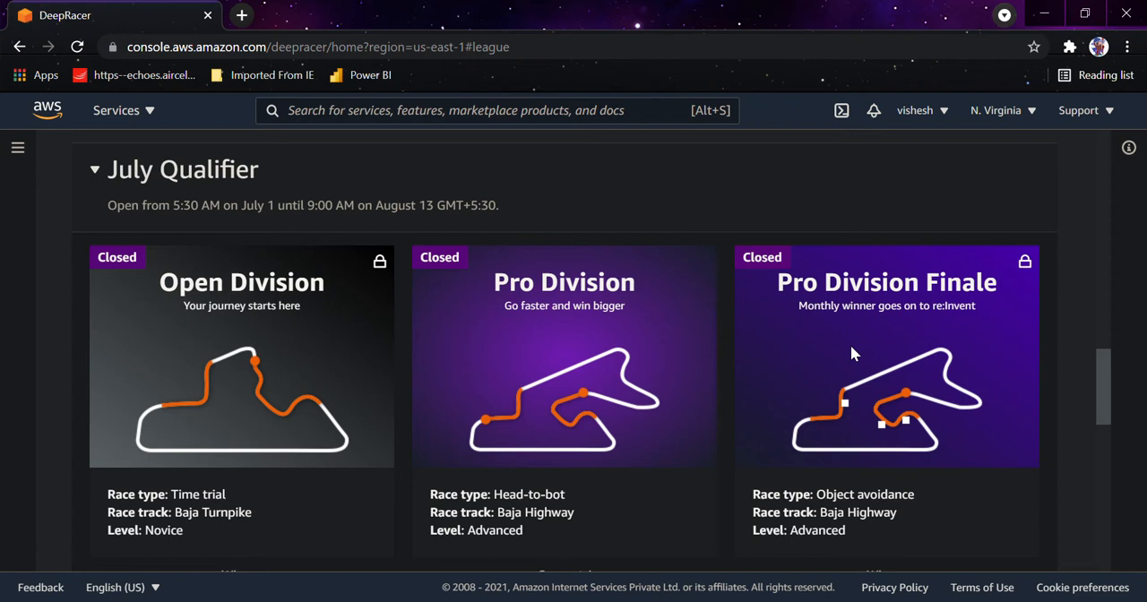
mouse_move(797, 309)
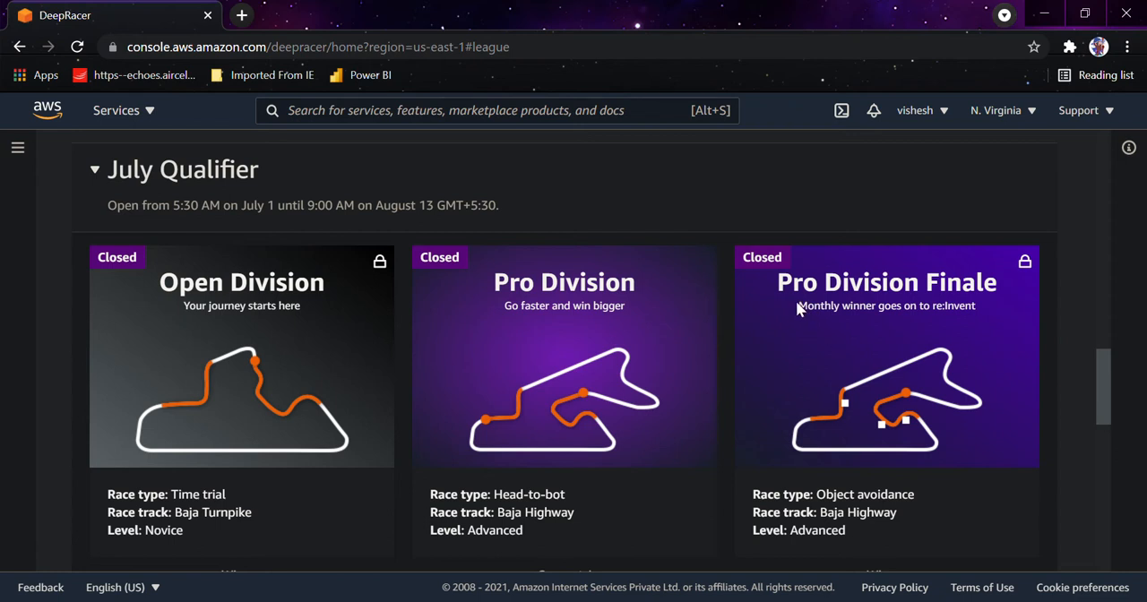
mouse_move(1002, 314)
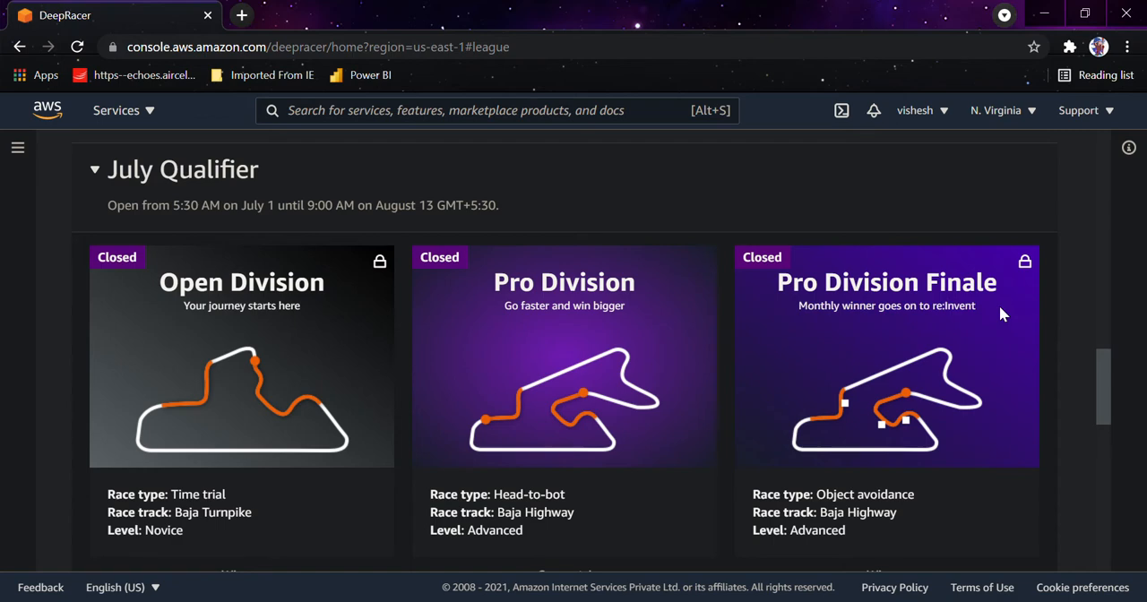
mouse_move(1100, 380)
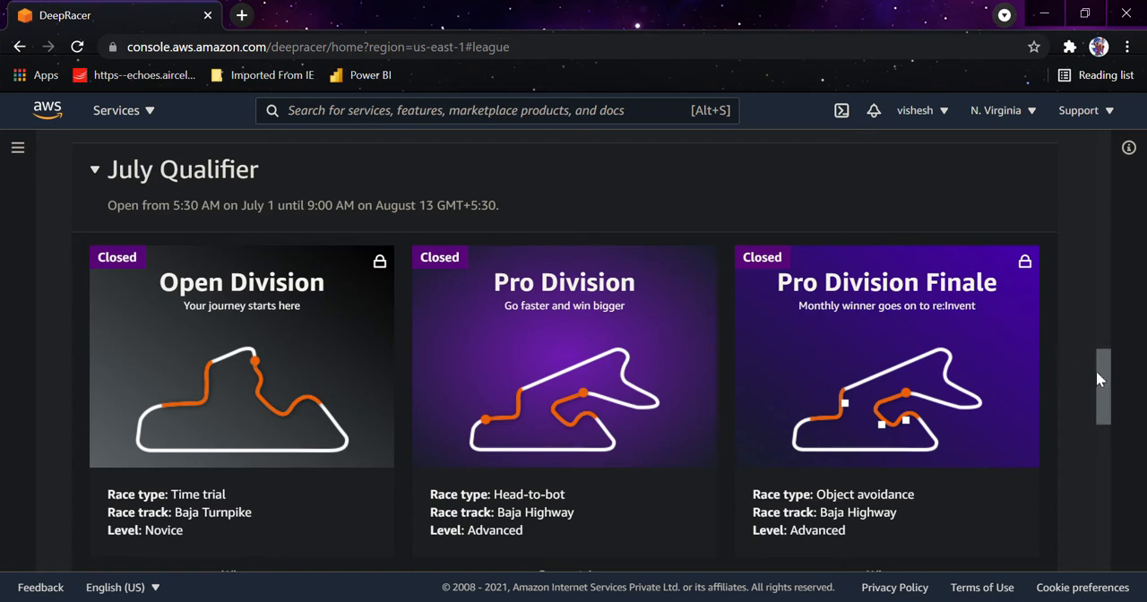
scroll("down", 3)
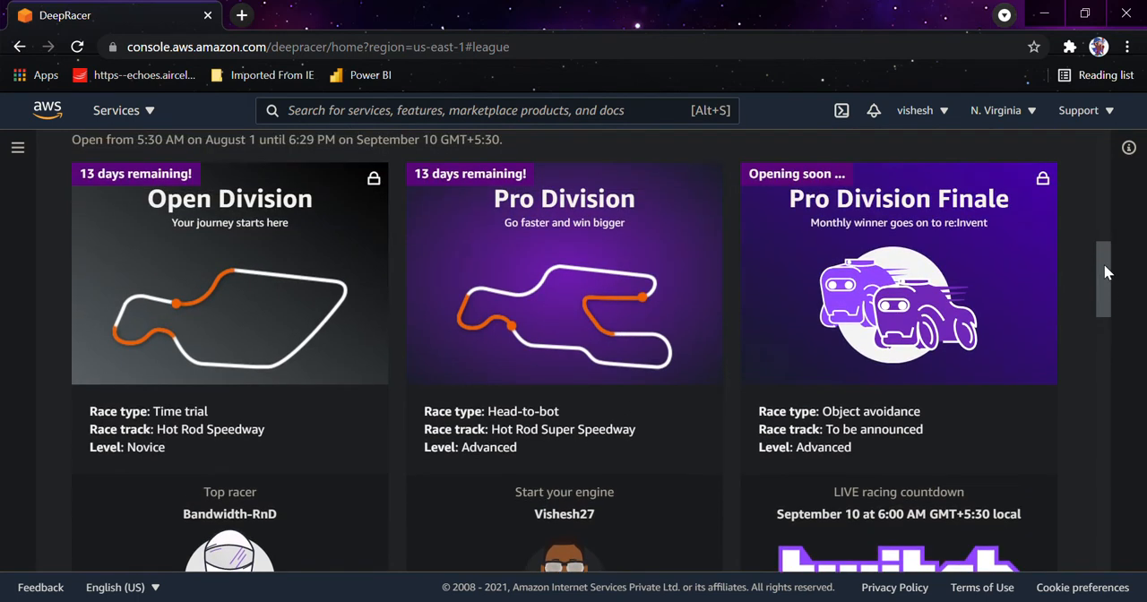
scroll("down", 3)
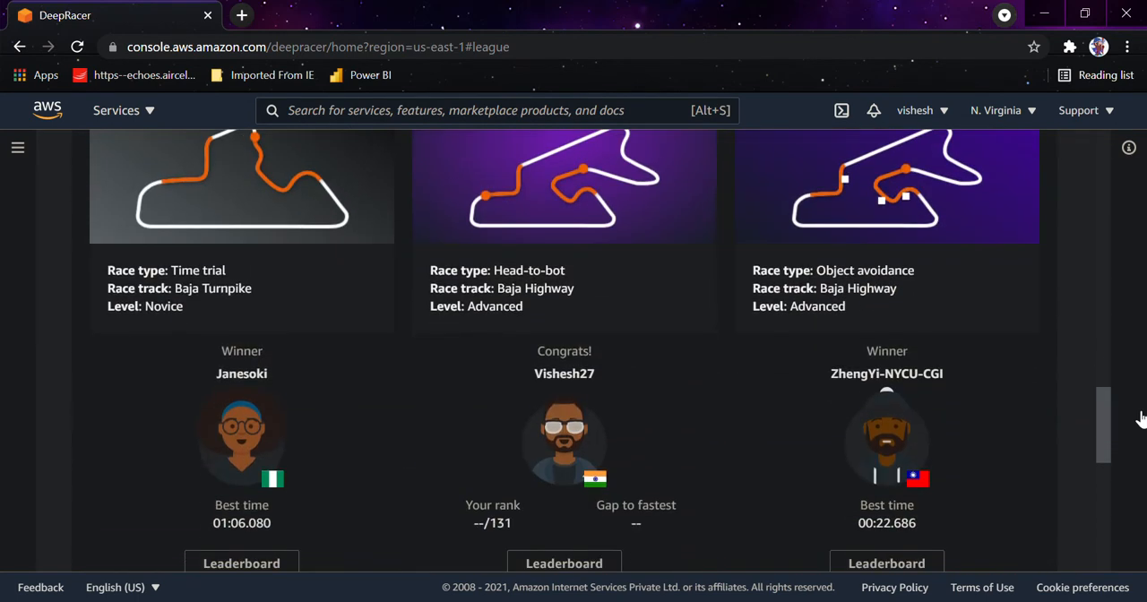
left_click(241, 563)
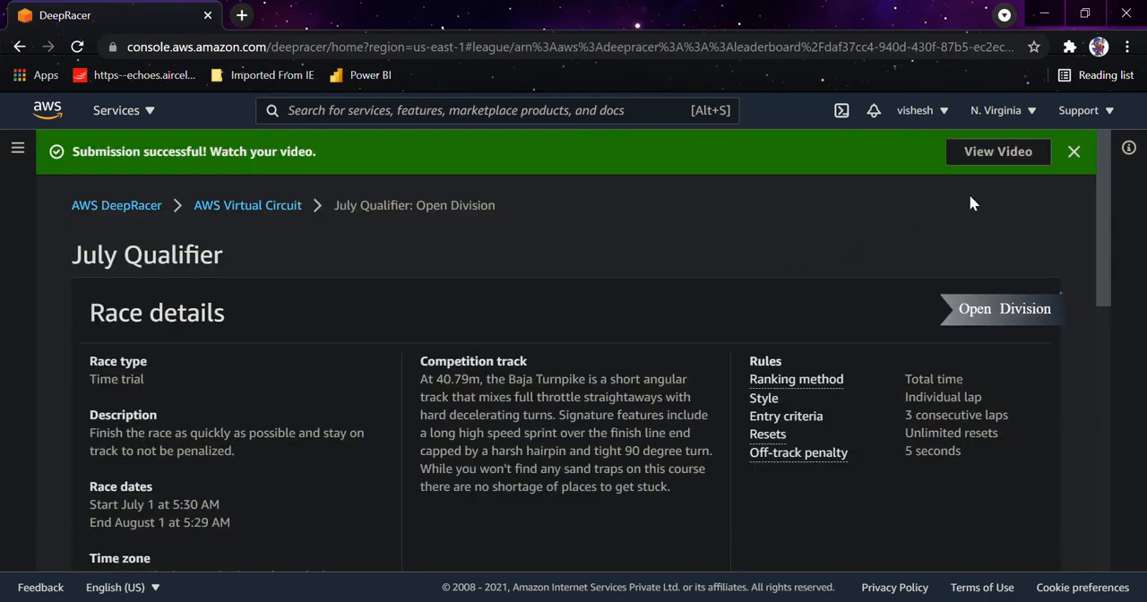
Dismiss the submission notice and scroll through the July Qualifier race details
left_click(1073, 151)
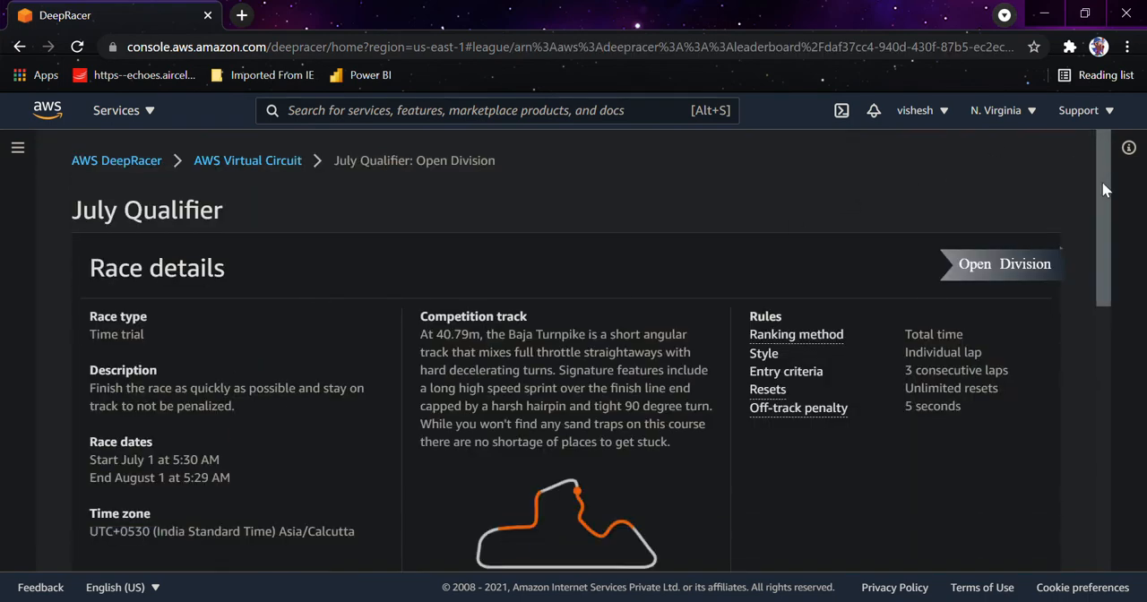
scroll("down", 3)
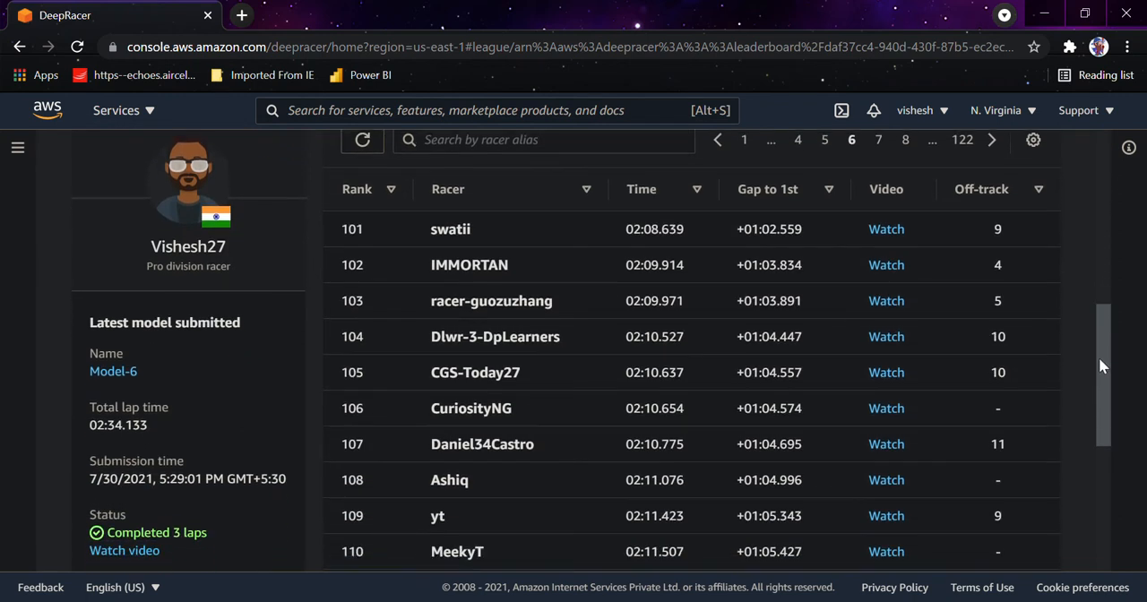
scroll("down", 3)
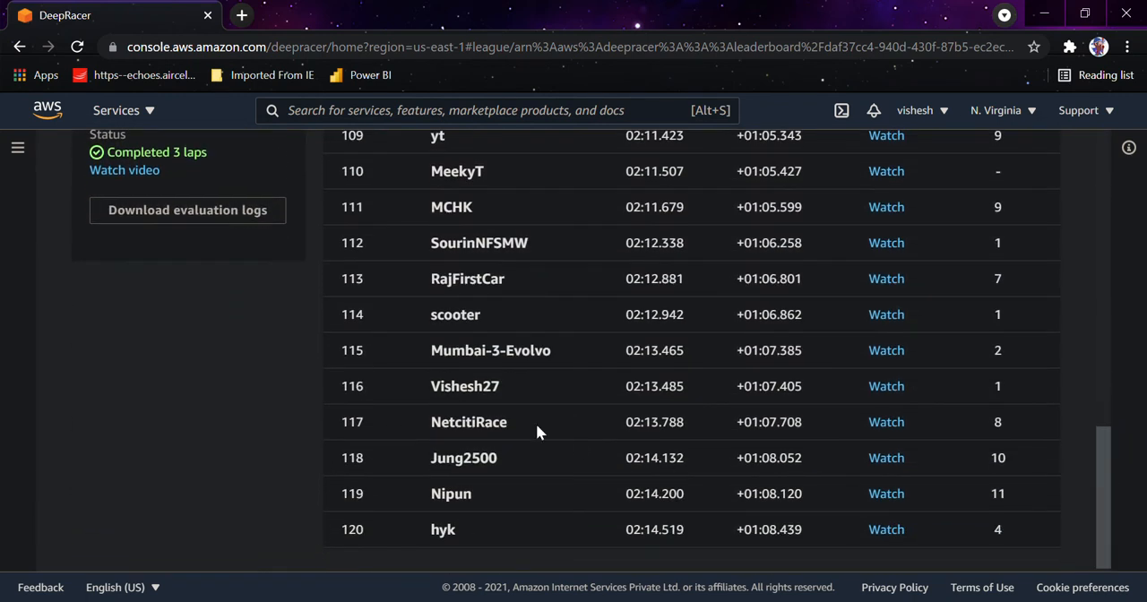
mouse_move(761, 412)
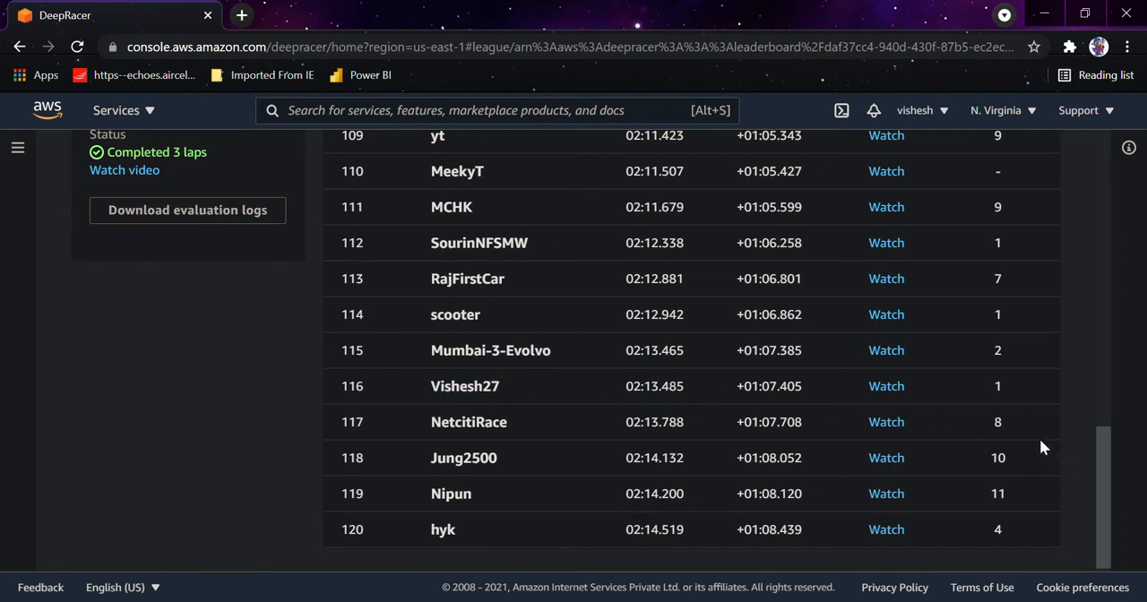
mouse_move(1050, 399)
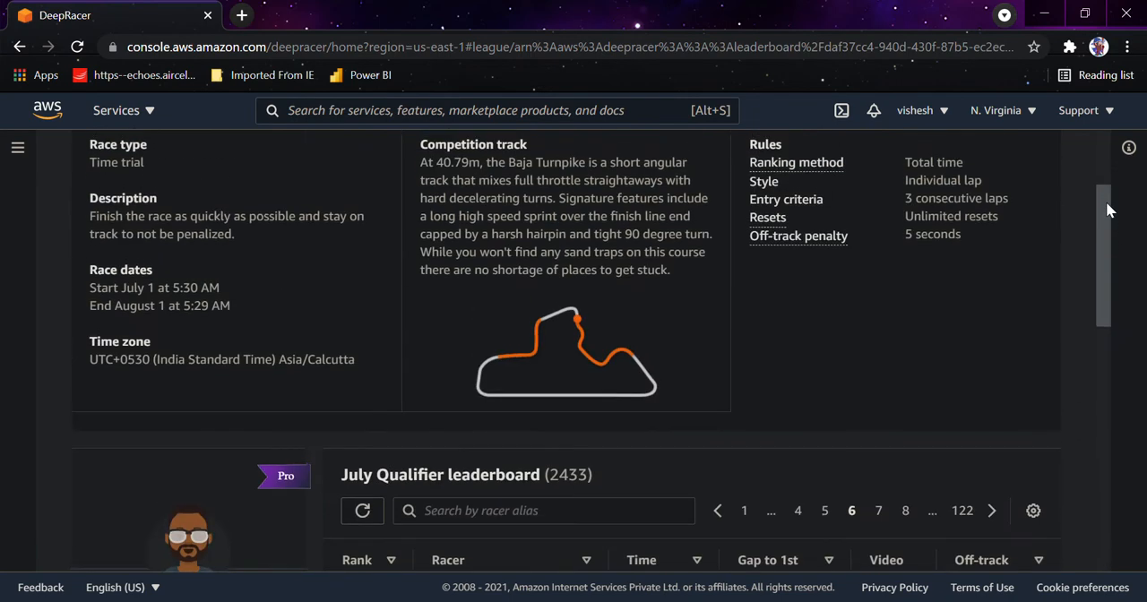
scroll("down", 3)
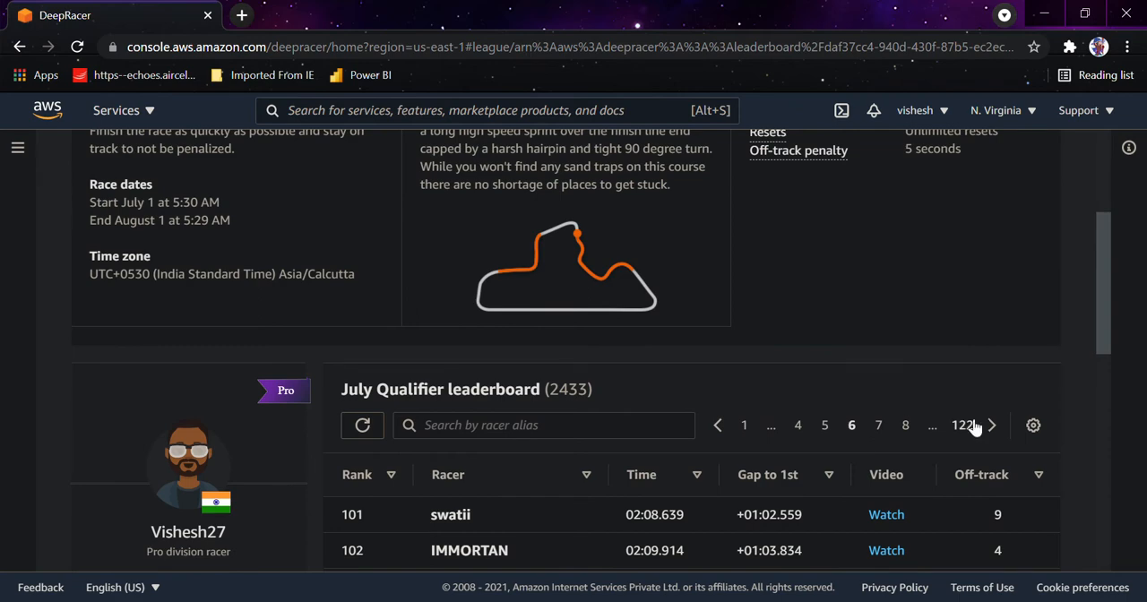
scroll("down", 3)
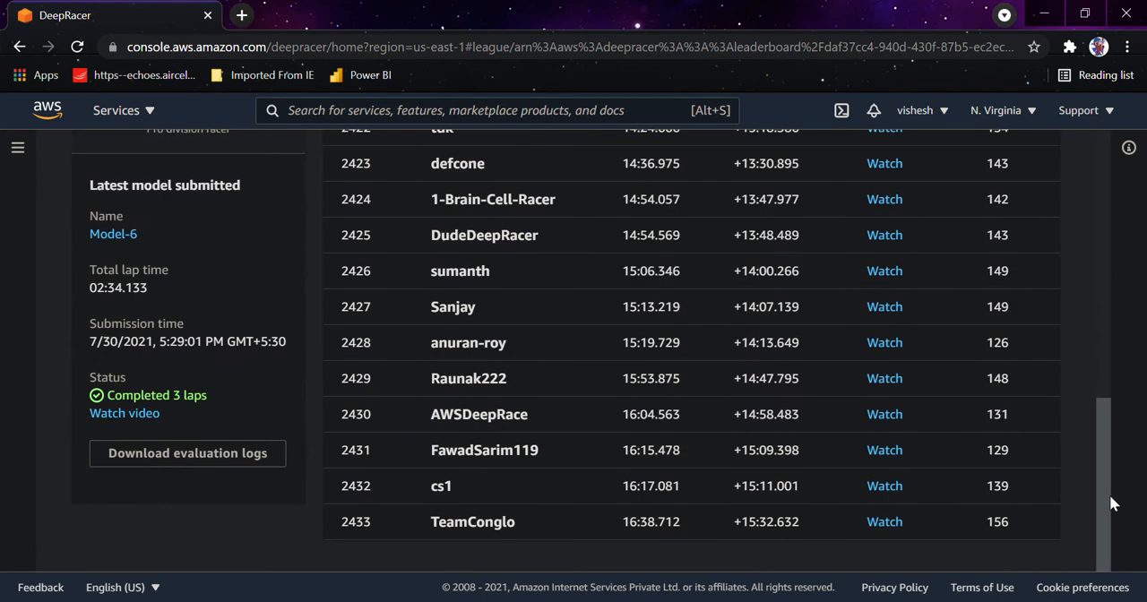
mouse_move(428, 530)
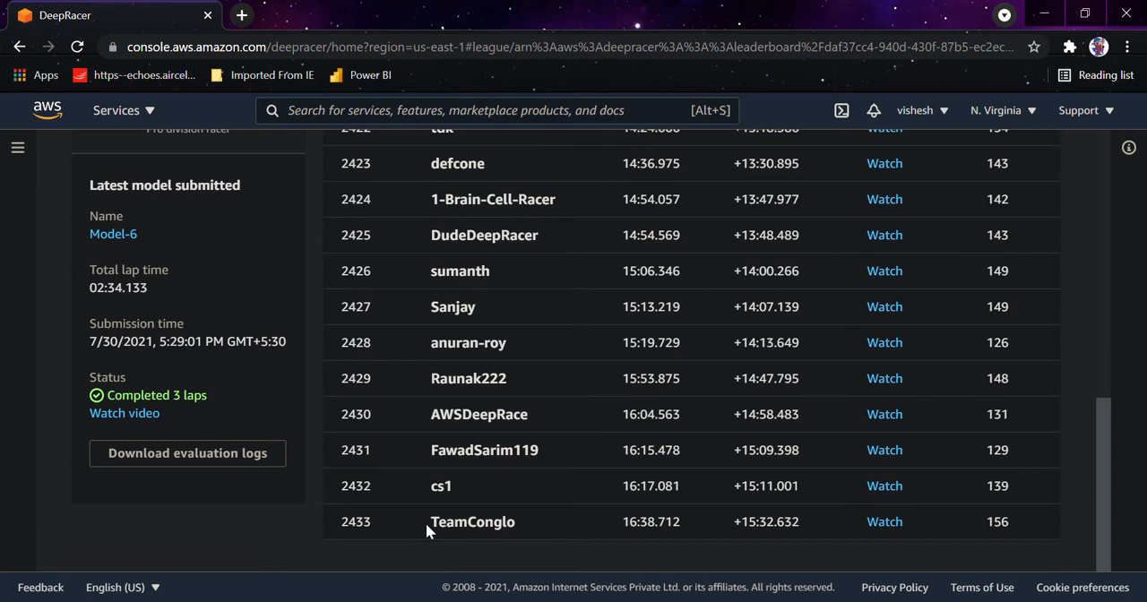
mouse_move(333, 538)
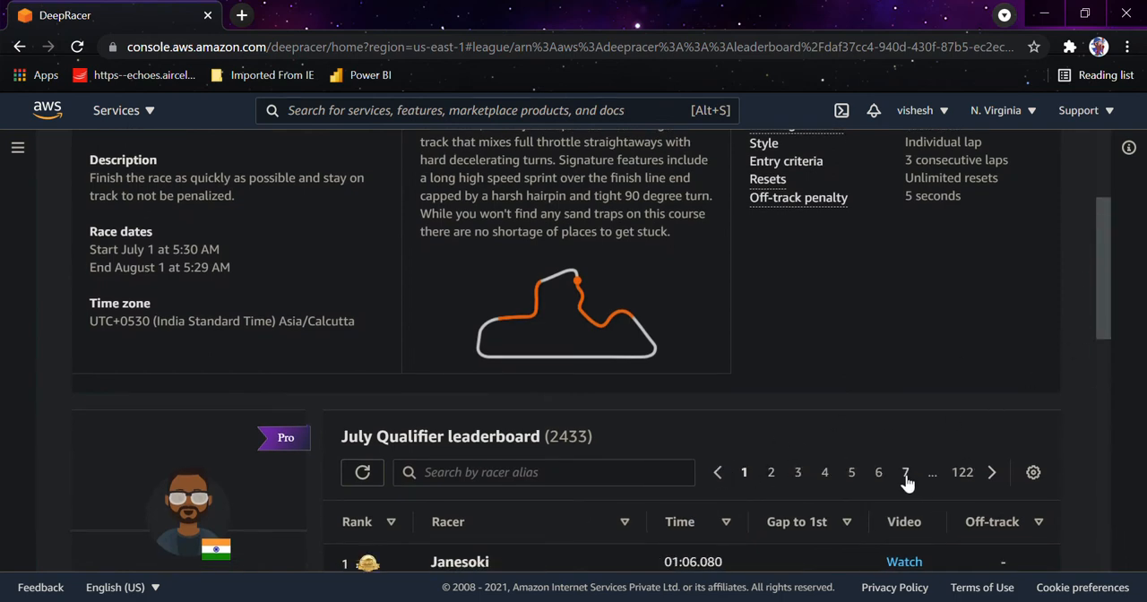
Page through the July Qualifier leaderboard to its final entries
left_click(905, 472)
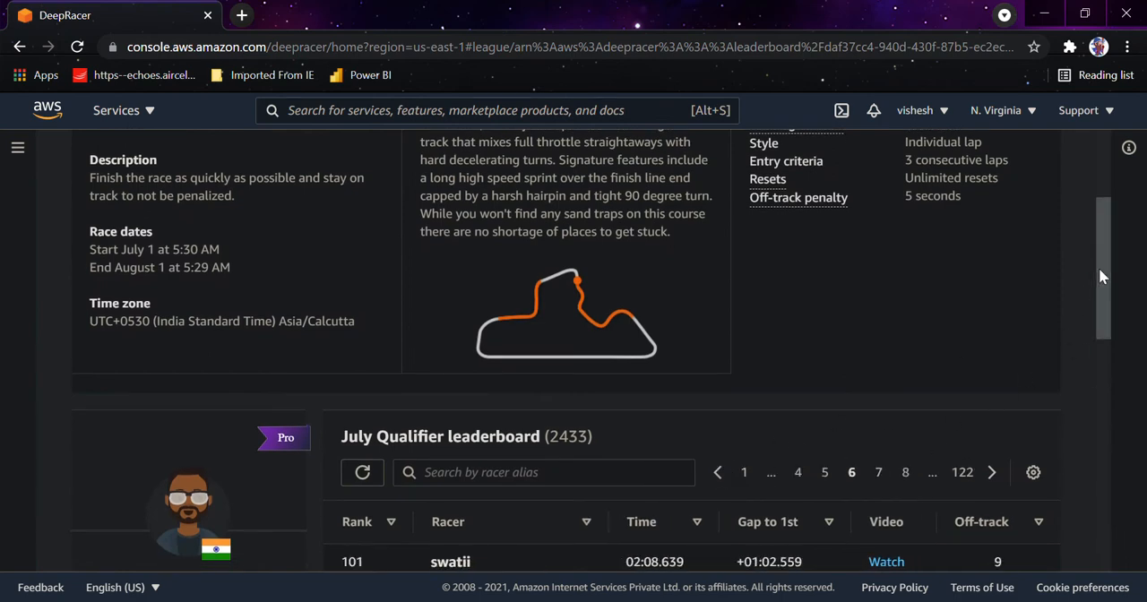
scroll("down", 3)
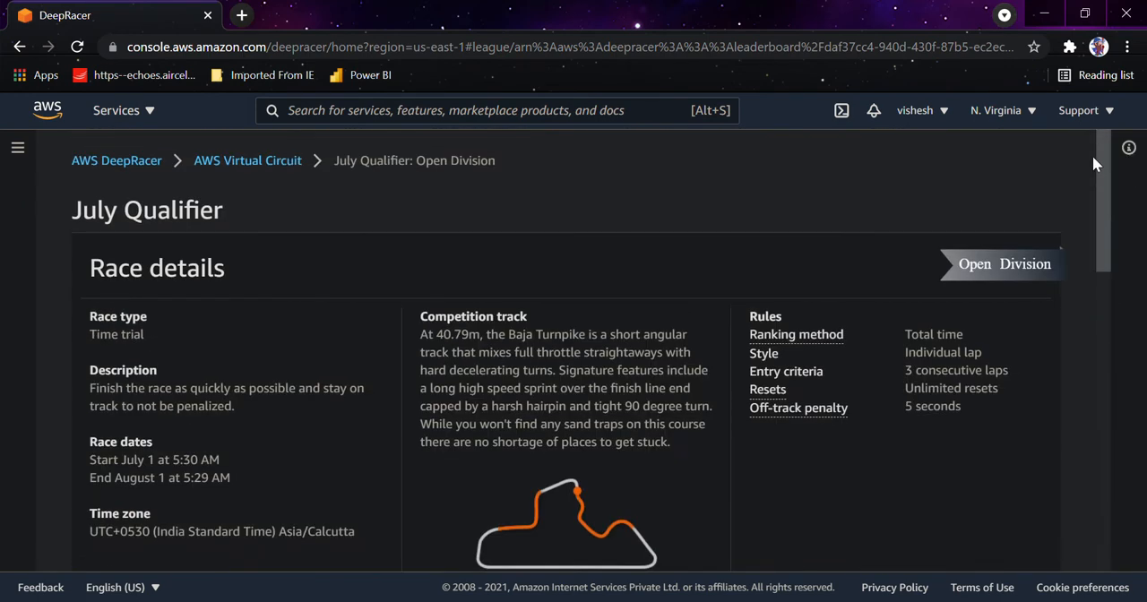
scroll("down", 3)
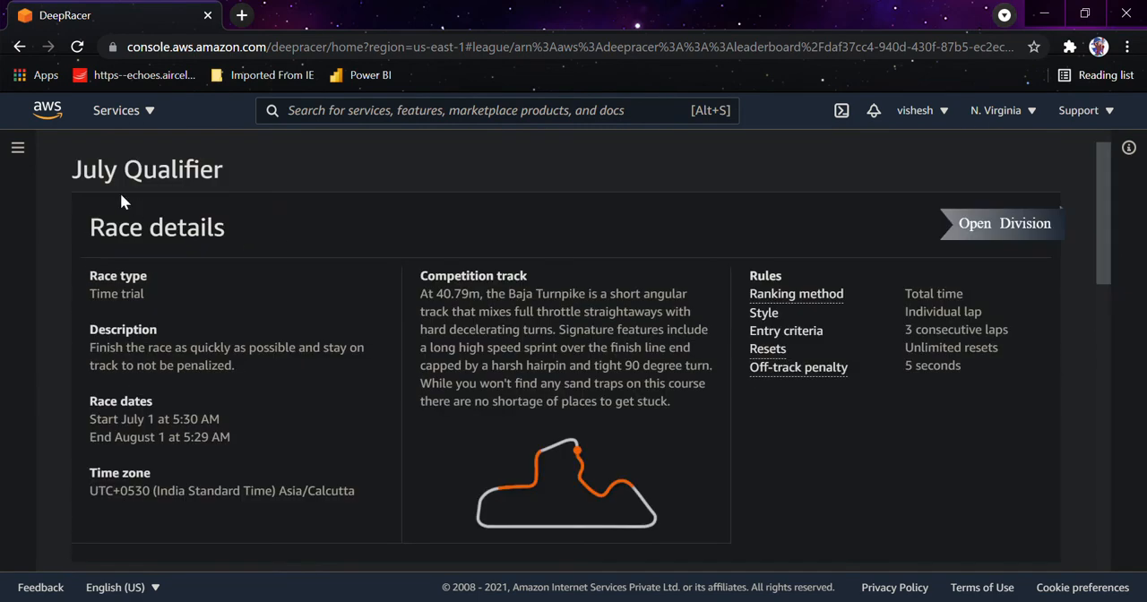
left_click(17, 147)
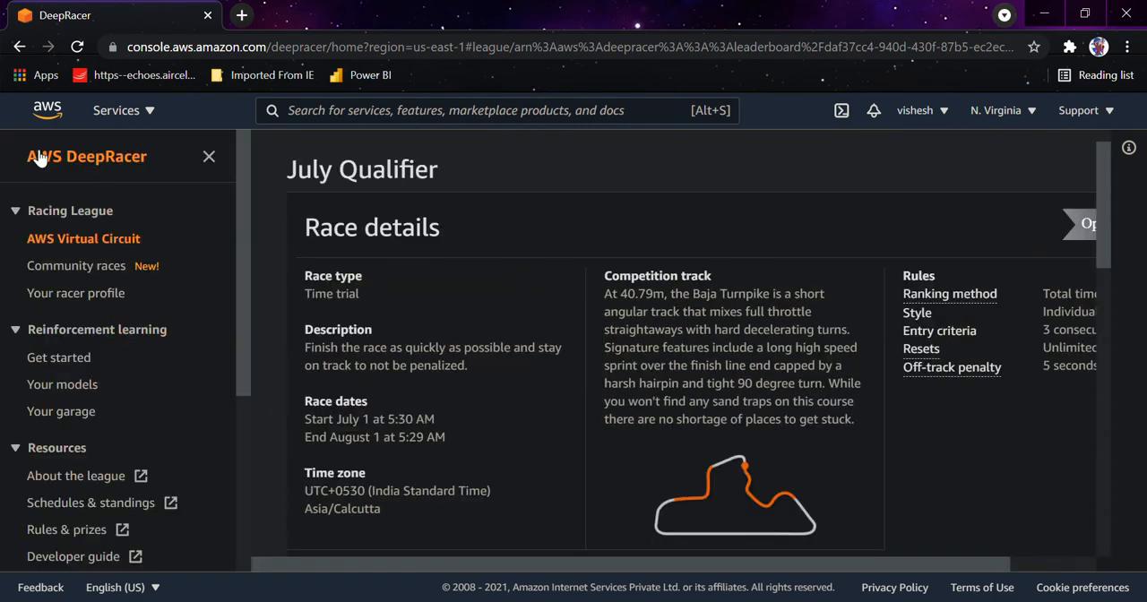
Read the reinforcement learning Get started steps, then go to Your garage with Car2
left_click(60, 358)
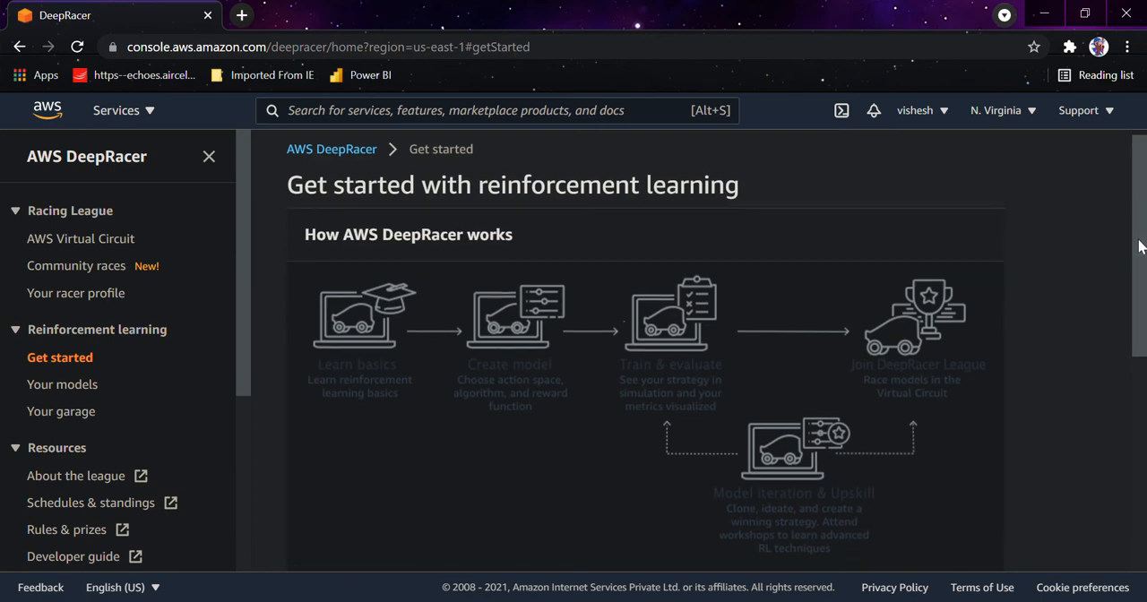
scroll("down", 3)
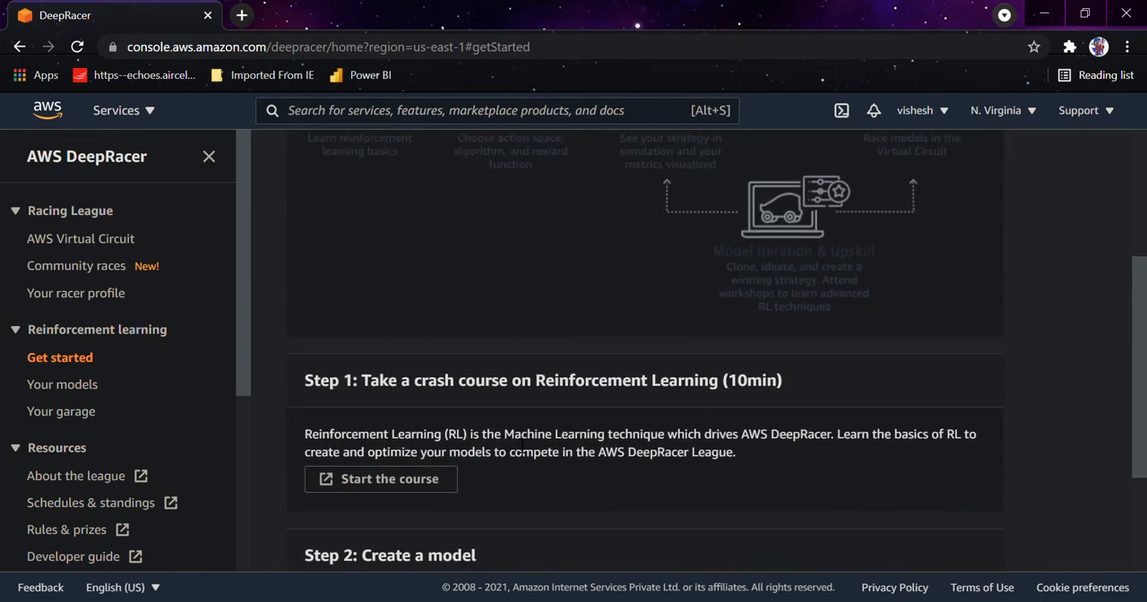
left_click_drag(428, 380, 708, 380)
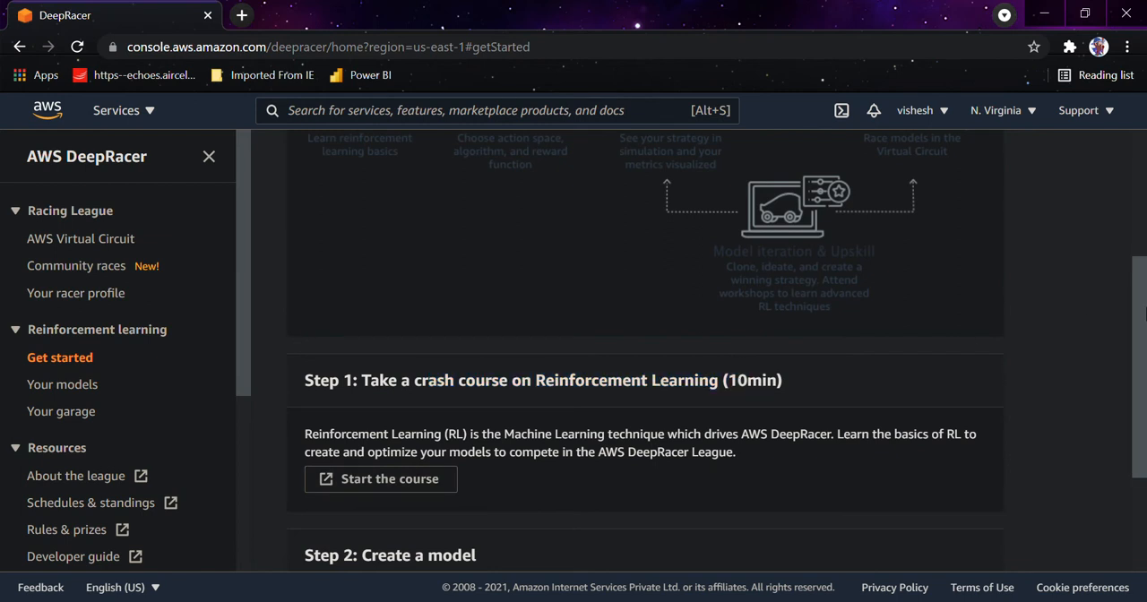
scroll("down", 3)
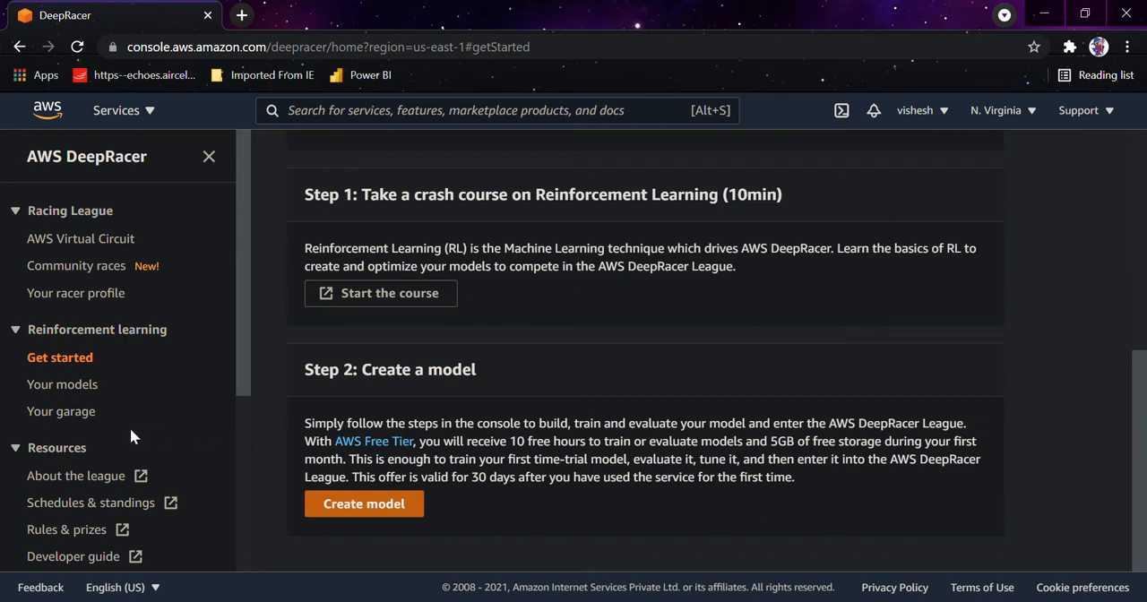
left_click(61, 411)
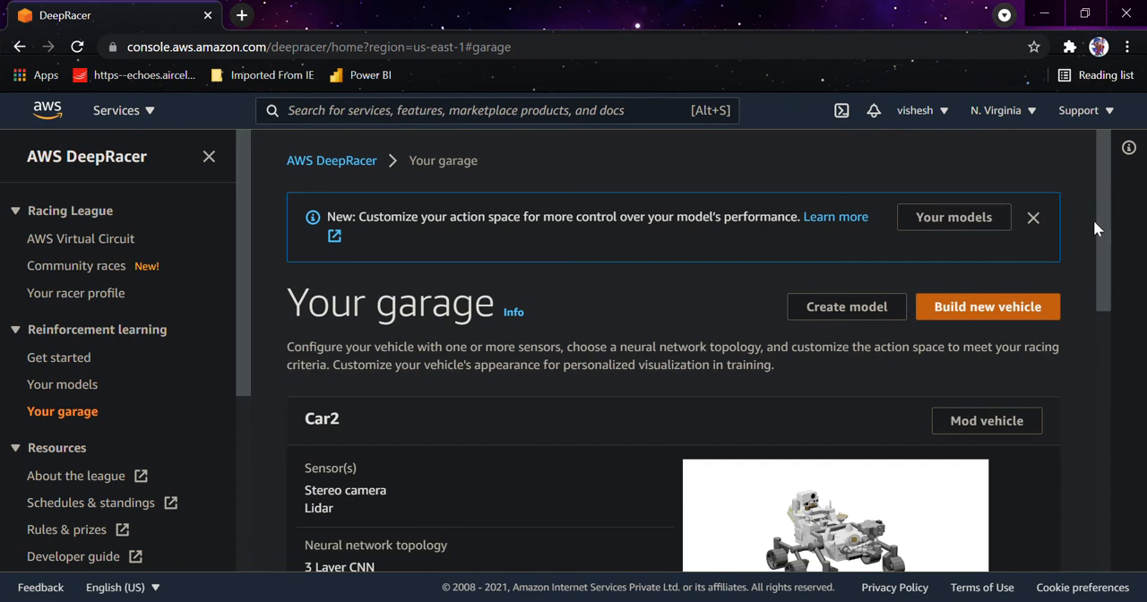
Review the garage vehicles, dismiss the action-space banner, and go to Community races
scroll("down", 3)
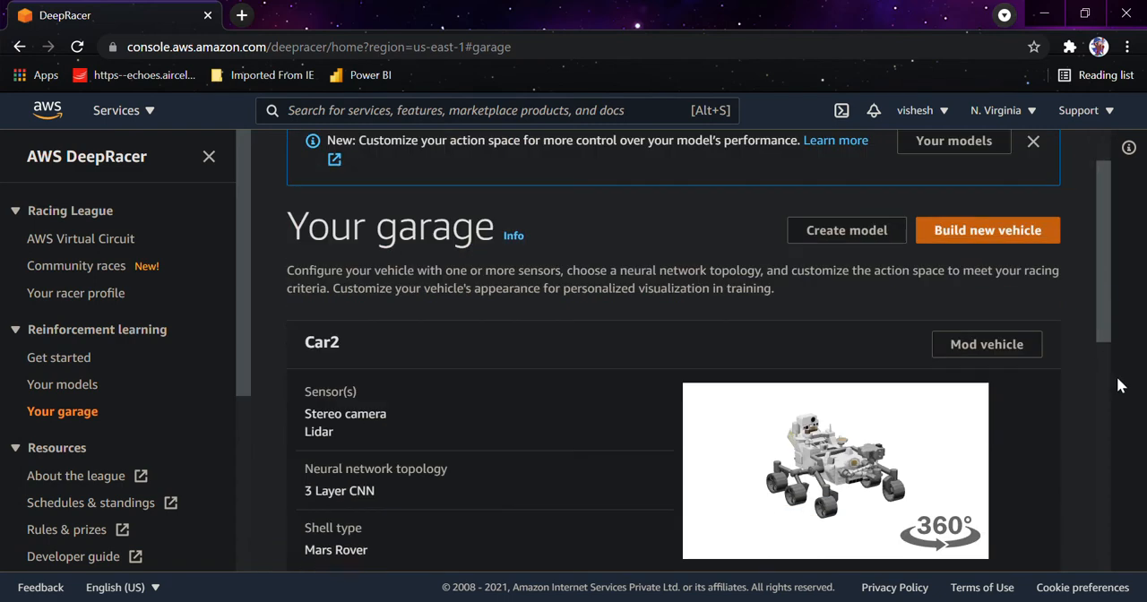
scroll("down", 3)
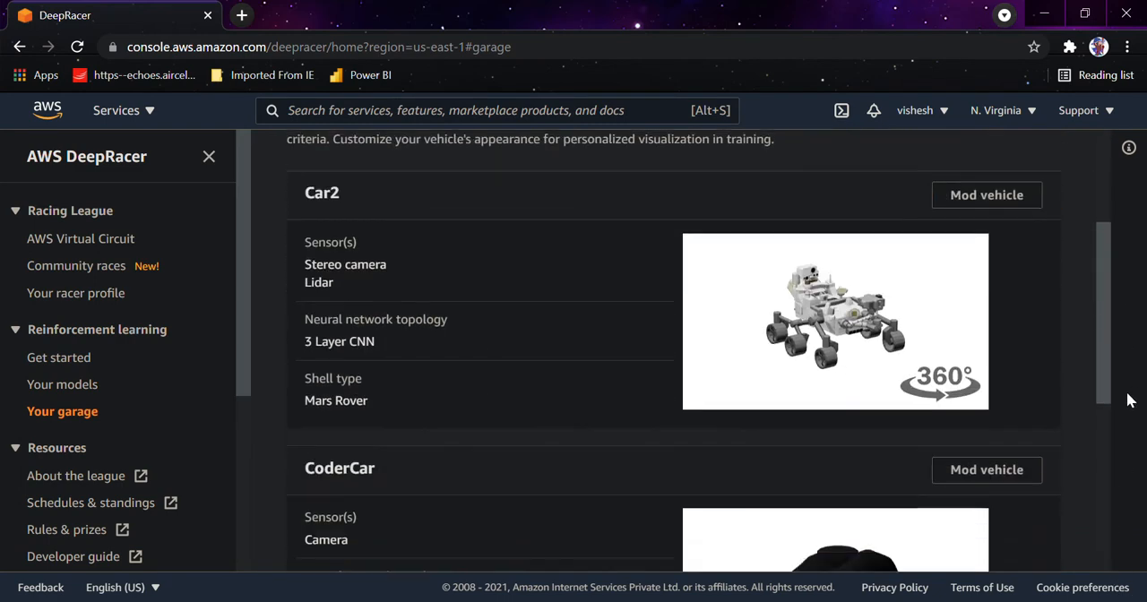
scroll("down", 3)
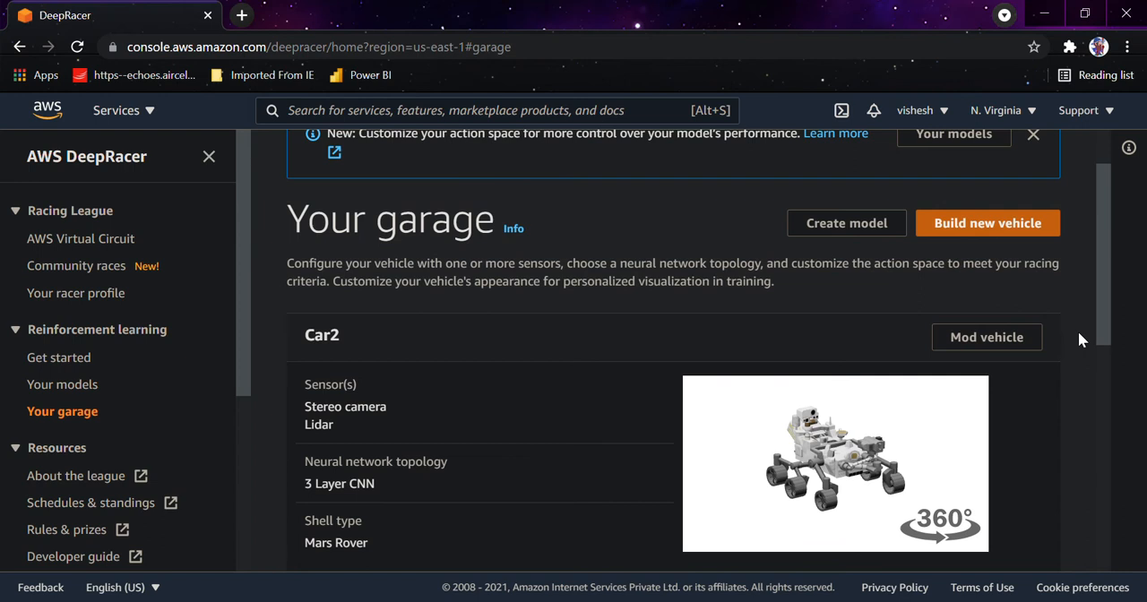
mouse_move(1111, 295)
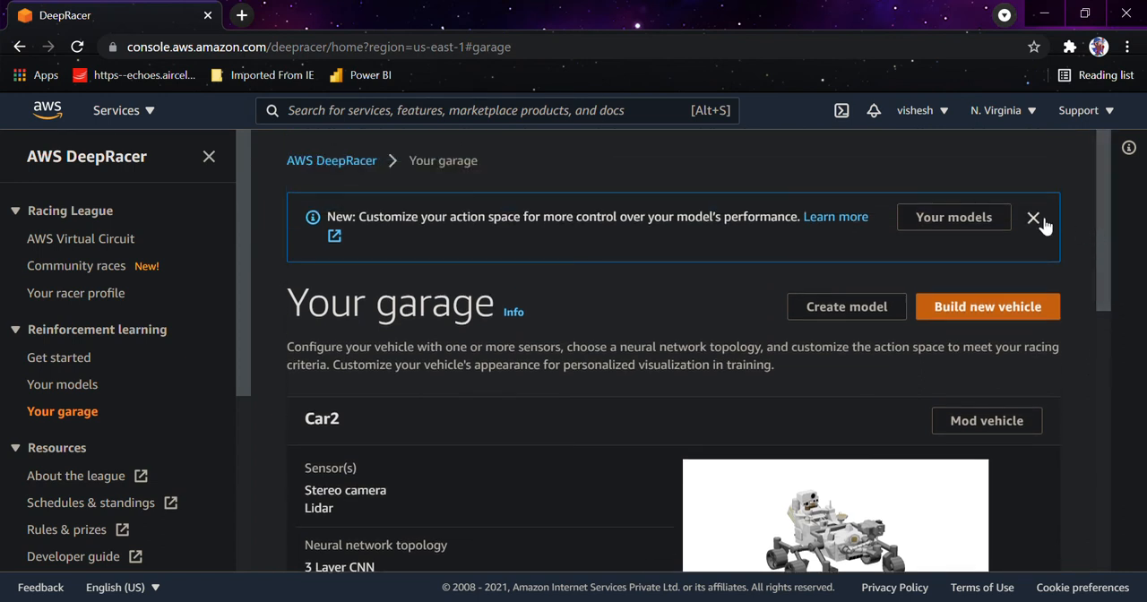
left_click(1032, 217)
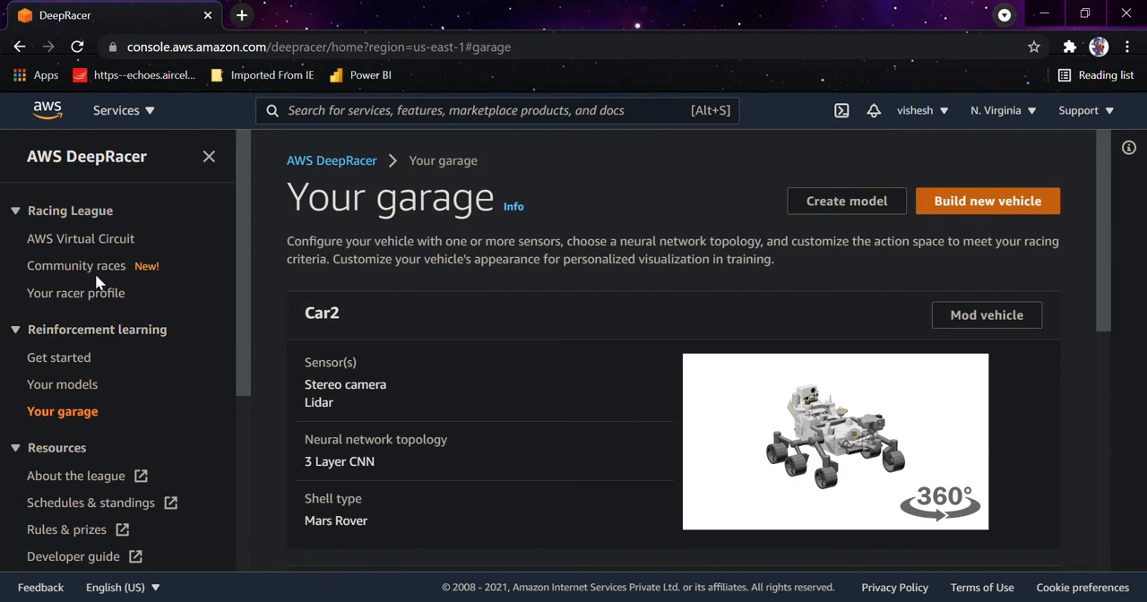
left_click(76, 265)
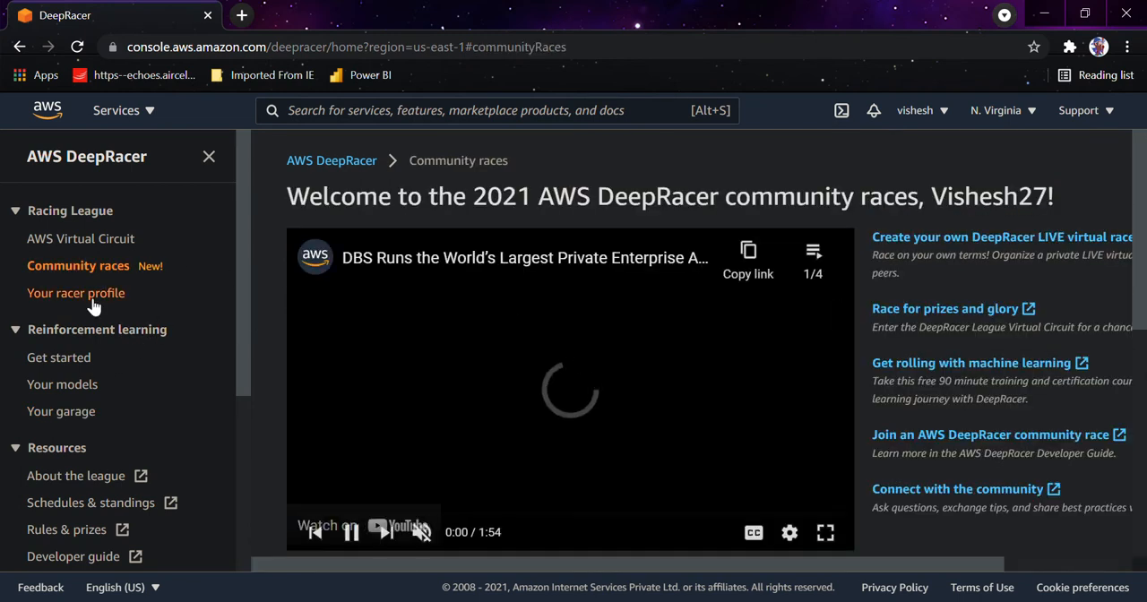
Open the racer profile and scroll through its four award cards
left_click(77, 293)
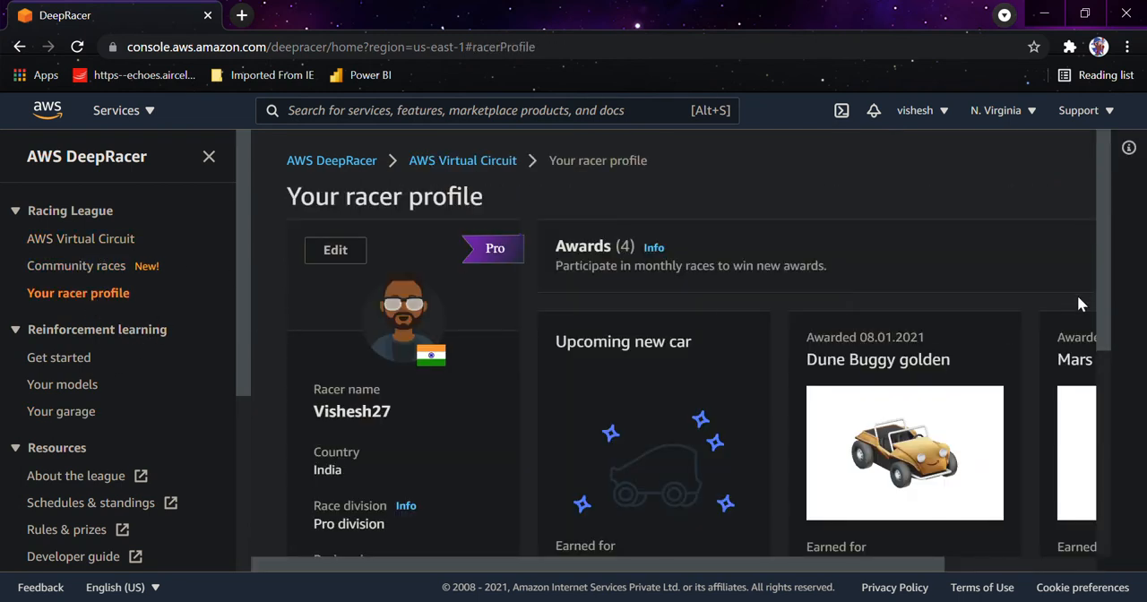
scroll("down", 3)
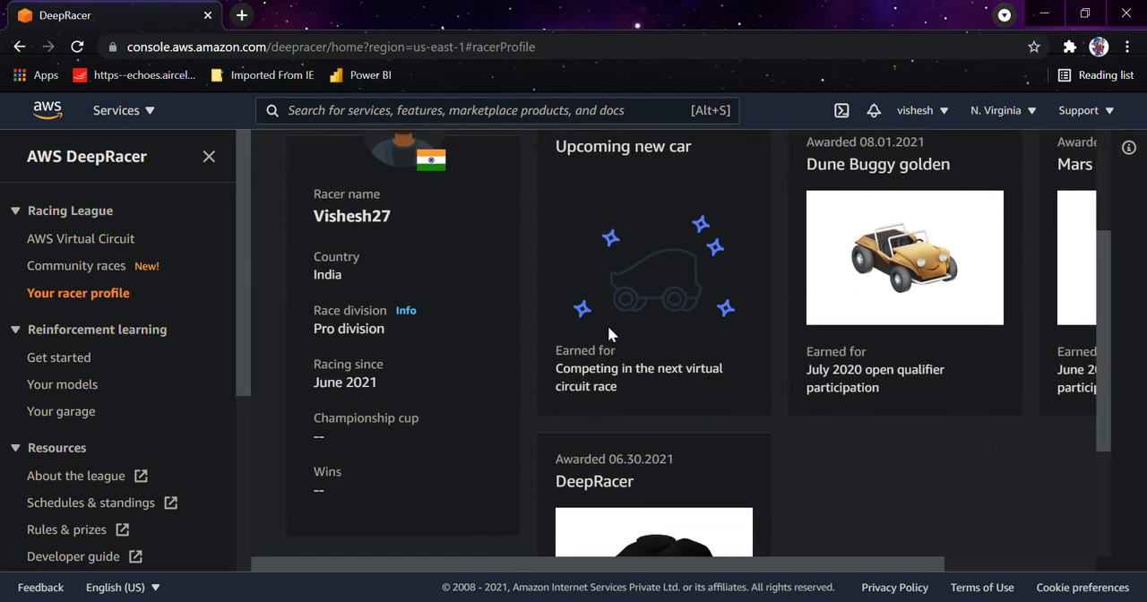
mouse_move(742, 387)
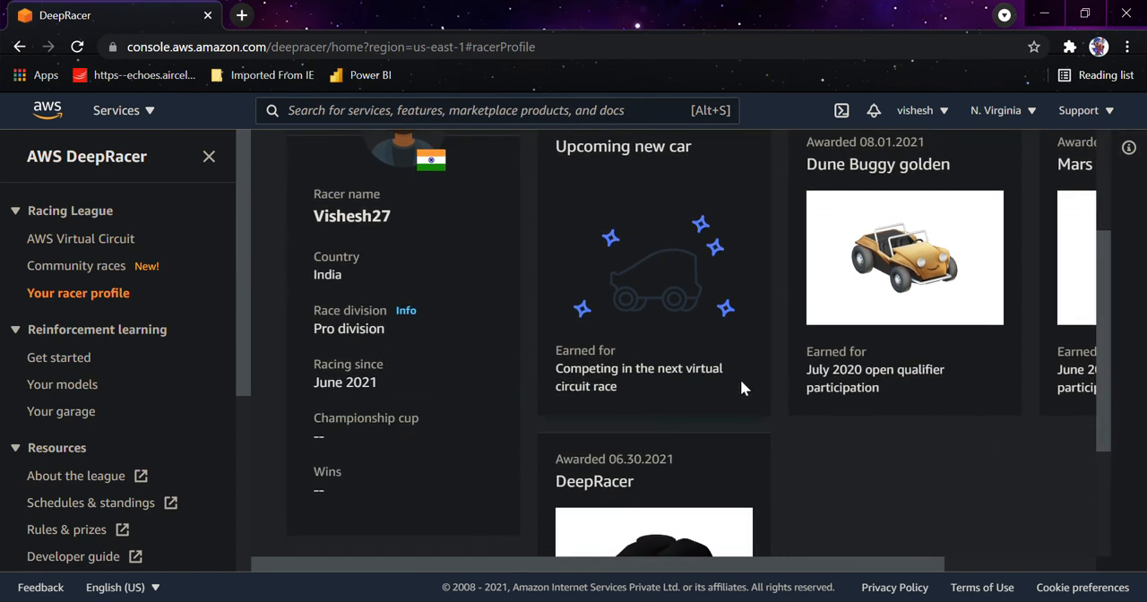
mouse_move(705, 383)
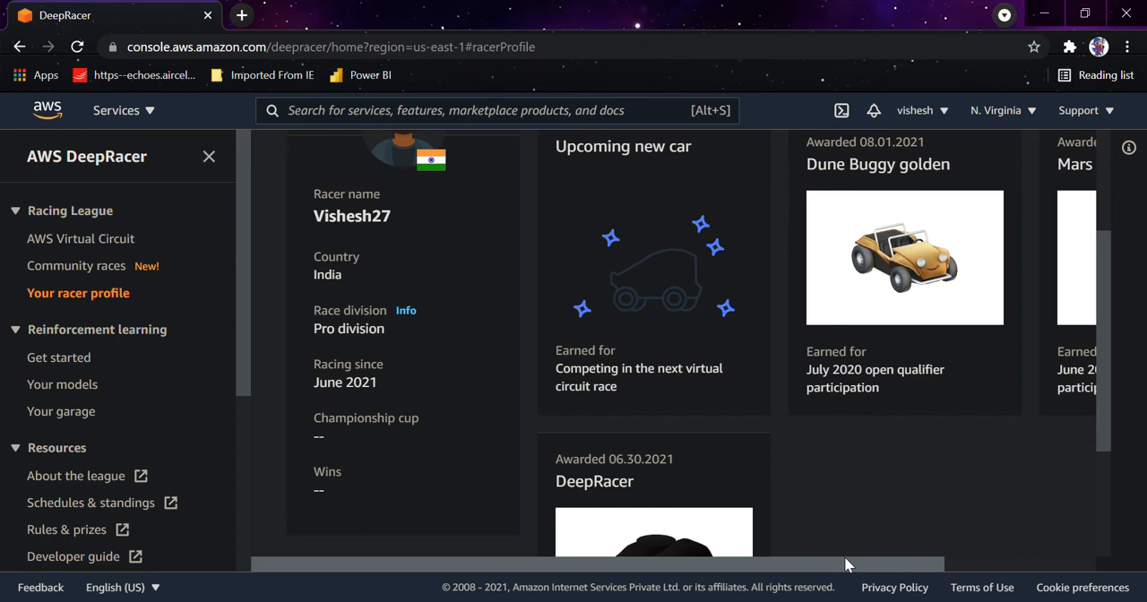
mouse_move(1061, 424)
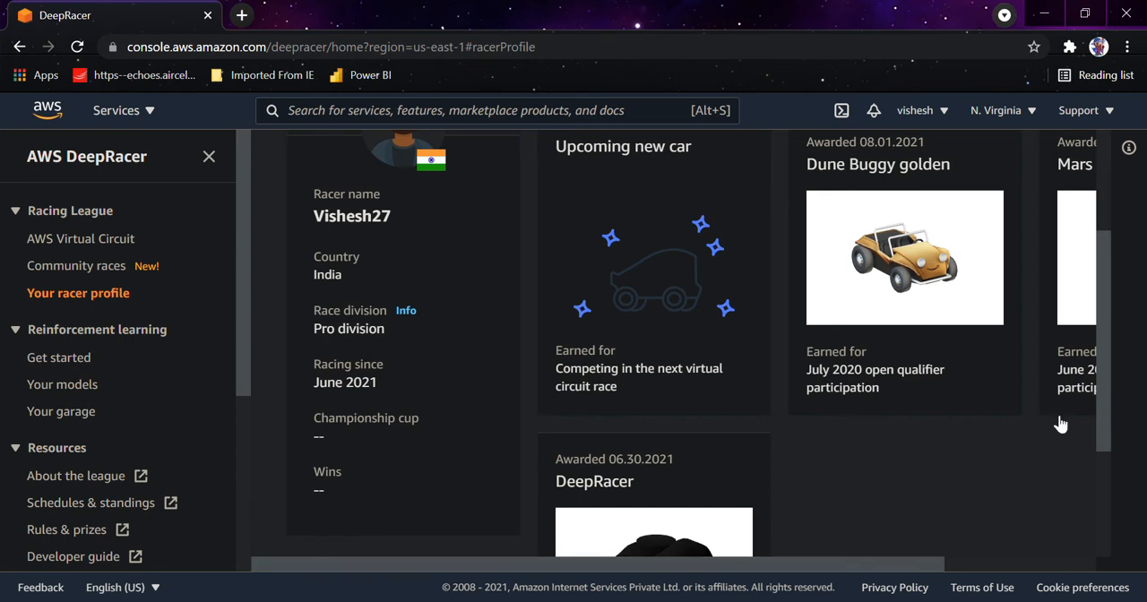
scroll("right", 3)
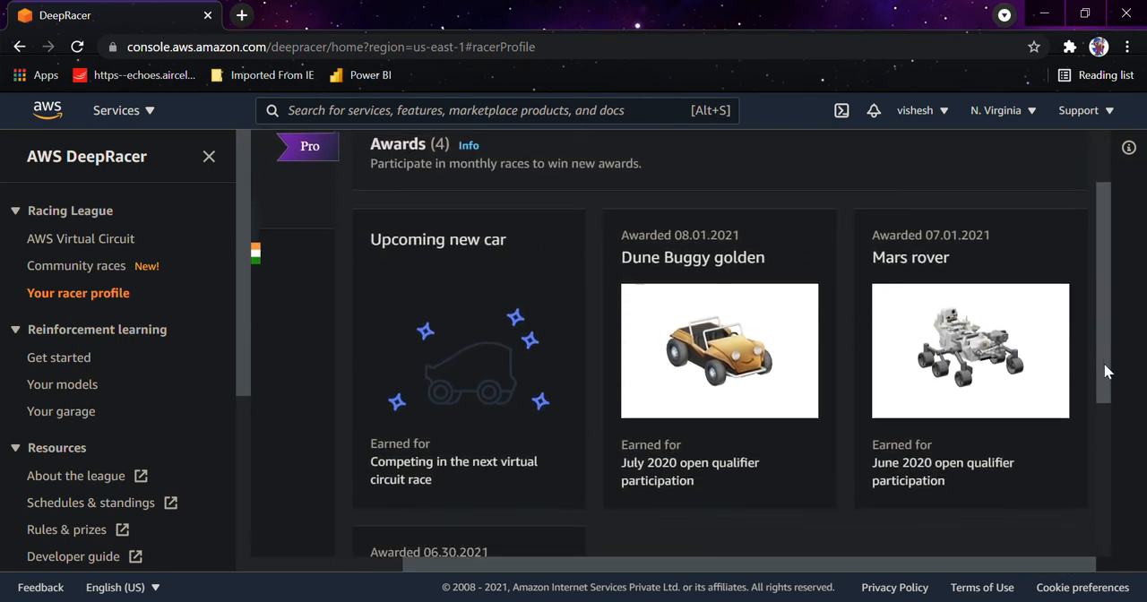
scroll("down", 3)
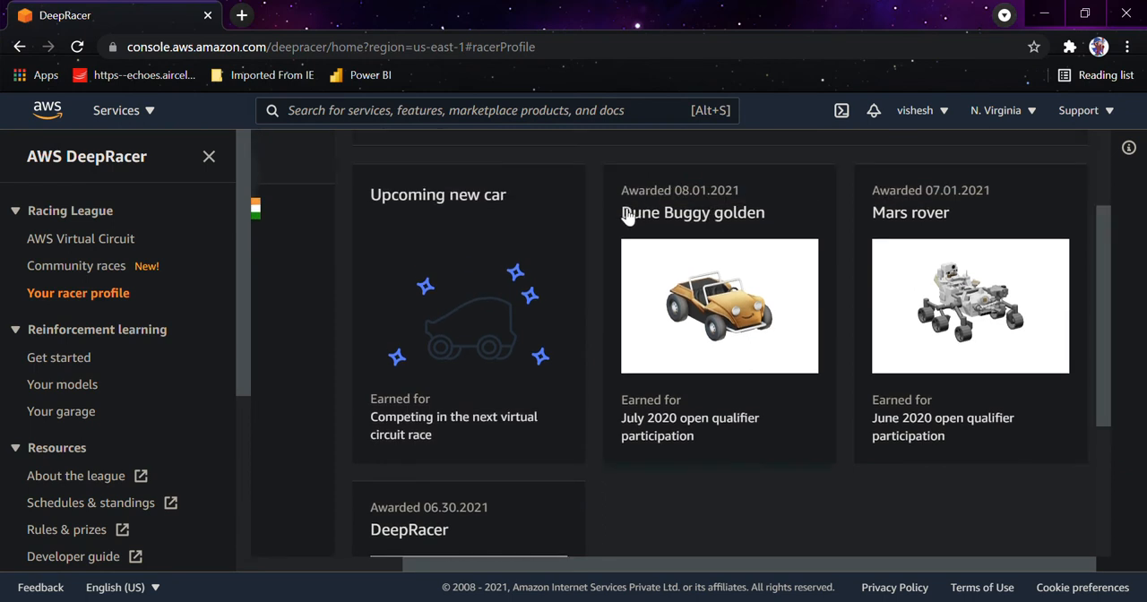
mouse_move(697, 242)
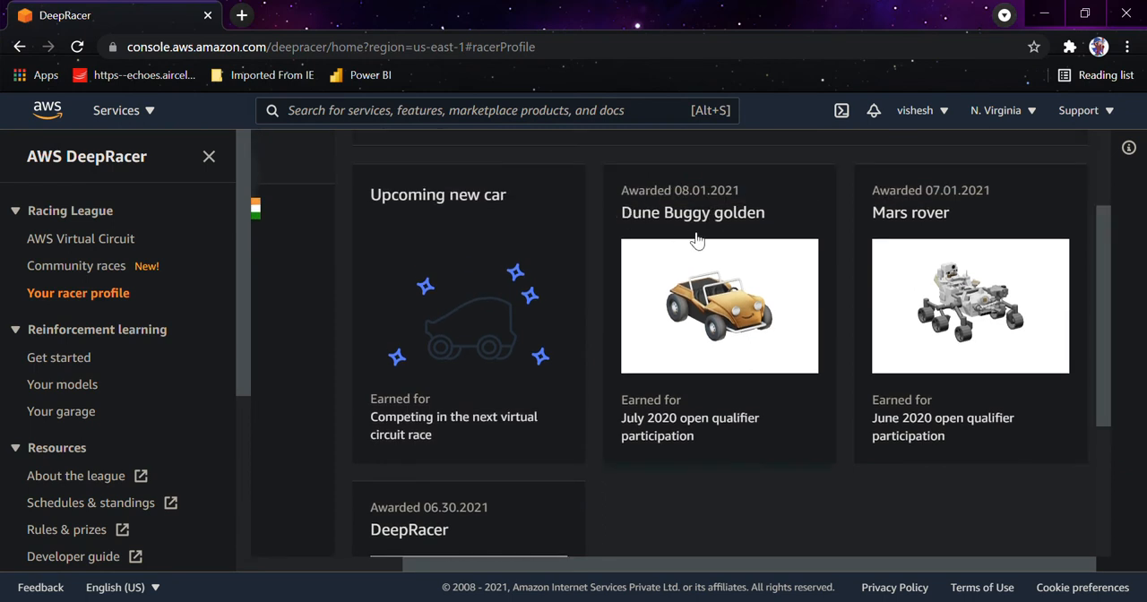
mouse_move(1047, 258)
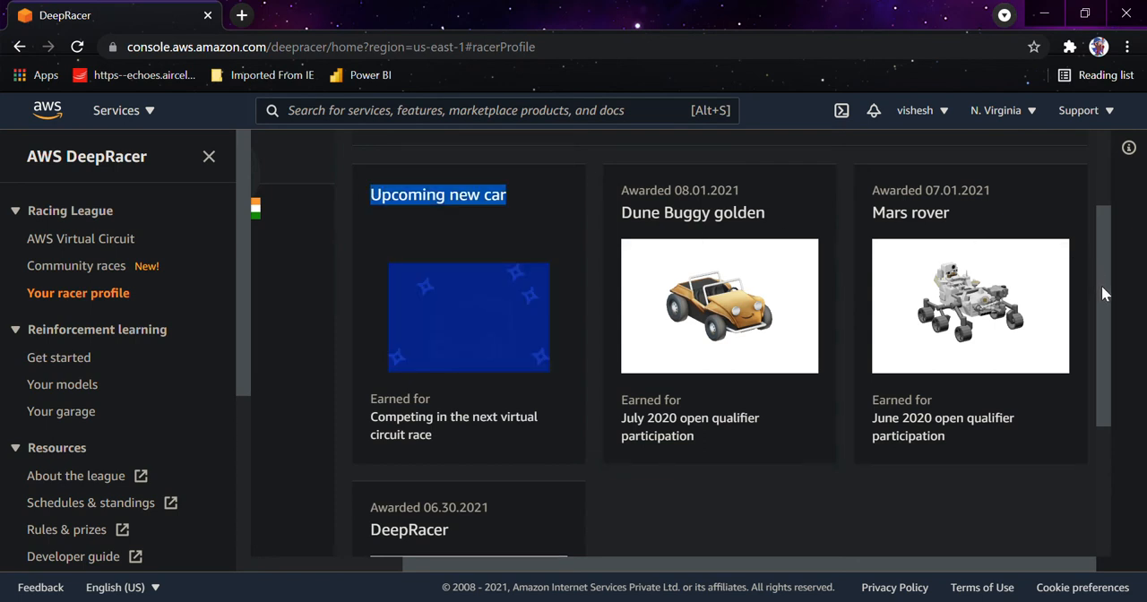
scroll("down", 3)
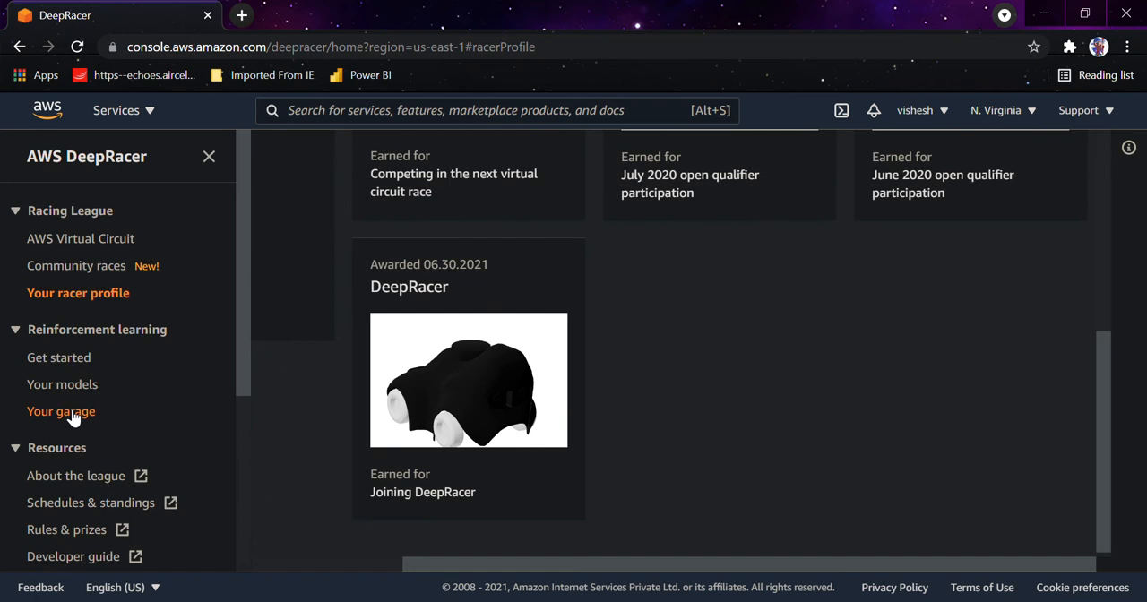
mouse_move(92, 358)
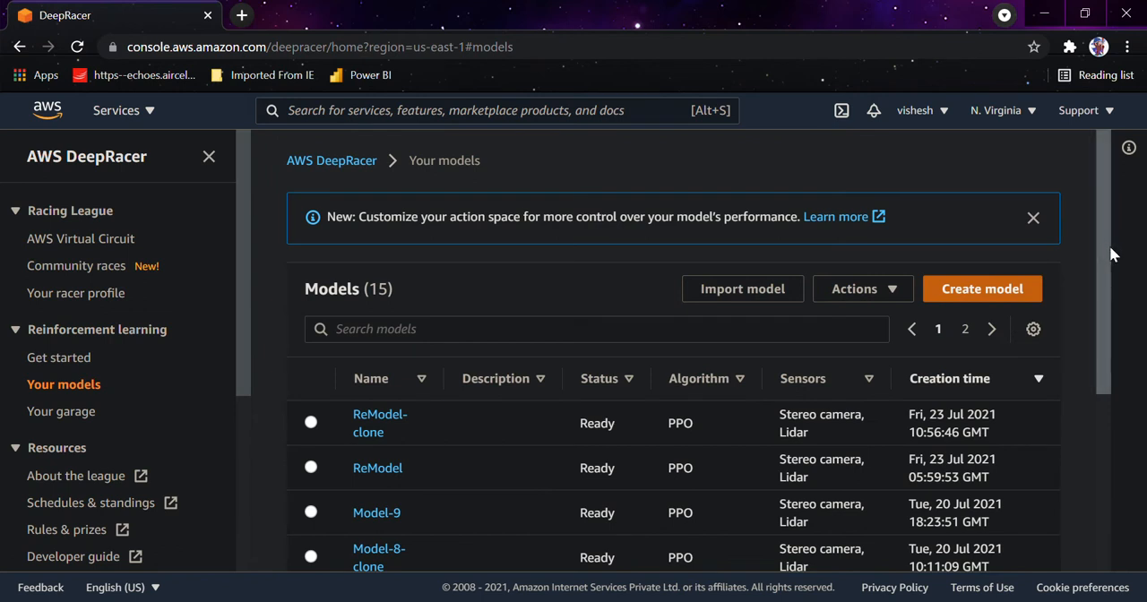
Scroll through the 15 models, then start Create model from the Get started guide
scroll("down", 3)
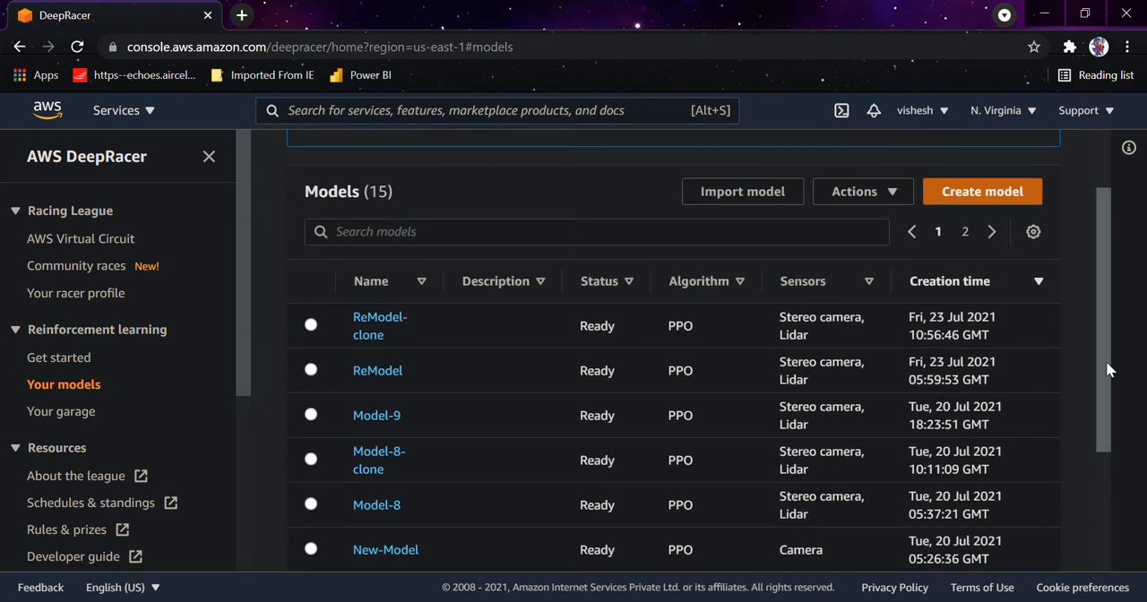
scroll("down", 3)
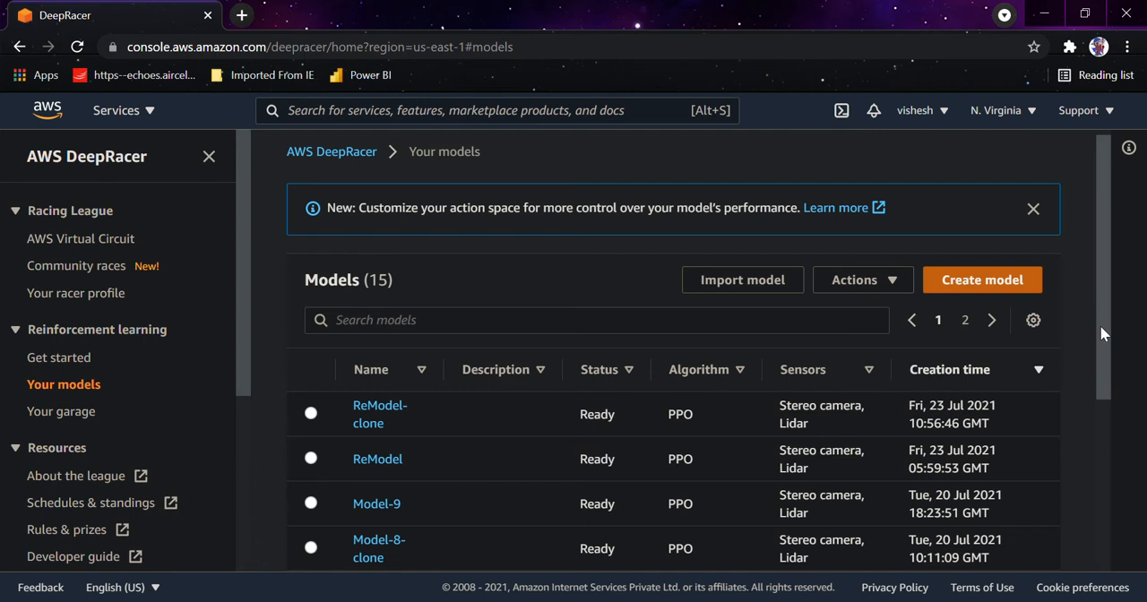
scroll("down", 3)
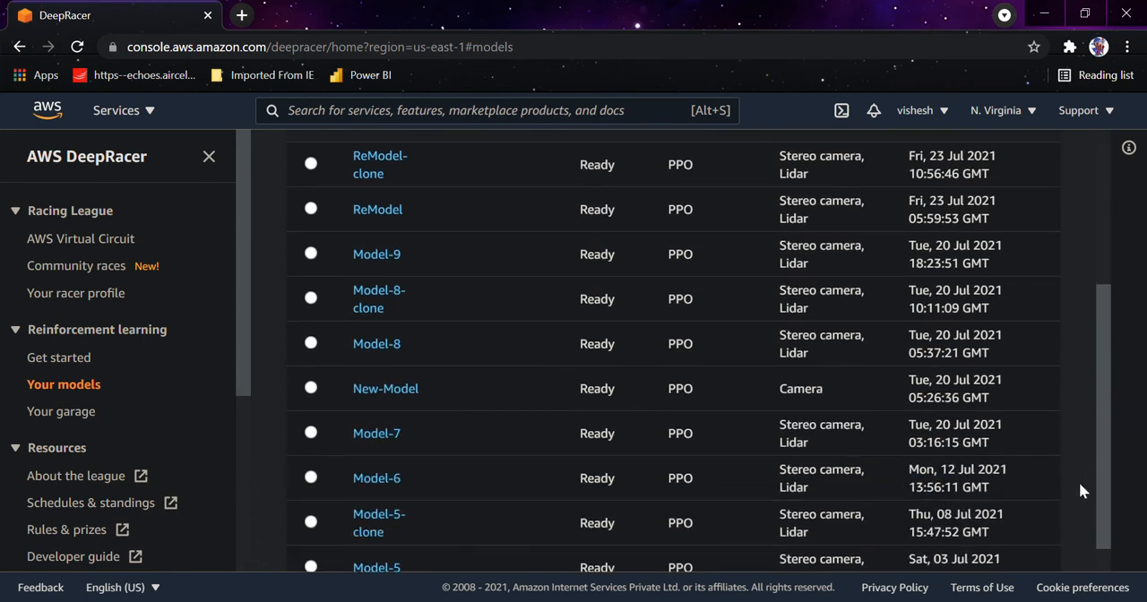
scroll("down", 3)
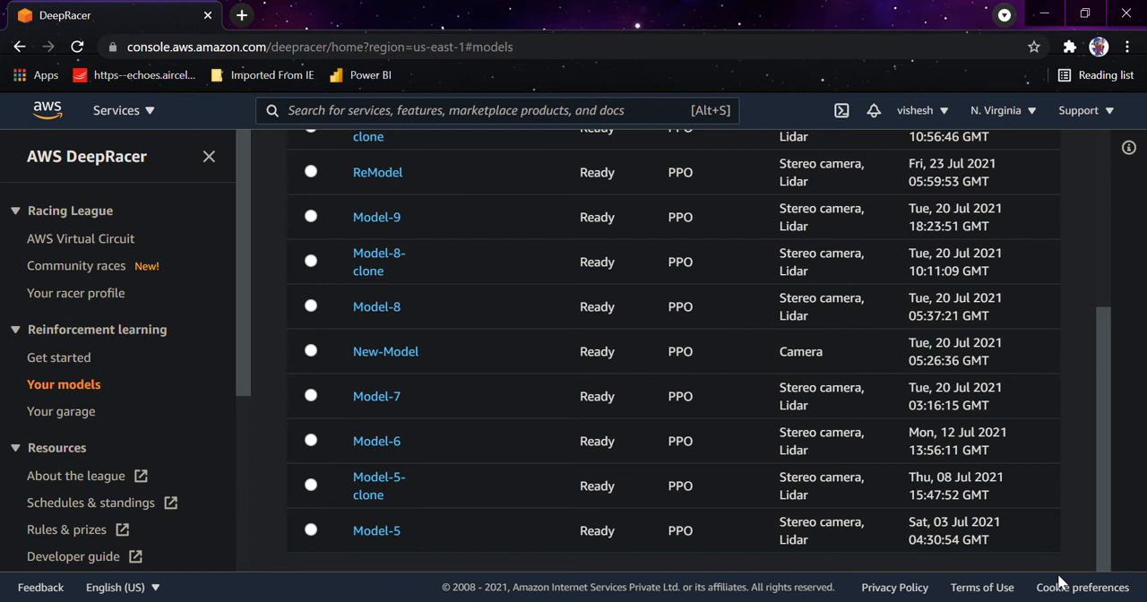
left_click(59, 357)
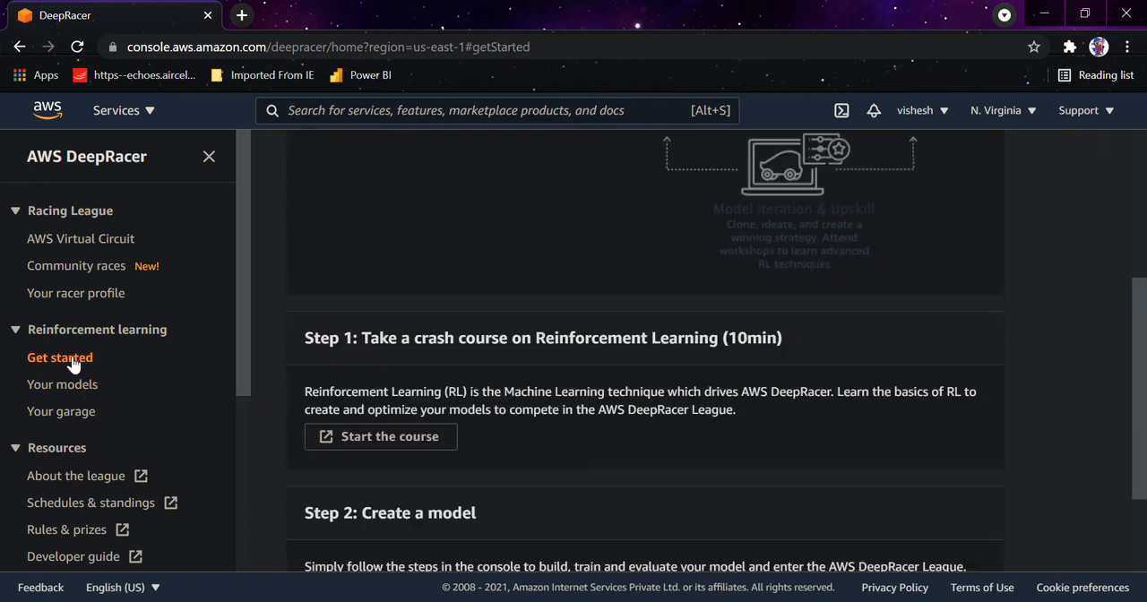
scroll("down", 3)
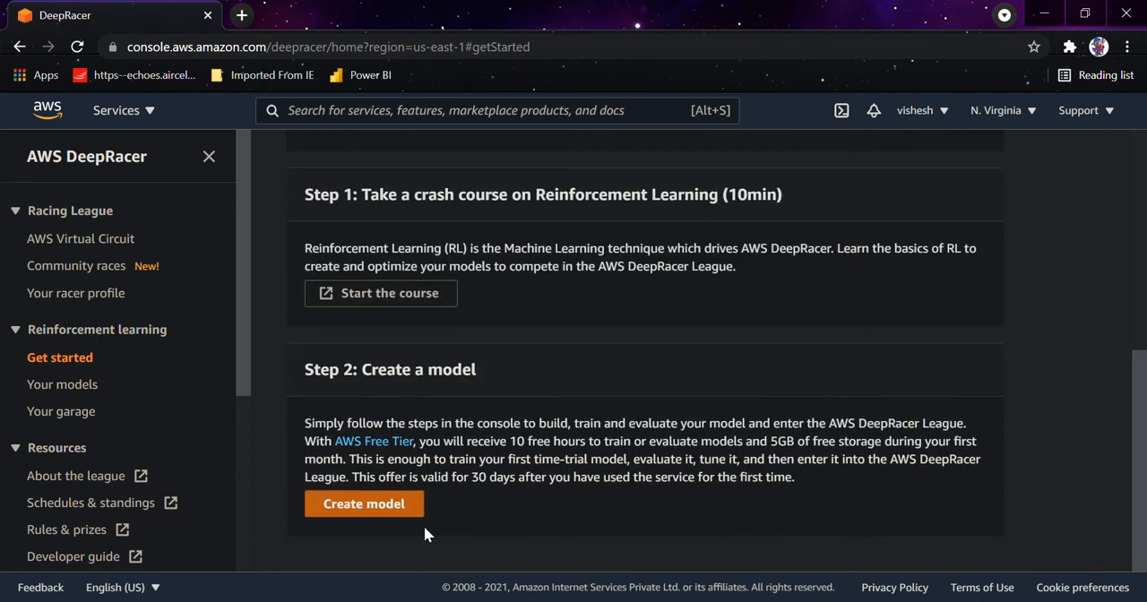
left_click(364, 504)
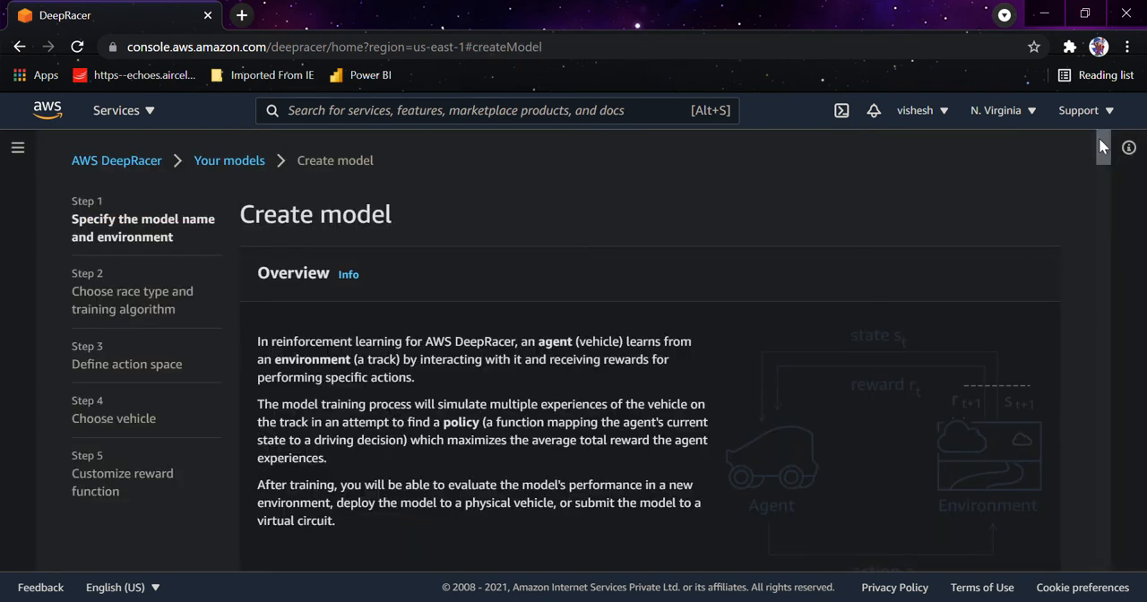
Enter Model-98 as the model name and 'It is a trail model' as the training job description
scroll("down", 3)
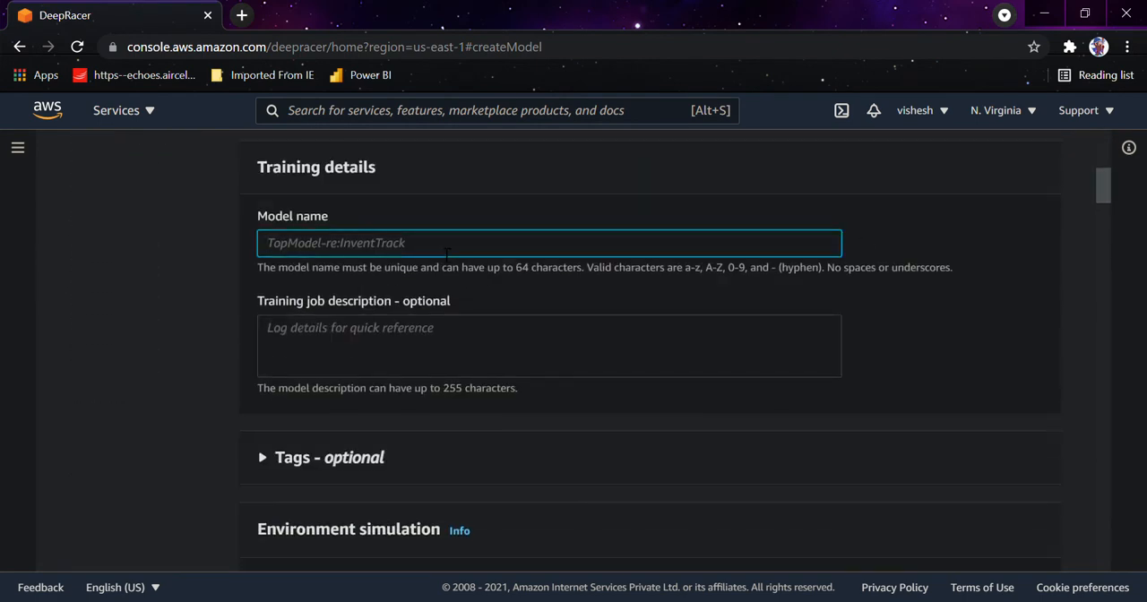
type("Model")
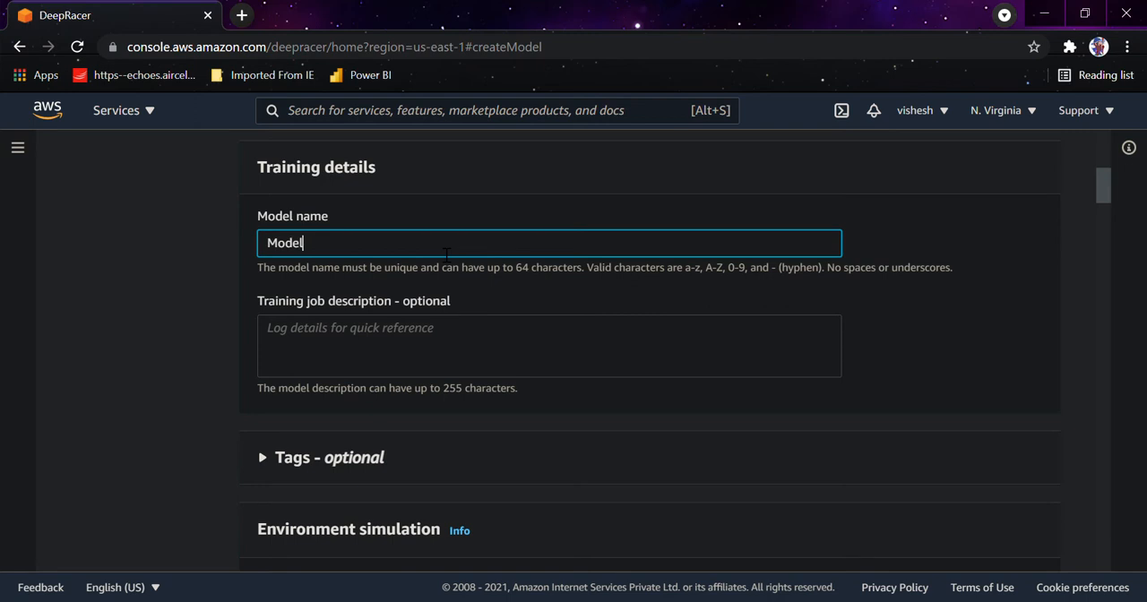
type("-98")
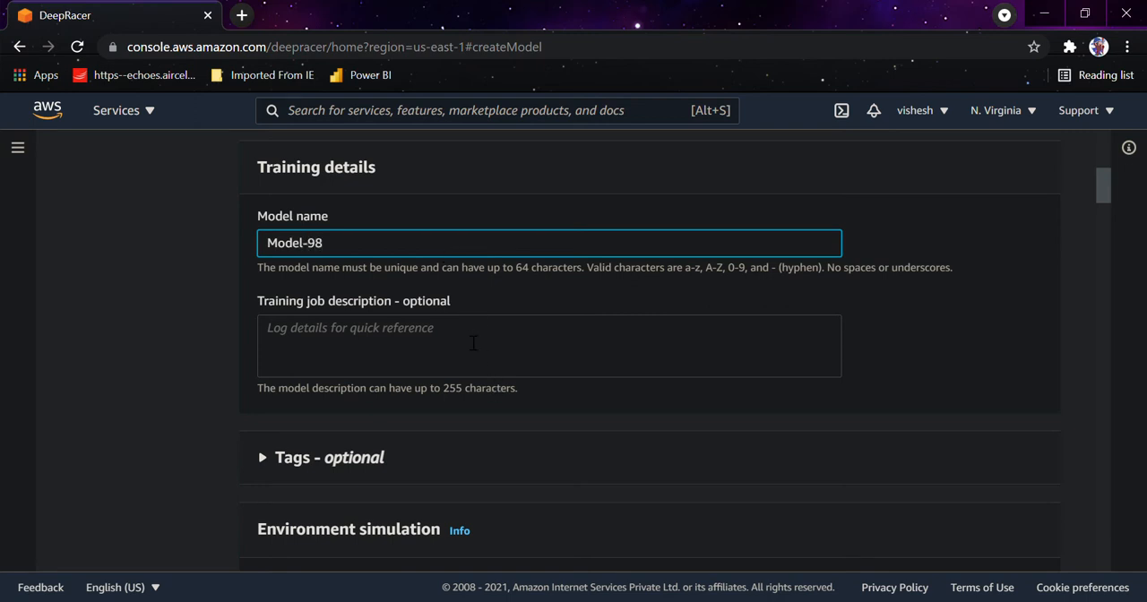
type("It is a")
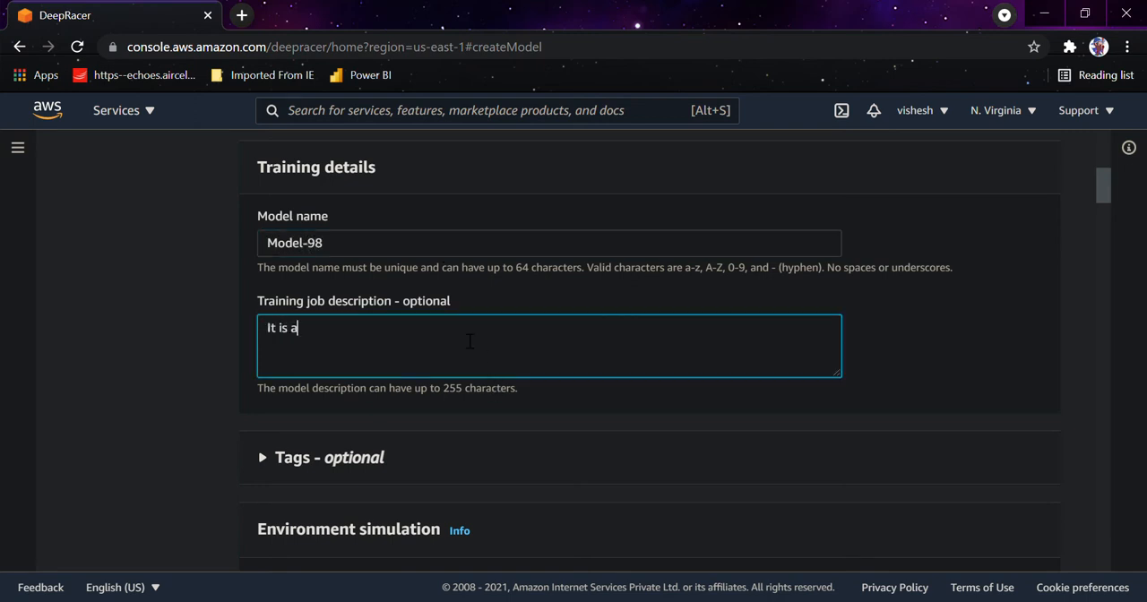
type("trail model")
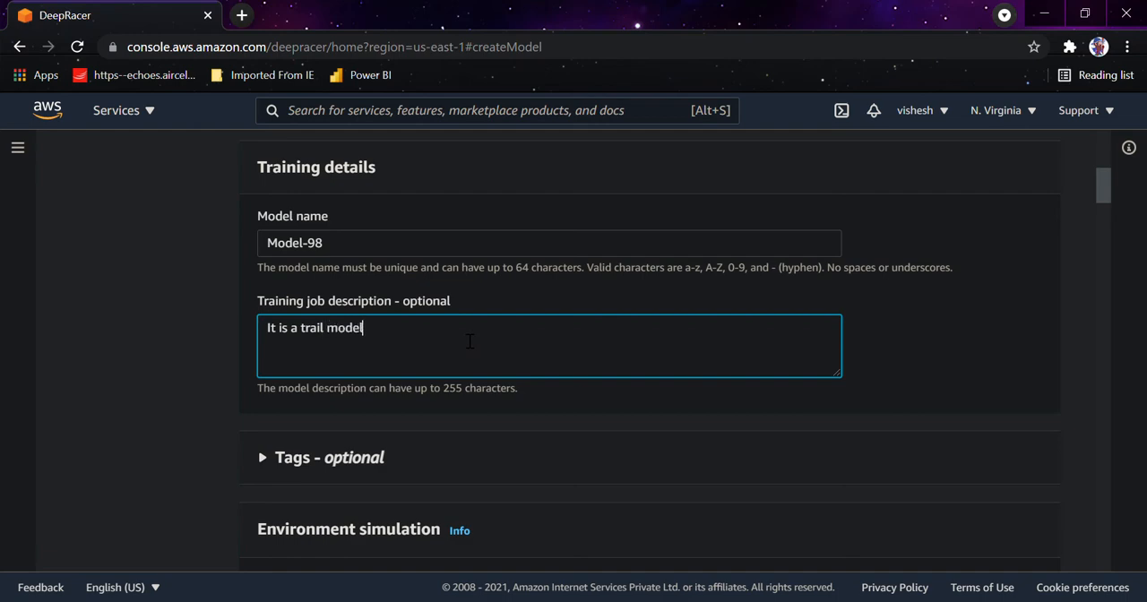
scroll("down", 3)
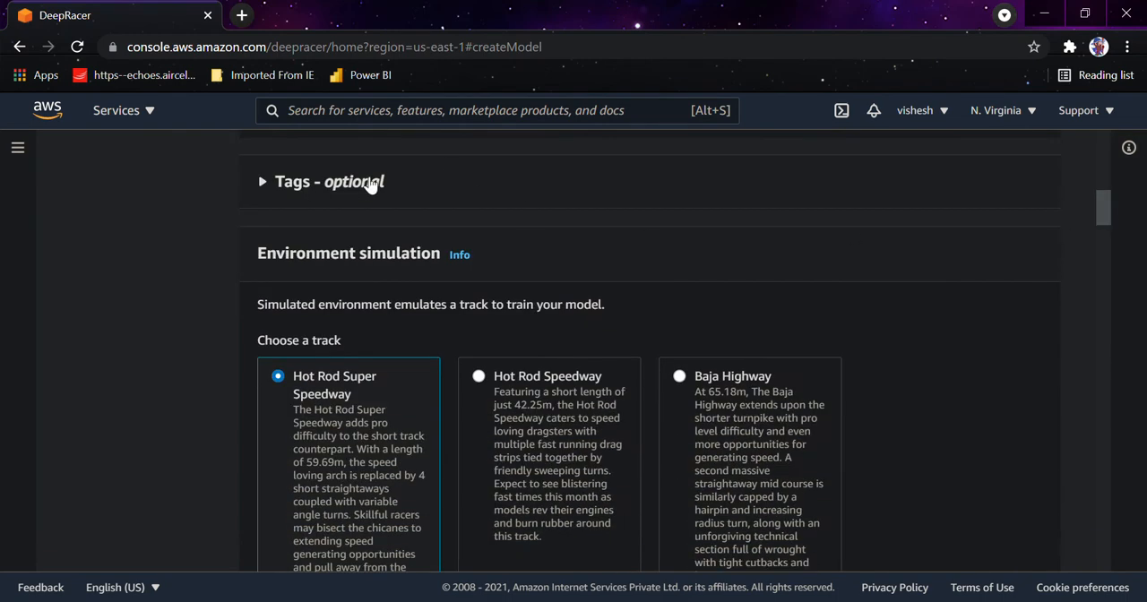
mouse_move(1103, 231)
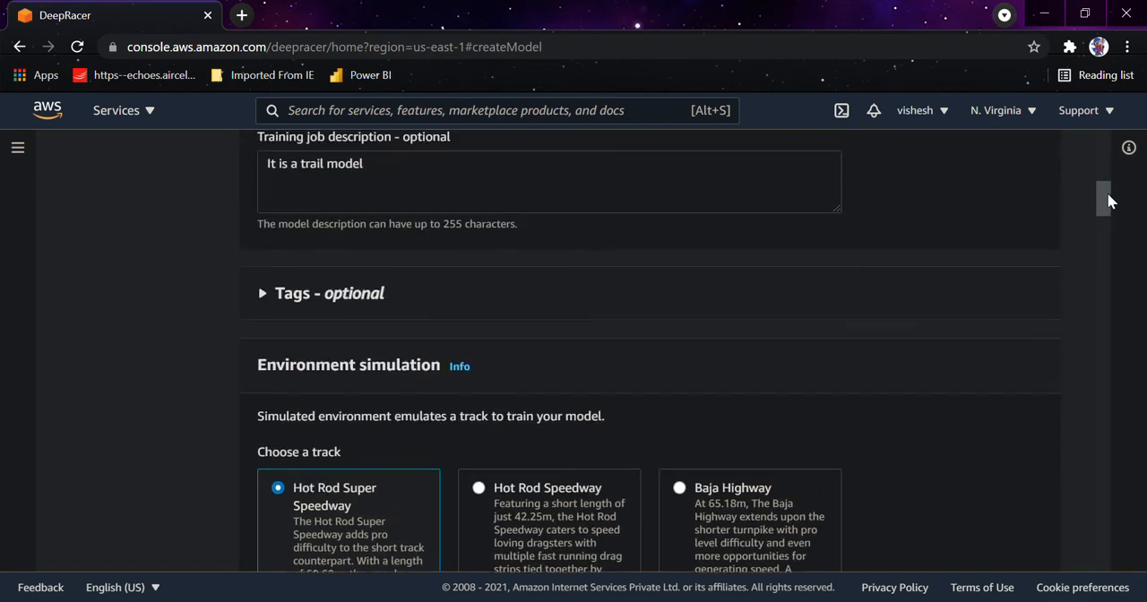
scroll("up", 3)
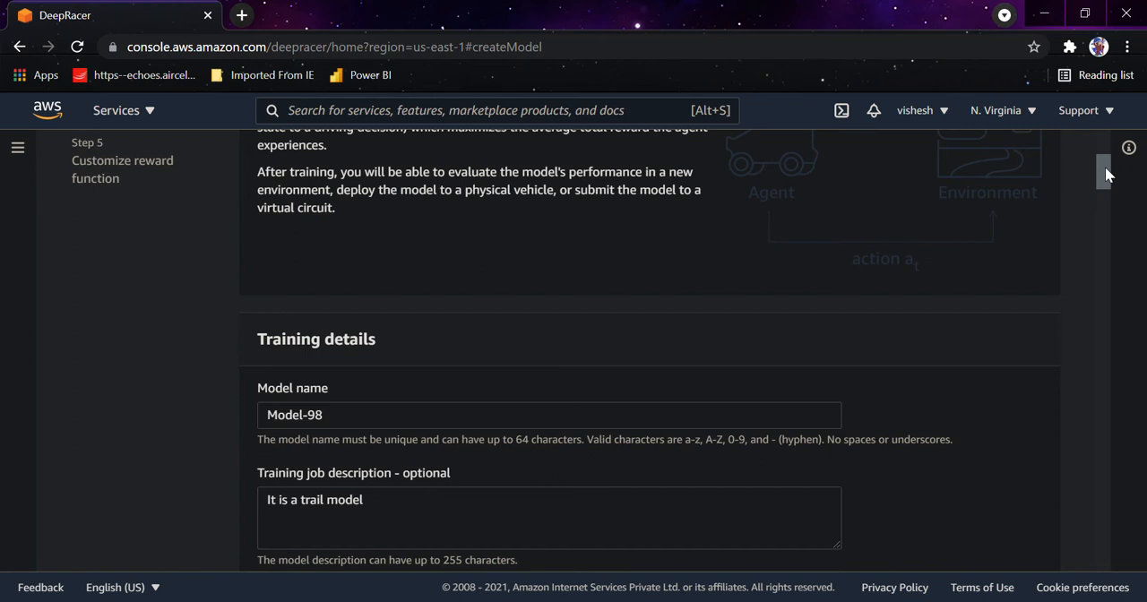
scroll("down", 3)
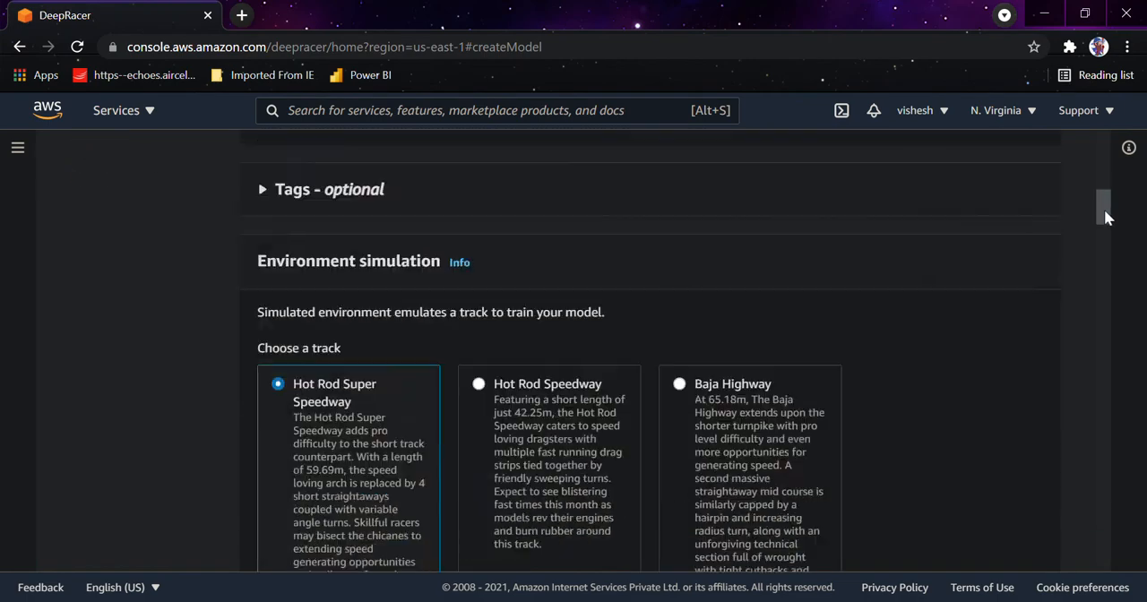
scroll("down", 3)
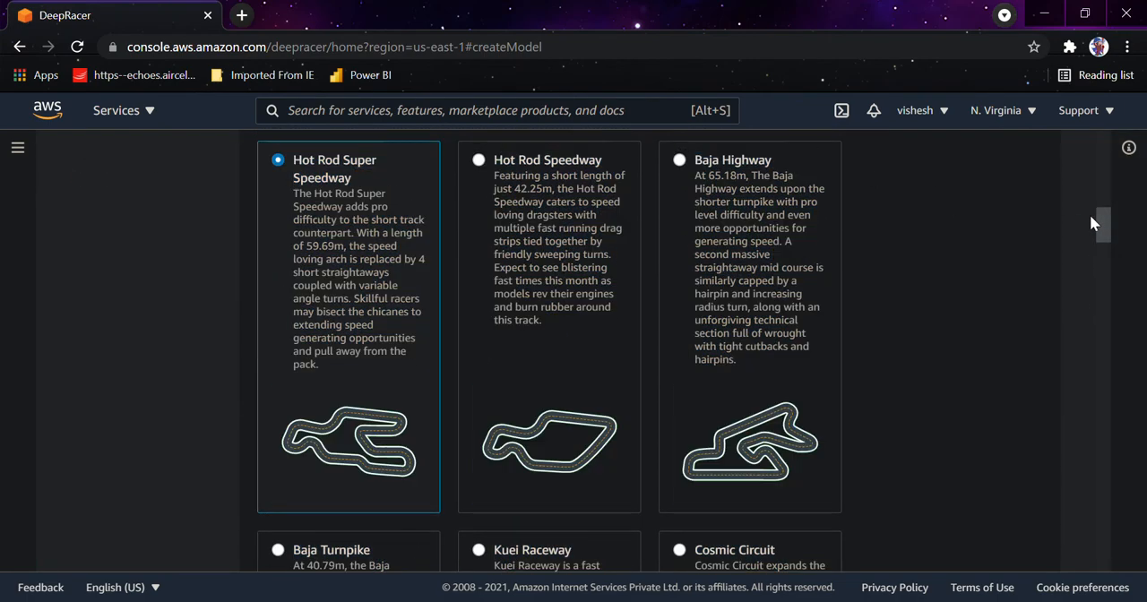
left_click(679, 160)
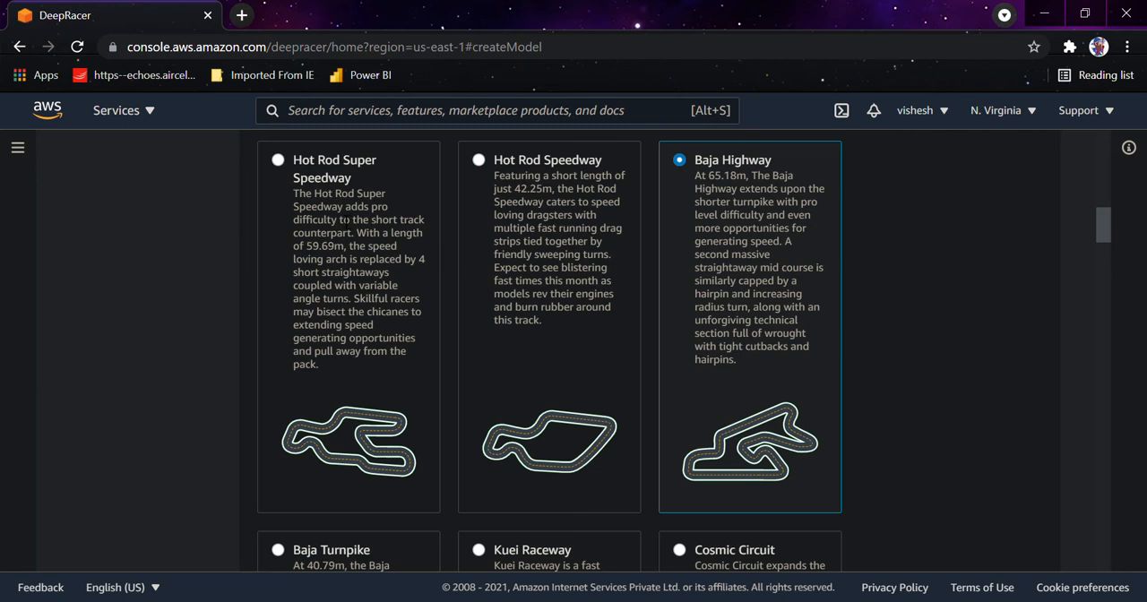
left_click(277, 160)
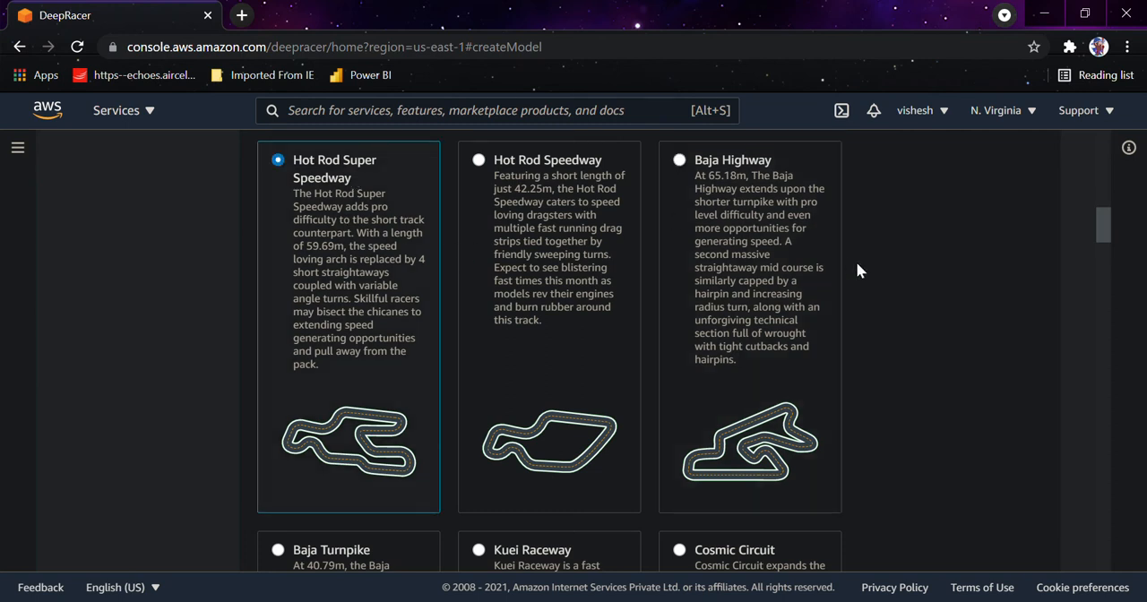
scroll("down", 3)
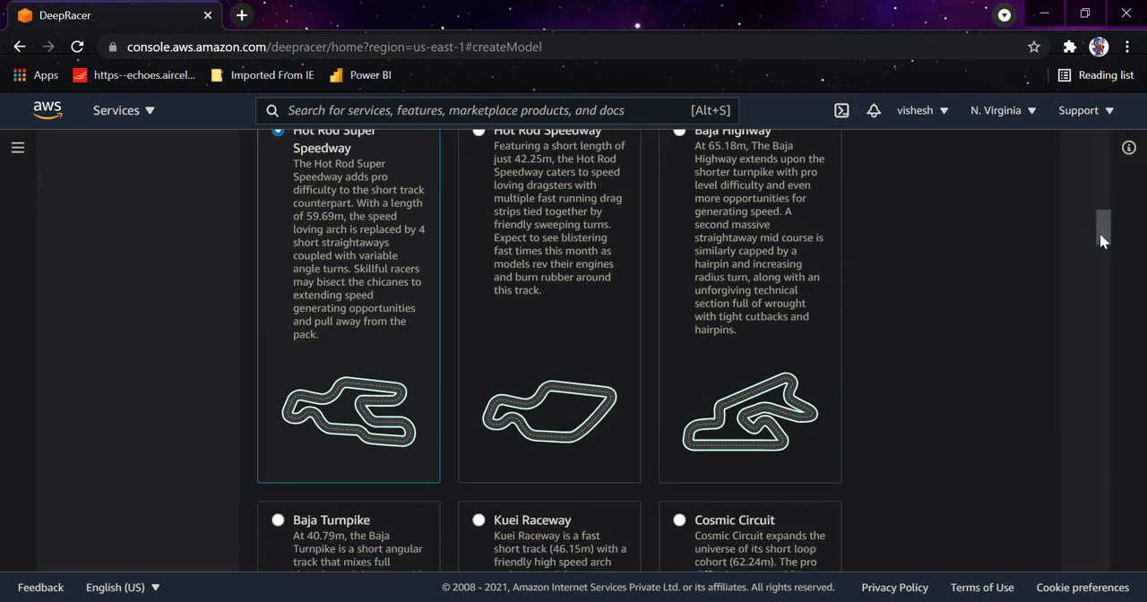
scroll("down", 3)
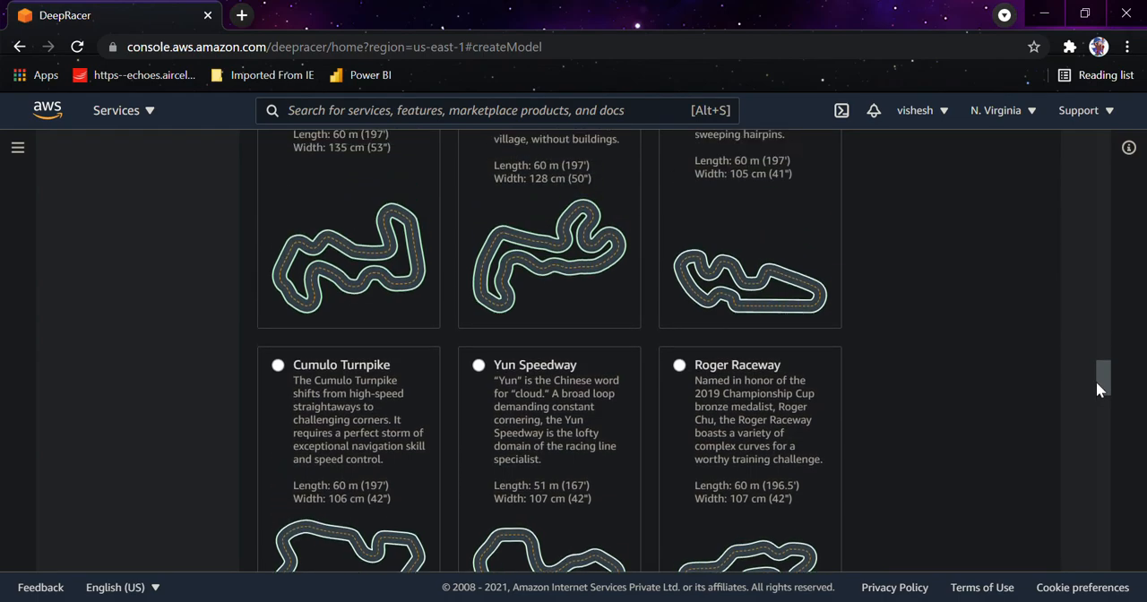
scroll("up", 3)
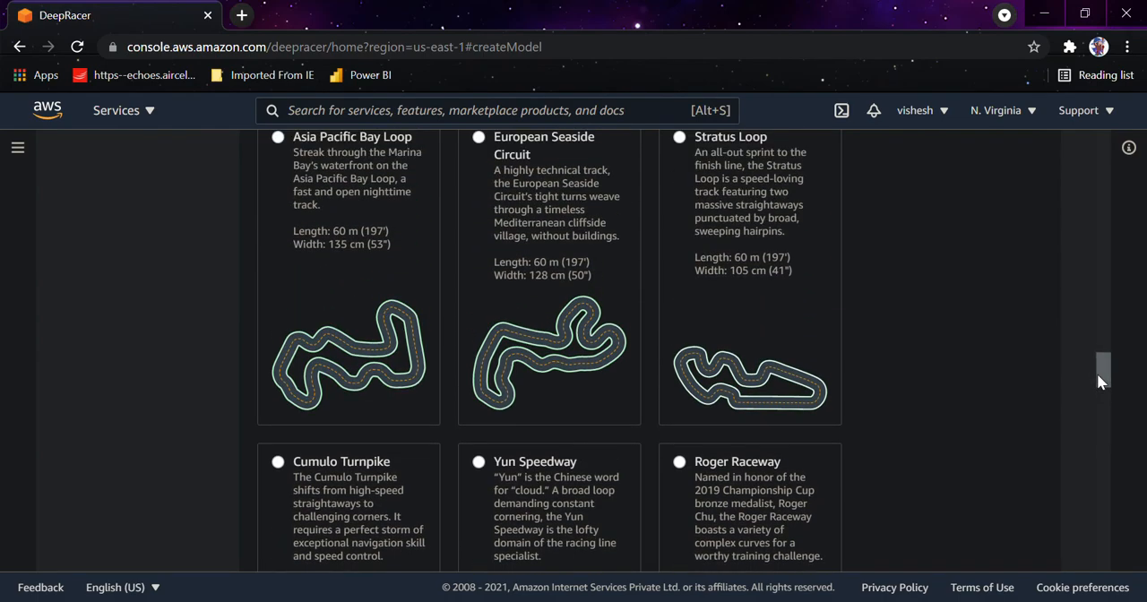
scroll("down", 3)
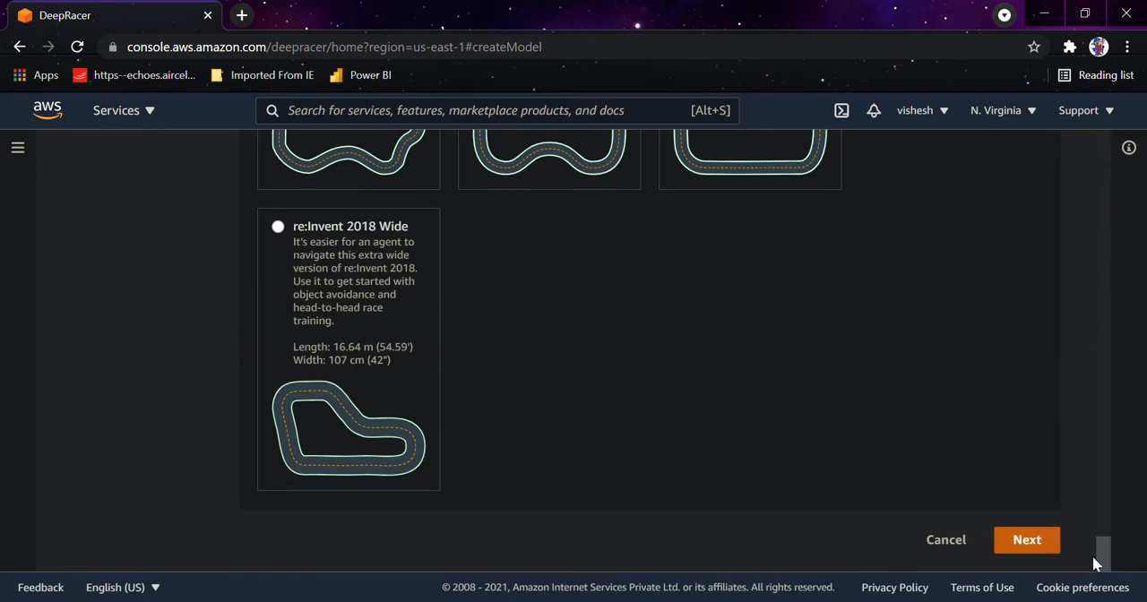
Advance the wizard from track selection to the race type and training algorithm step
left_click(1026, 539)
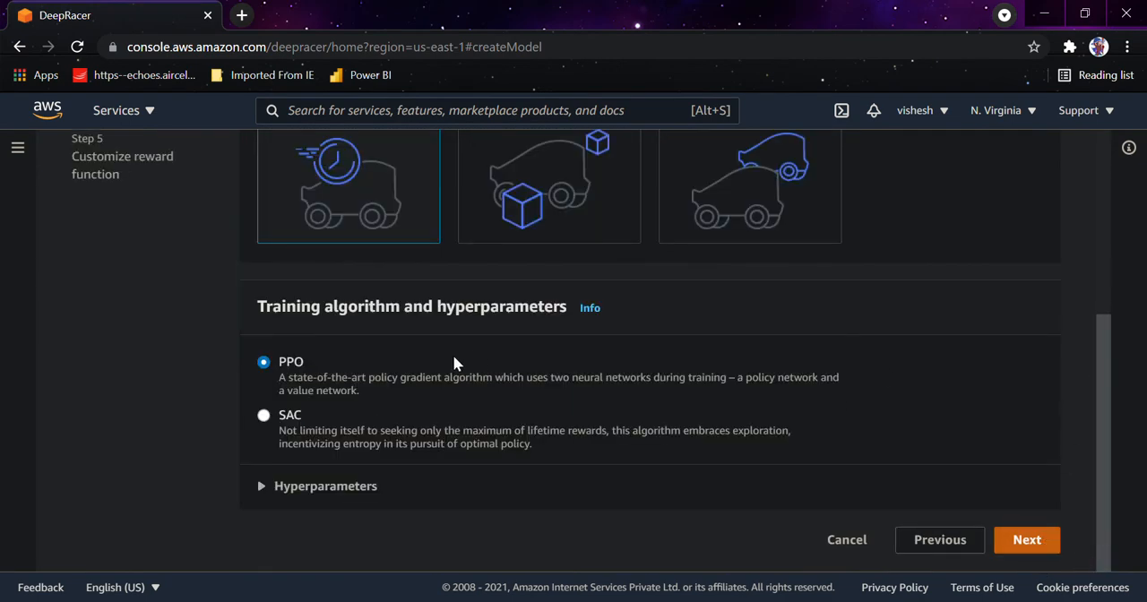
mouse_move(356, 404)
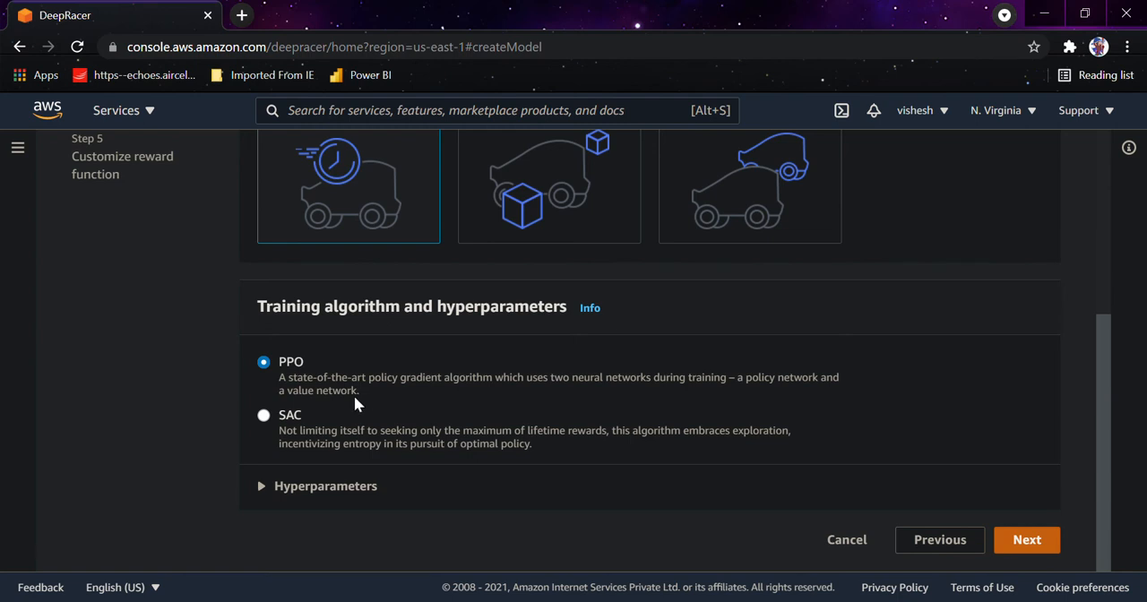
mouse_move(1107, 349)
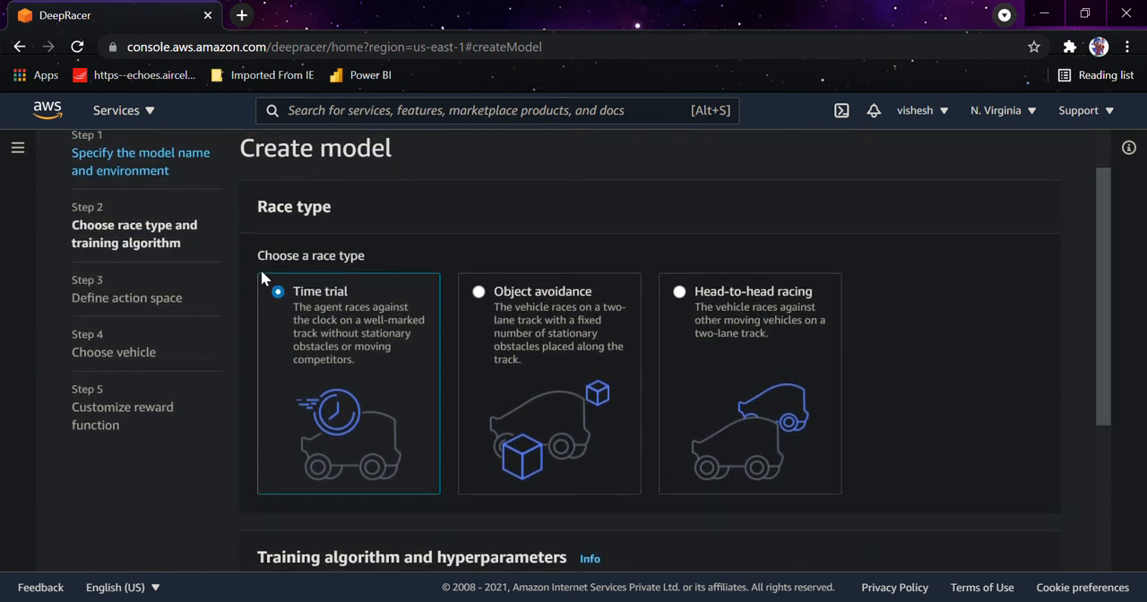
mouse_move(391, 256)
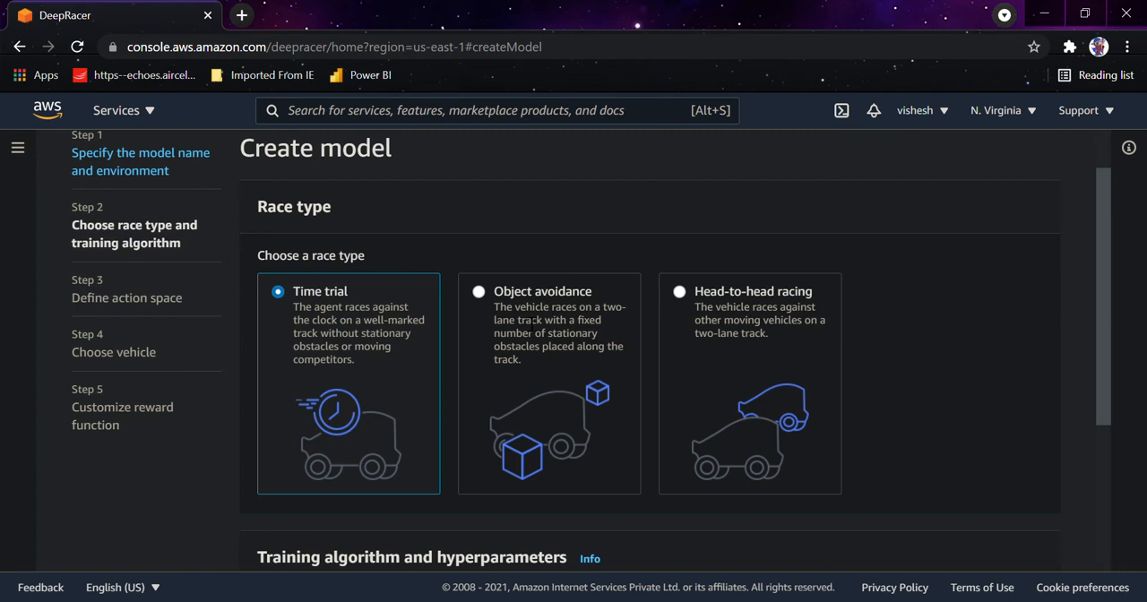
Compare the race type cards, finally choosing Head-to-head racing with one bot vehicle
left_click(479, 291)
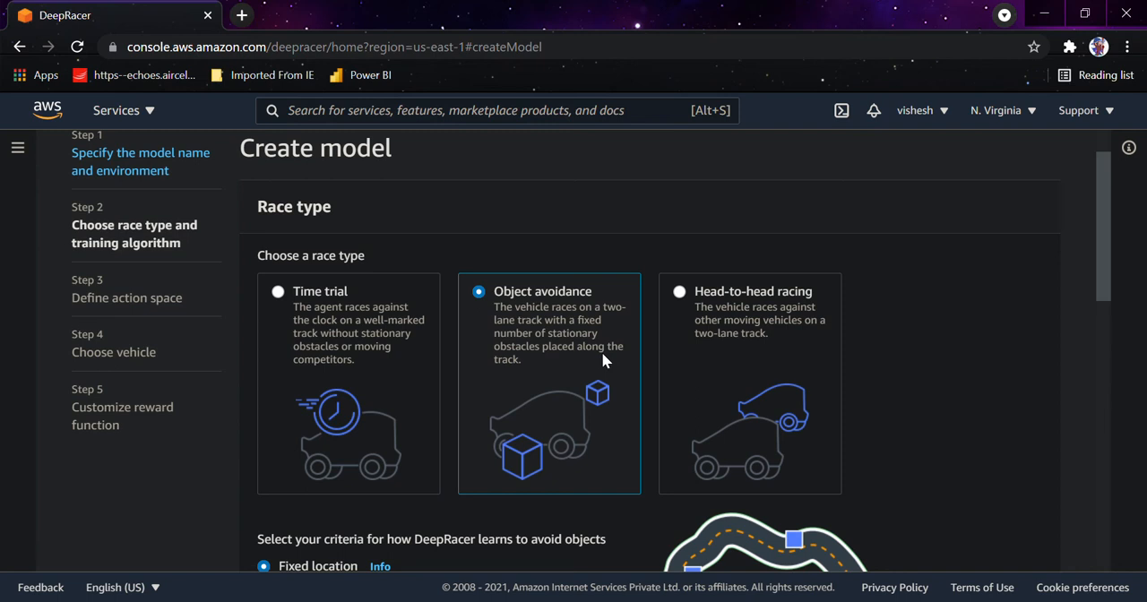
left_click(679, 291)
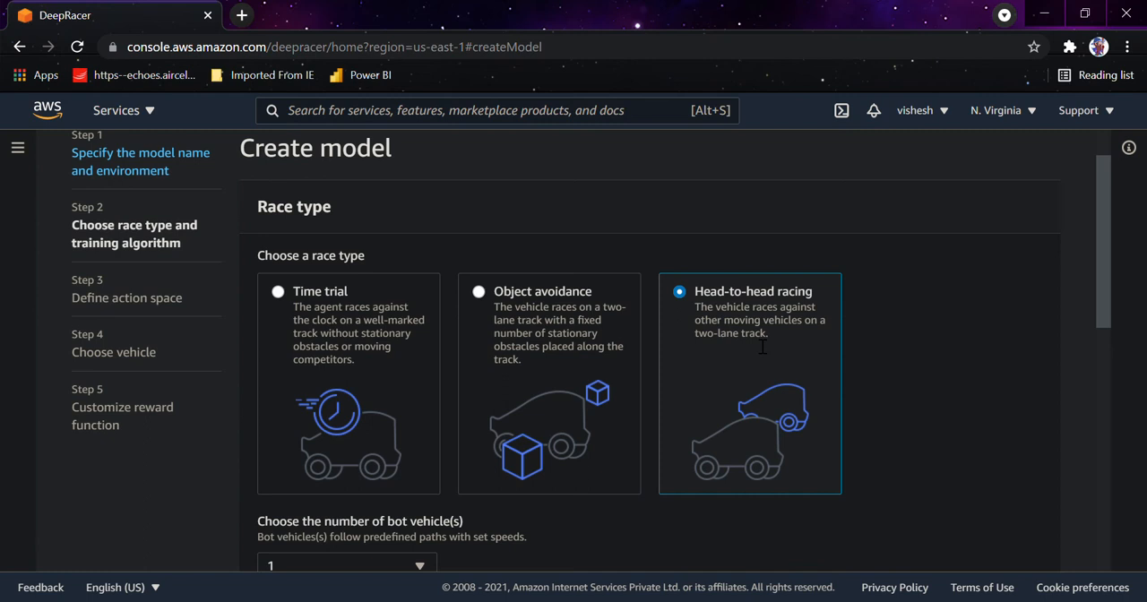
mouse_move(371, 405)
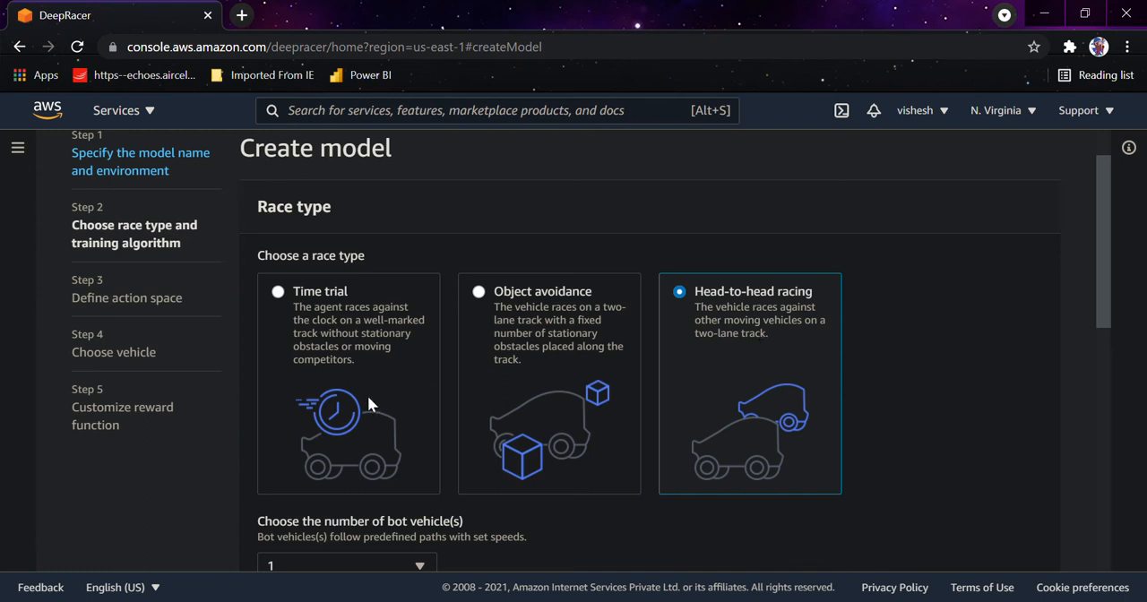
left_click(277, 291)
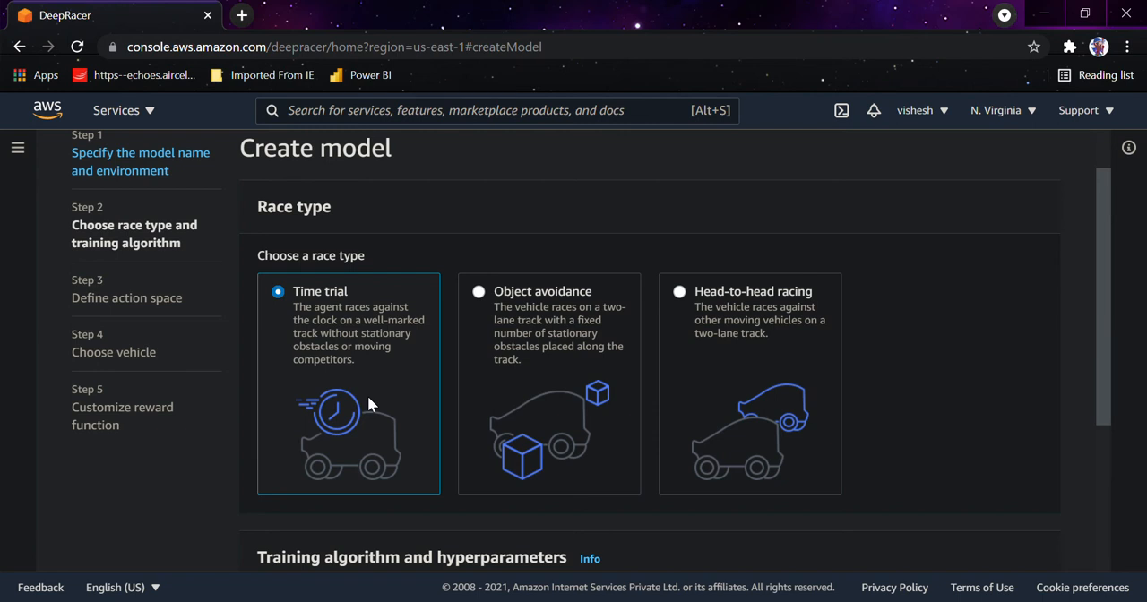
left_click(478, 291)
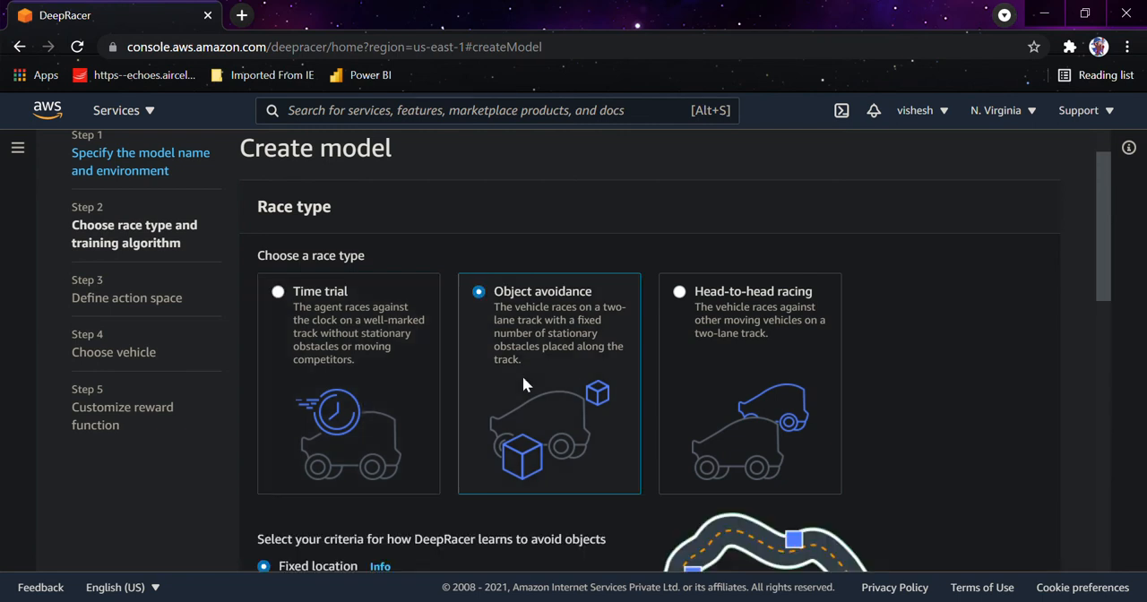
mouse_move(704, 403)
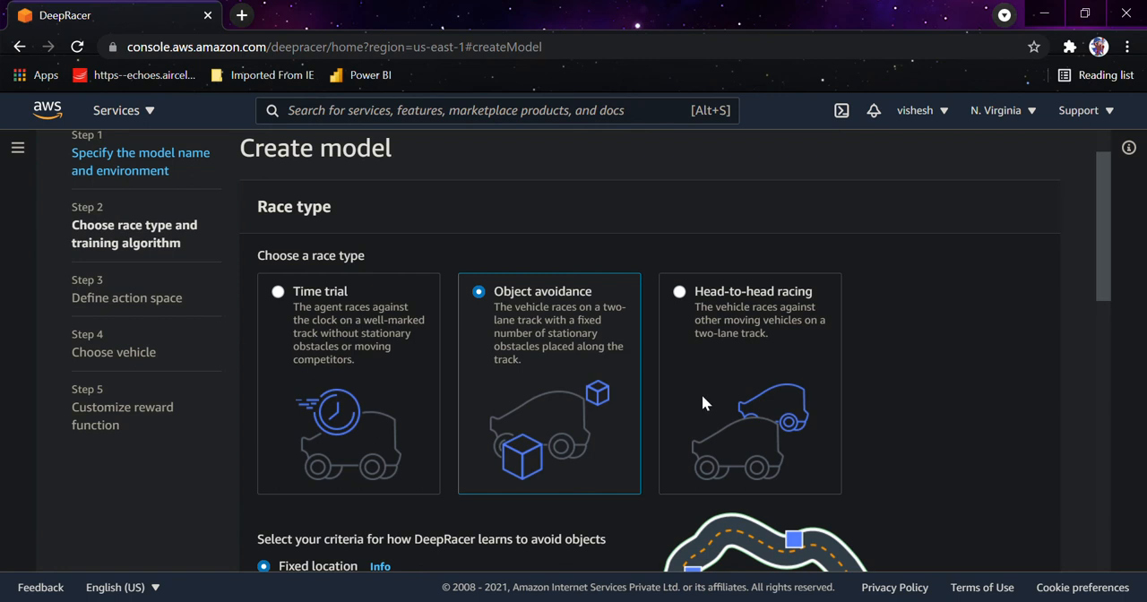
left_click(679, 292)
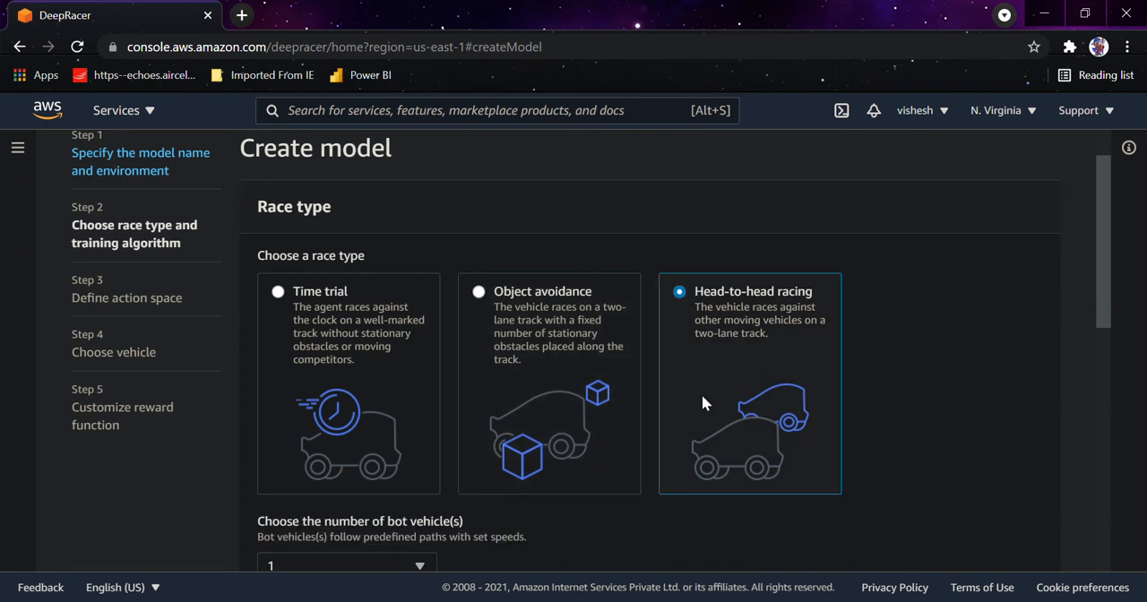
scroll("down", 3)
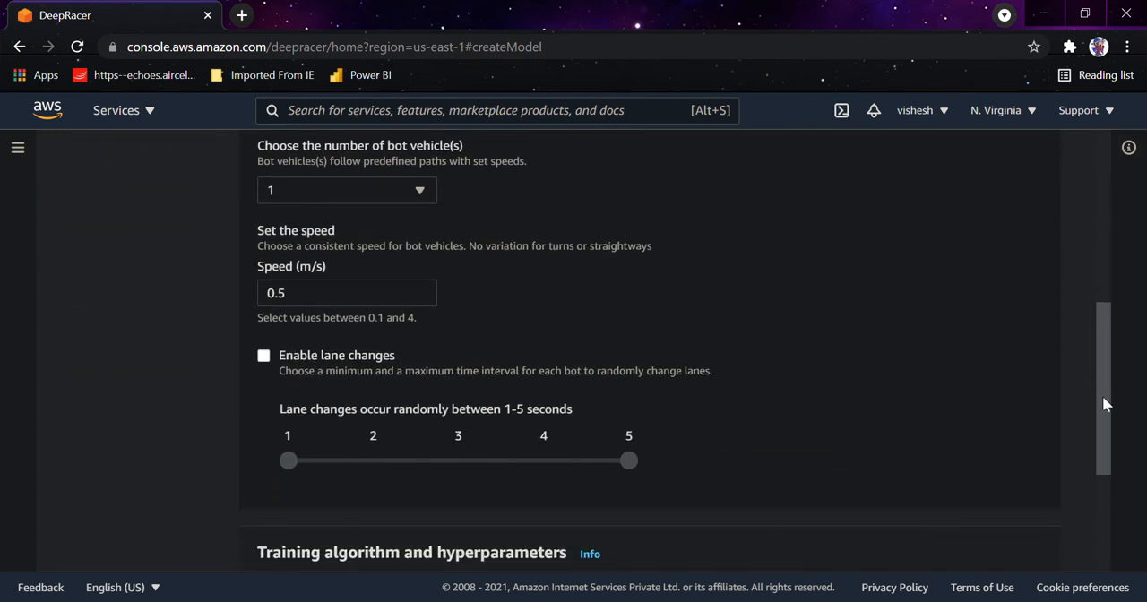
scroll("up", 3)
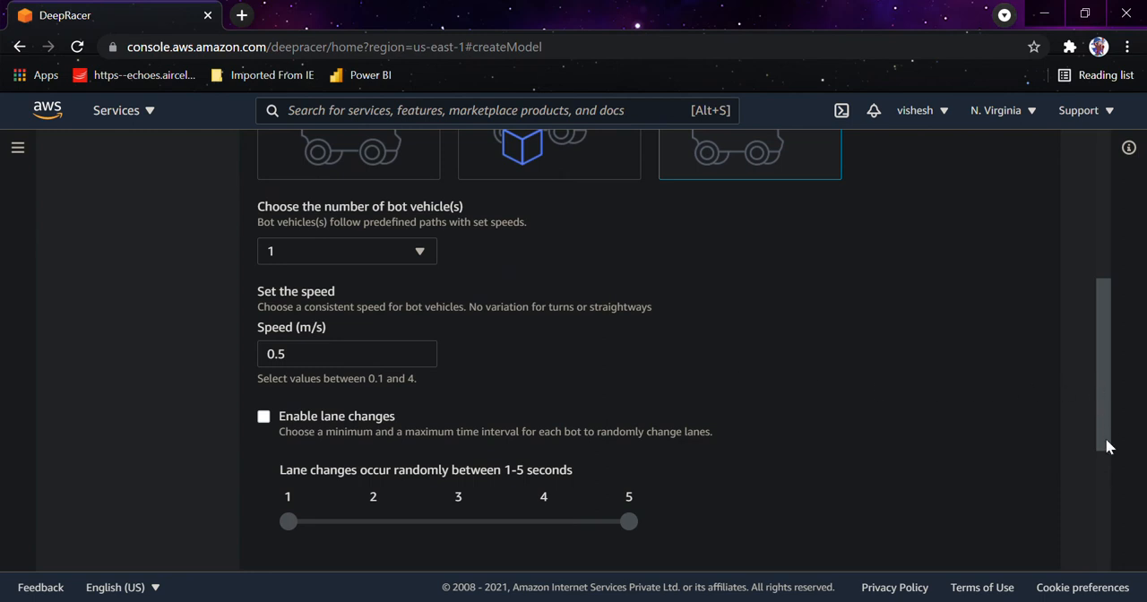
scroll("down", 3)
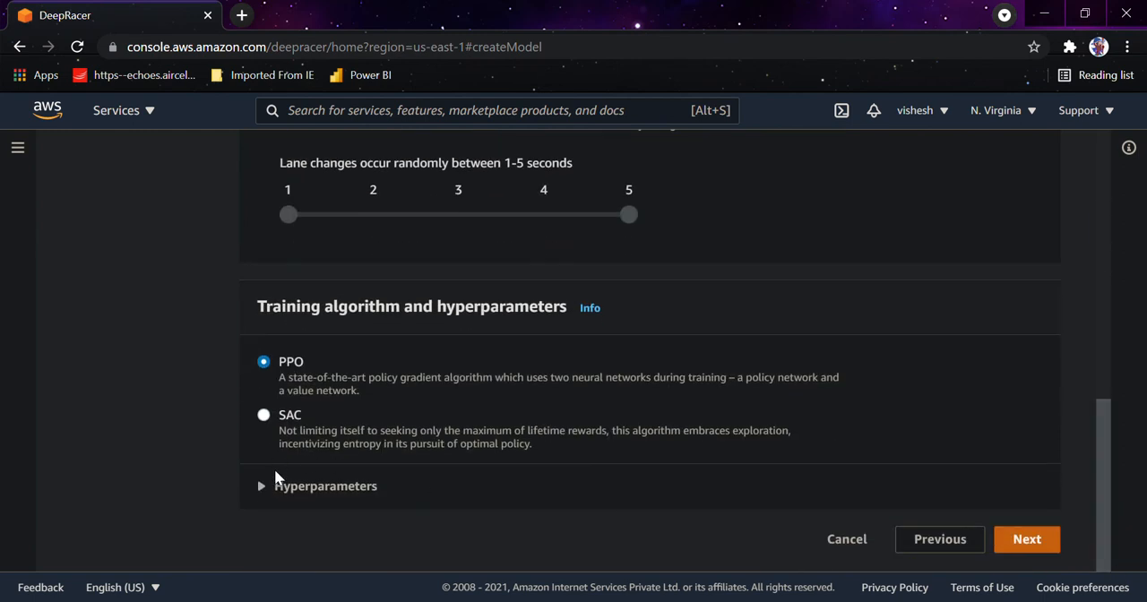
Expand Hyperparameters and review the default PPO settings
left_click(261, 485)
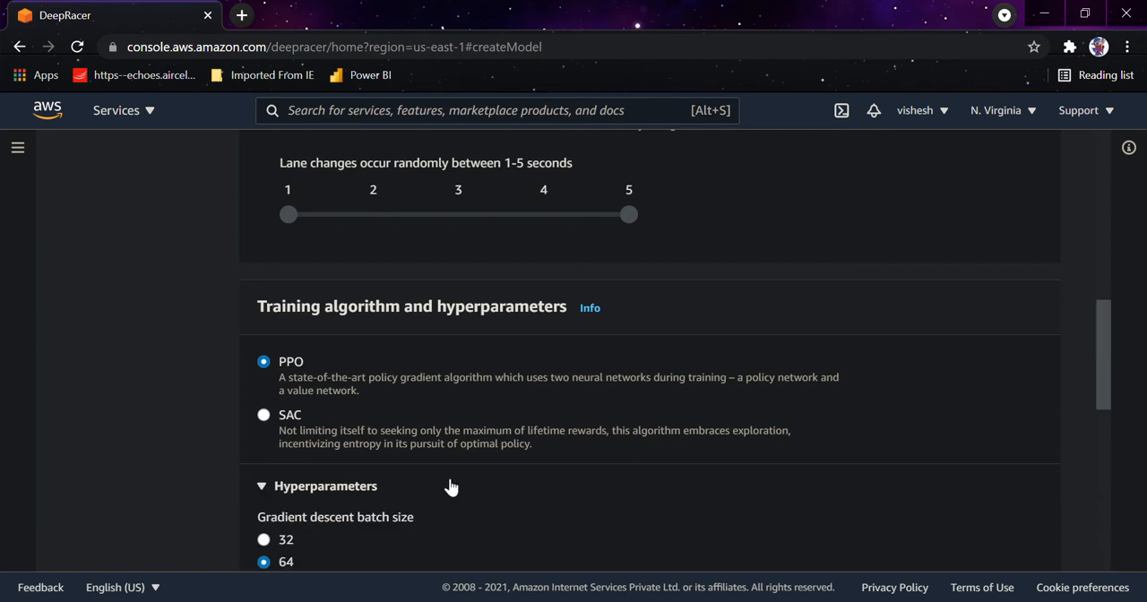
scroll("down", 3)
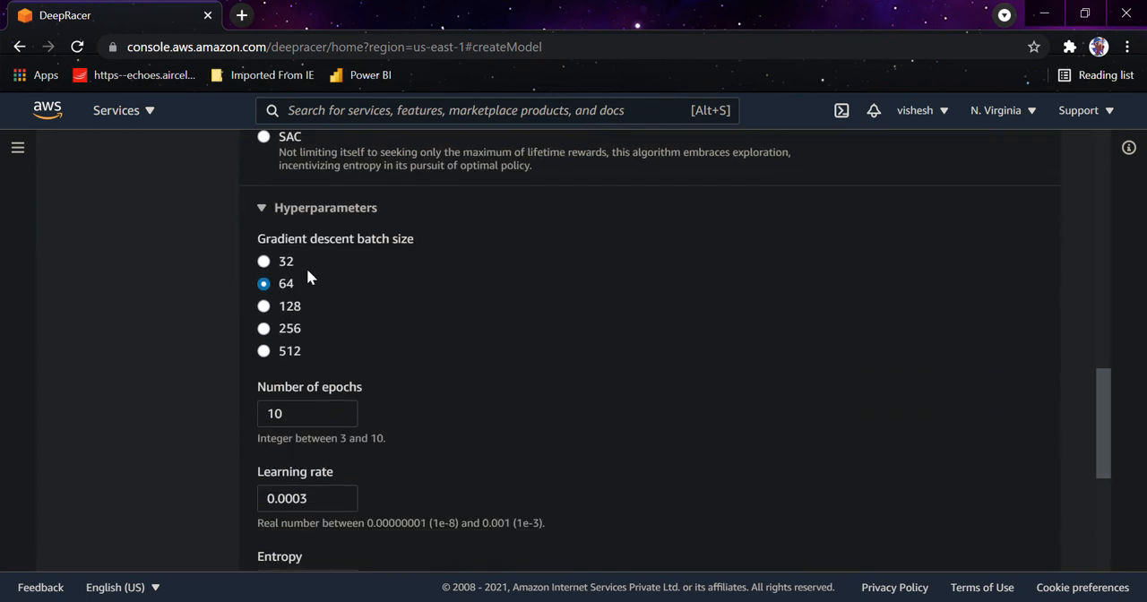
mouse_move(348, 248)
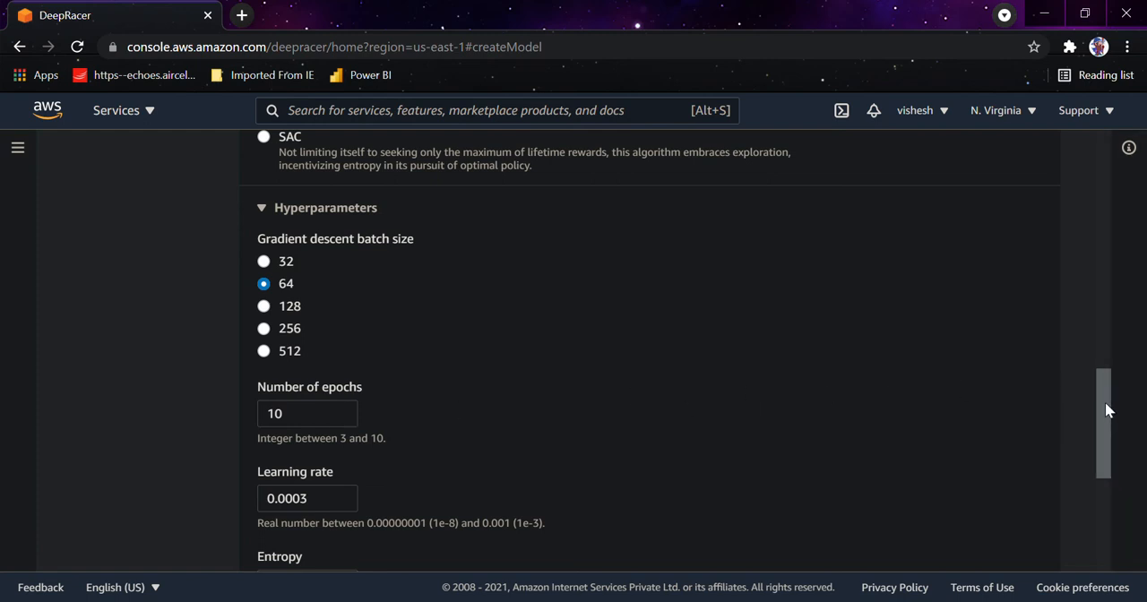
scroll("down", 3)
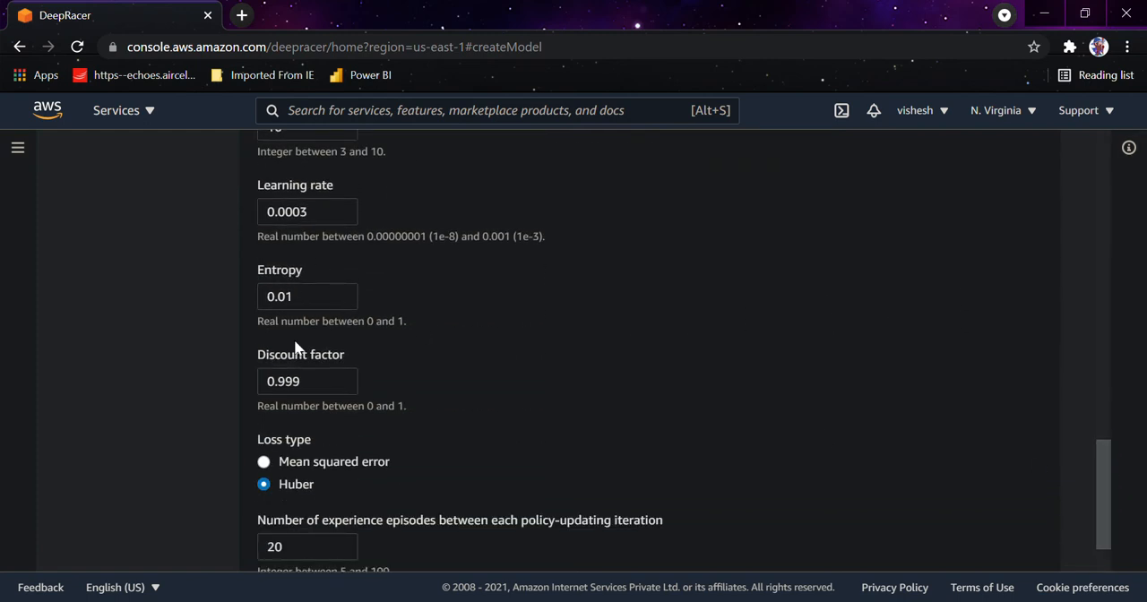
mouse_move(1117, 493)
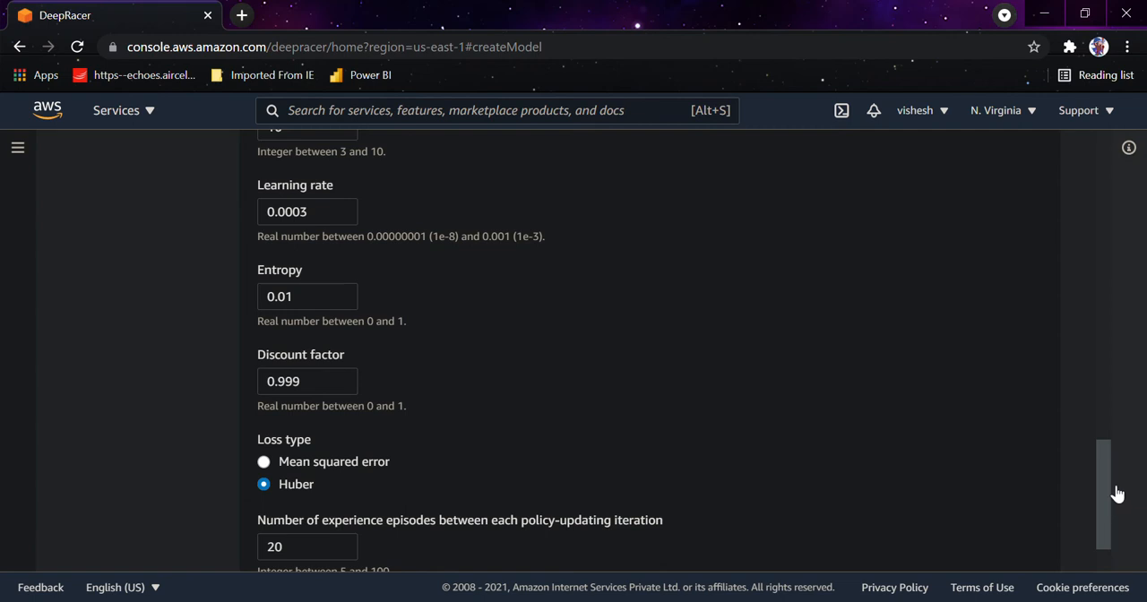
scroll("down", 3)
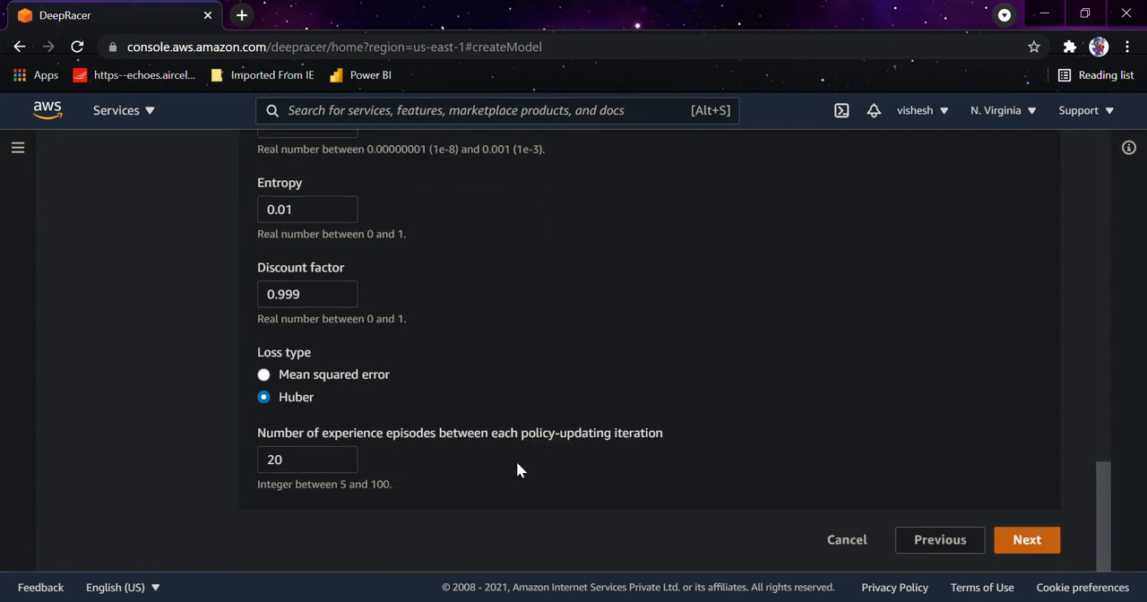
mouse_move(349, 441)
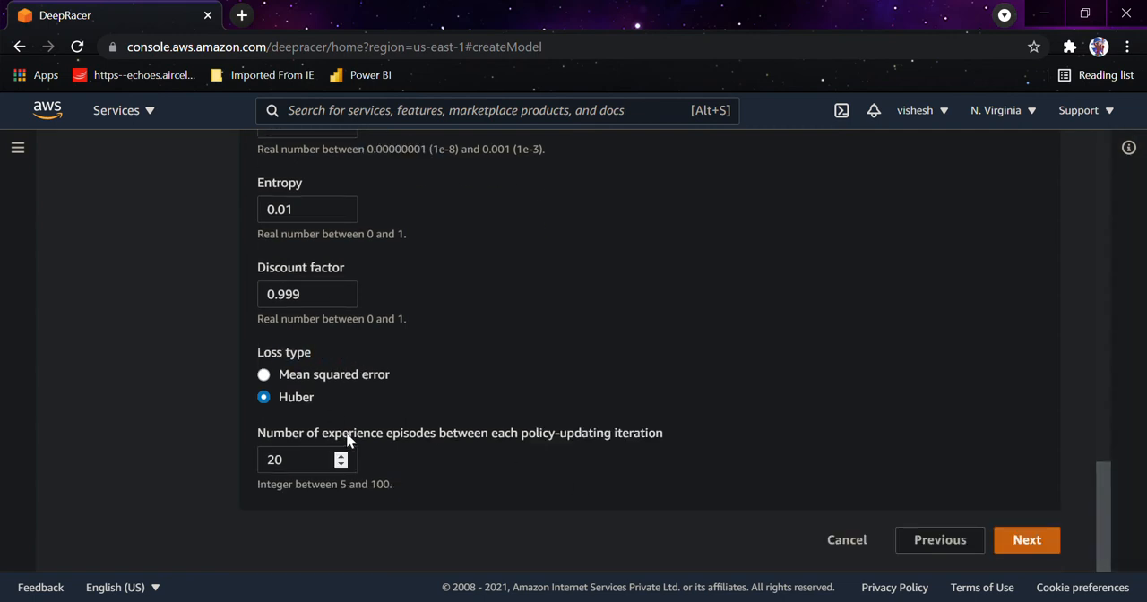
mouse_move(667, 473)
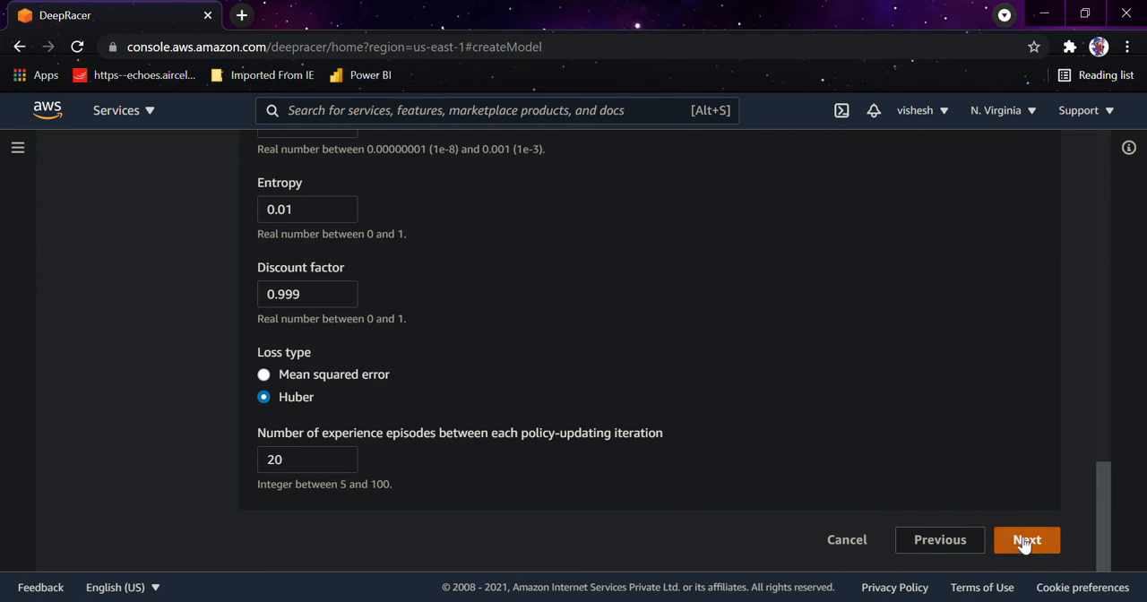
Continue to the Define action space page and review the continuous action space
left_click(1026, 539)
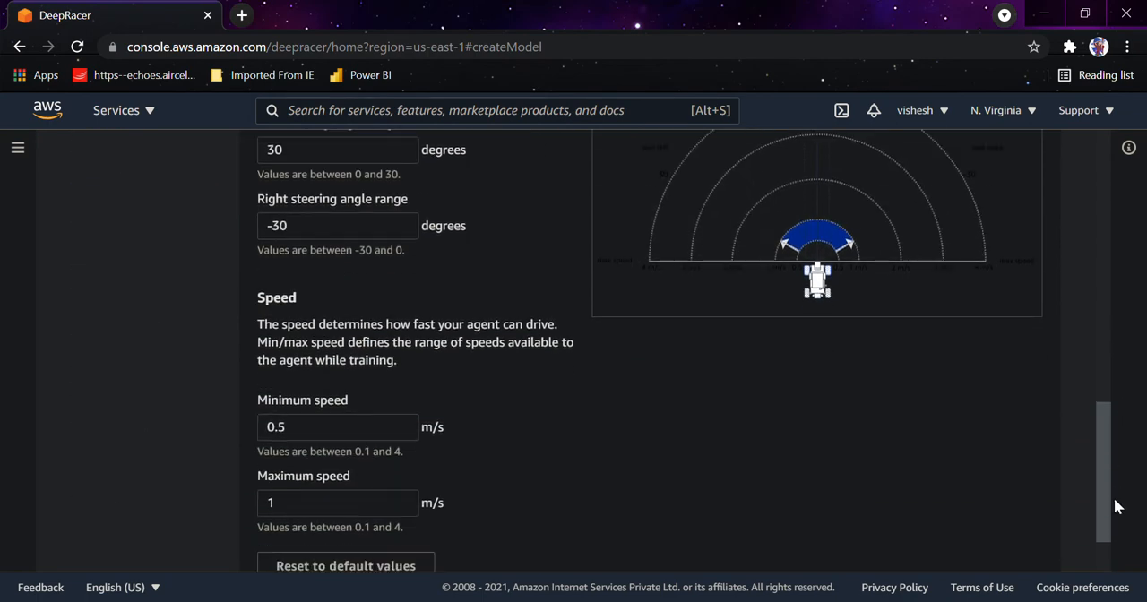
scroll("down", 3)
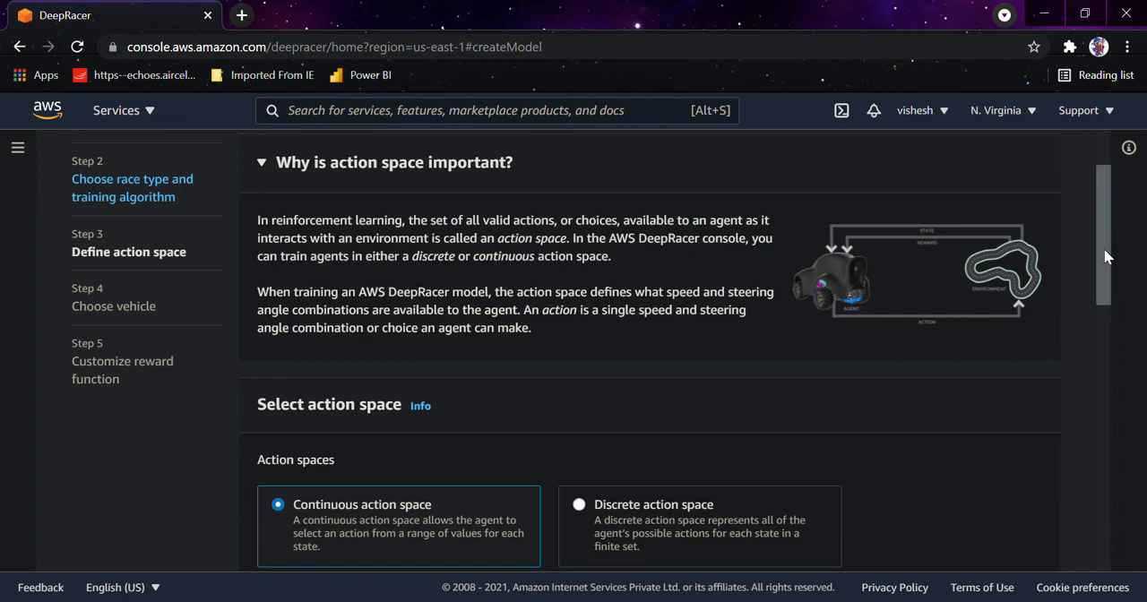
scroll("down", 3)
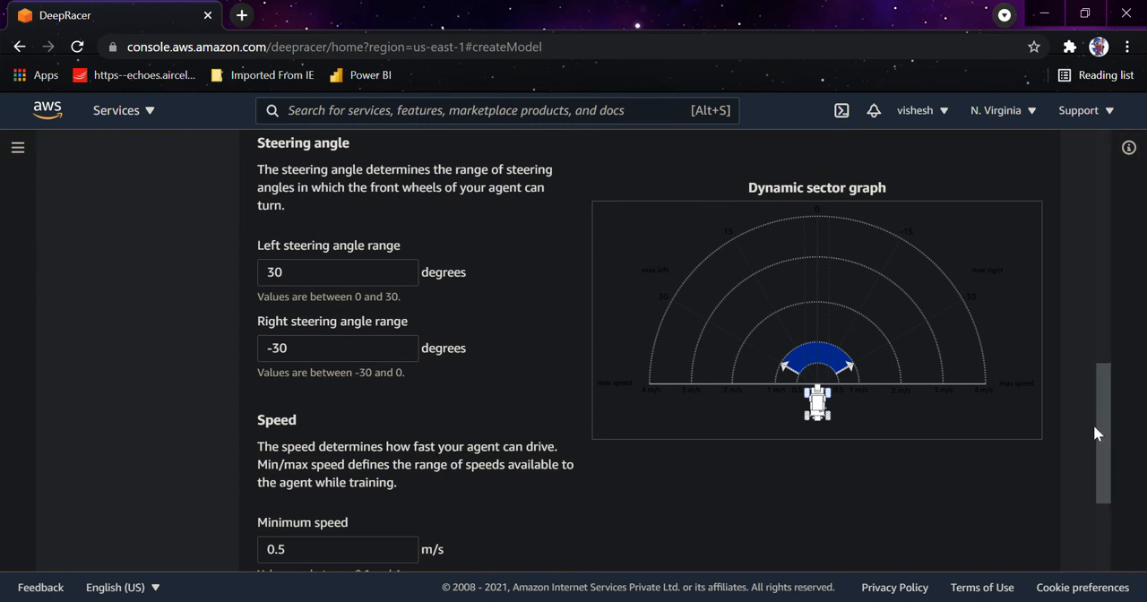
mouse_move(1012, 375)
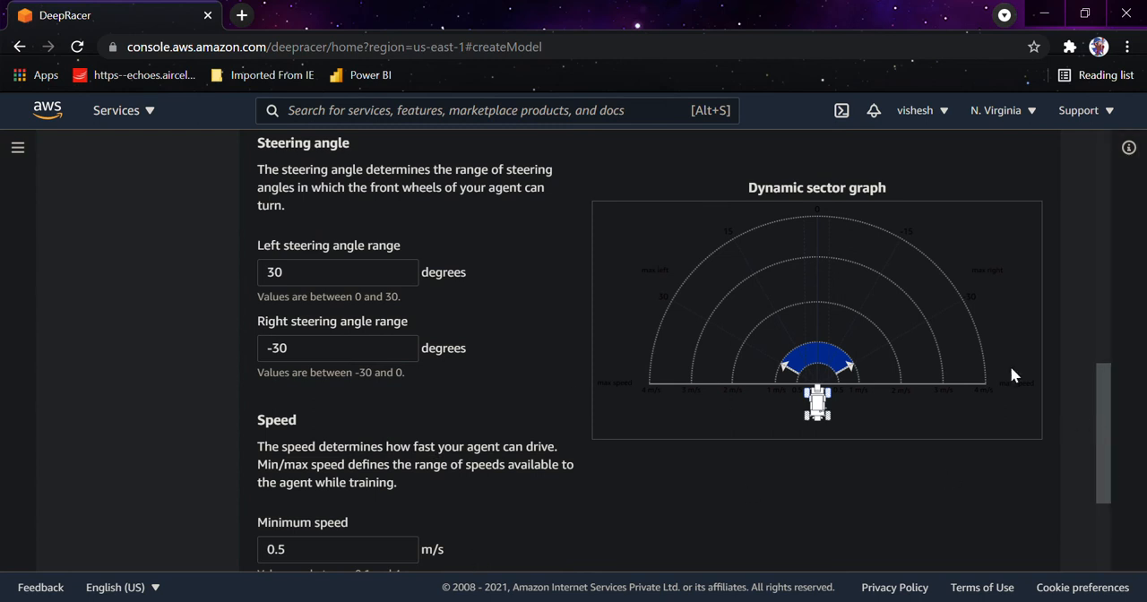
scroll("down", 3)
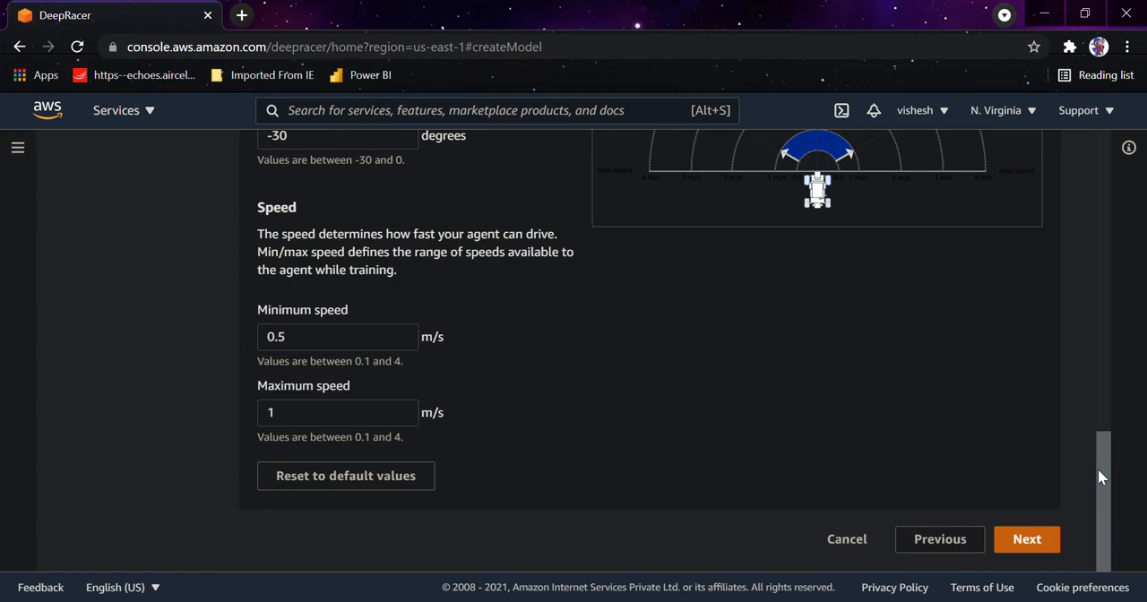
scroll("up", 3)
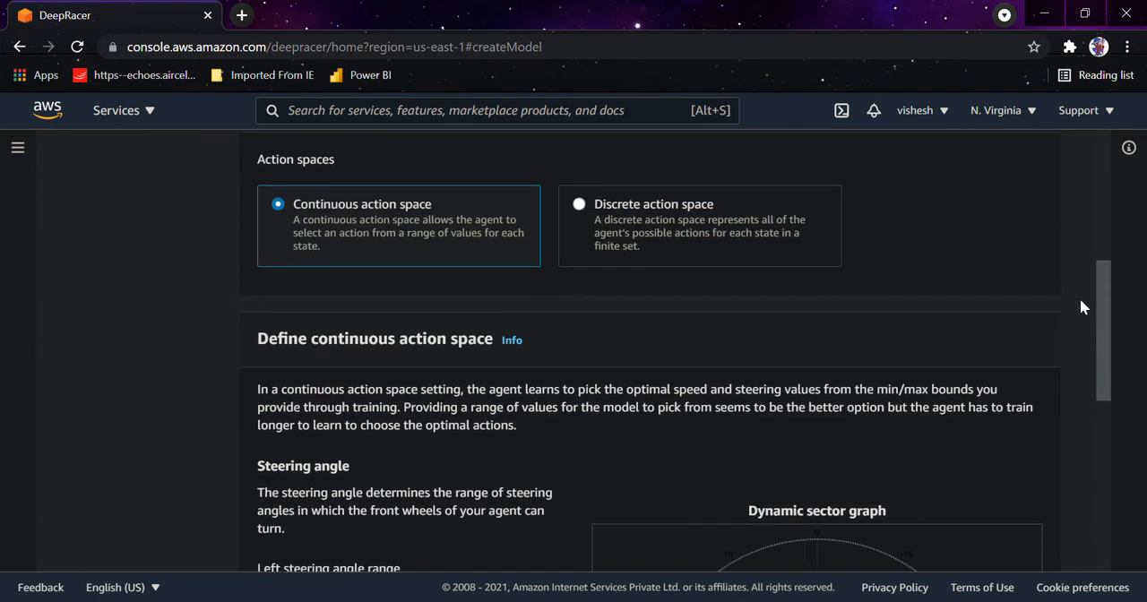
scroll("down", 3)
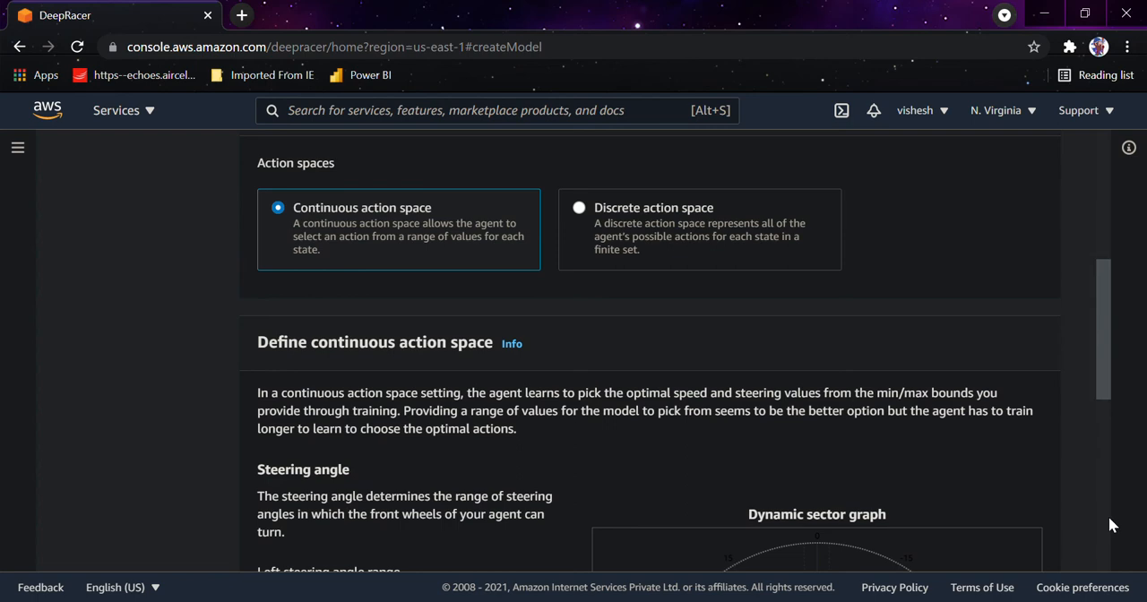
Pick the CoderCar vehicle and continue to the reward function step
left_click(1041, 416)
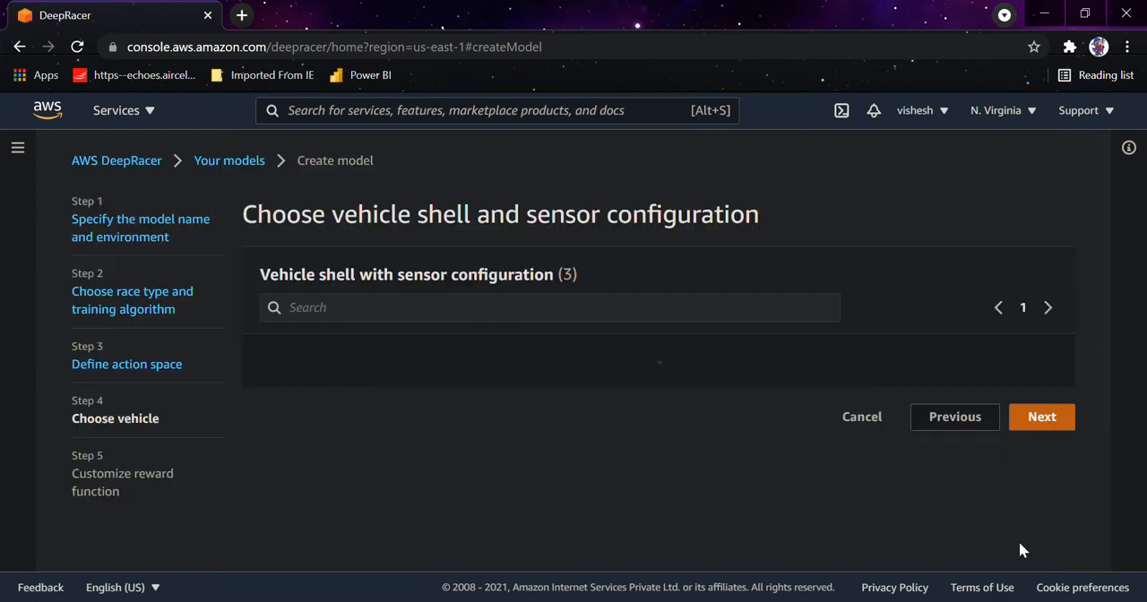
scroll("down", 3)
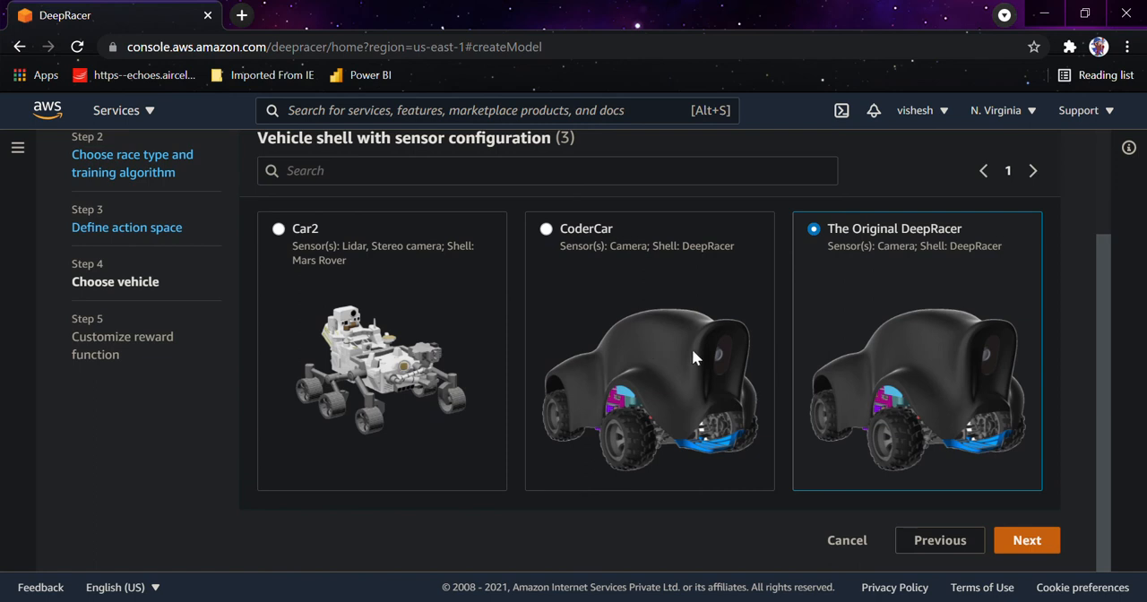
left_click(546, 229)
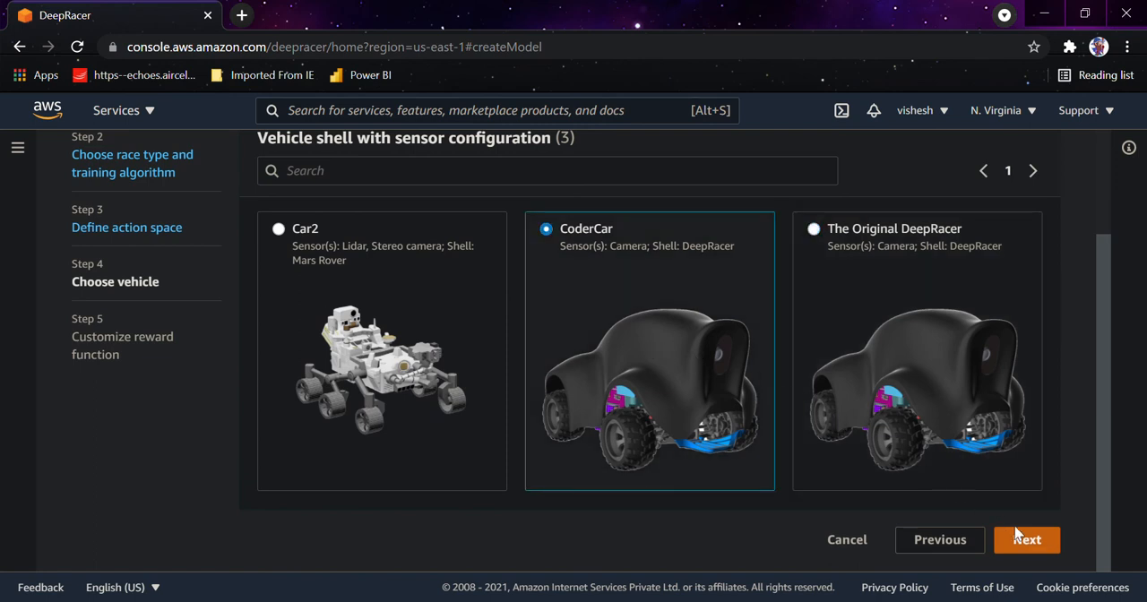
left_click(1025, 539)
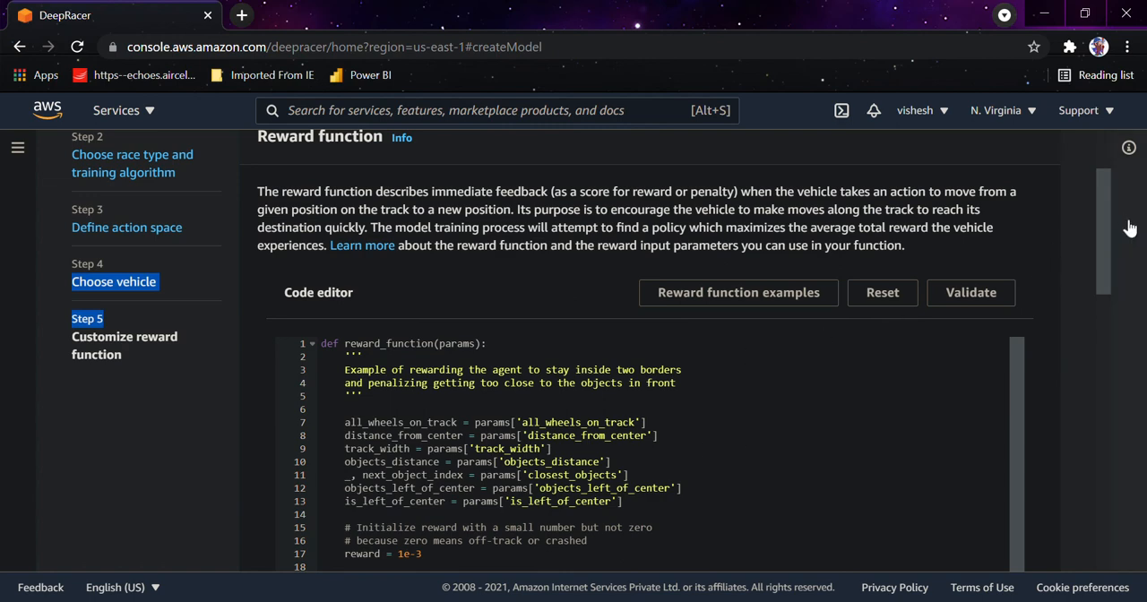
scroll("down", 3)
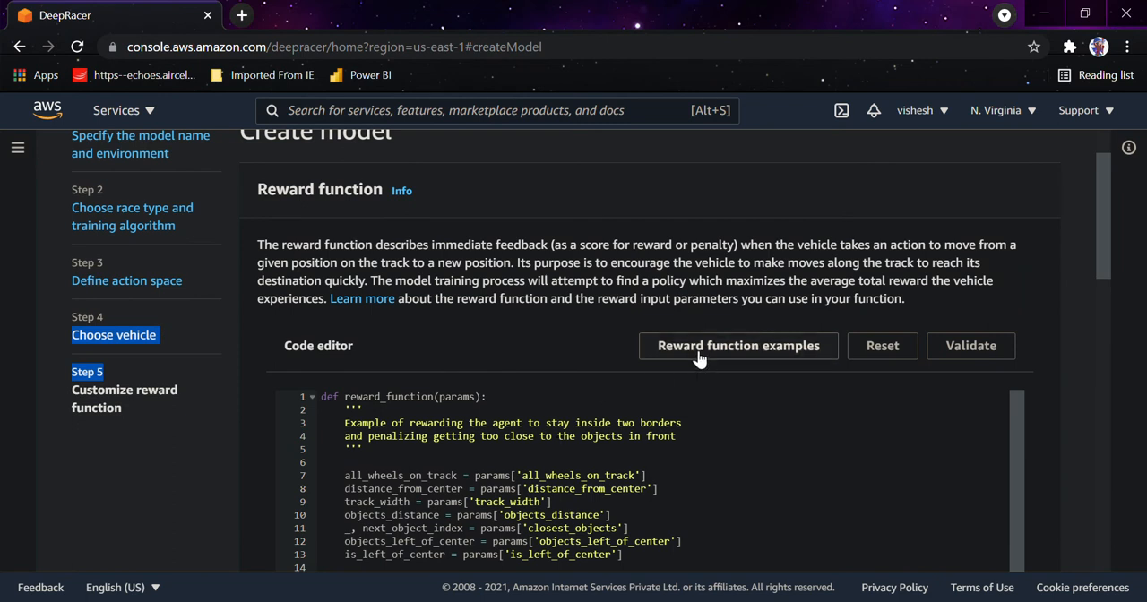
left_click(737, 345)
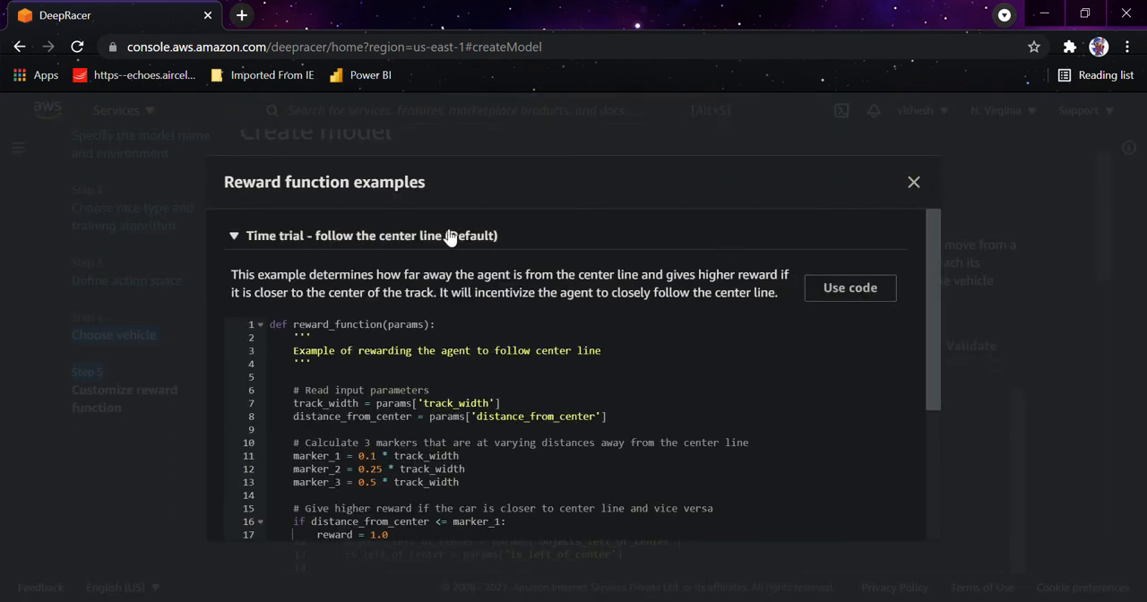
left_click(913, 182)
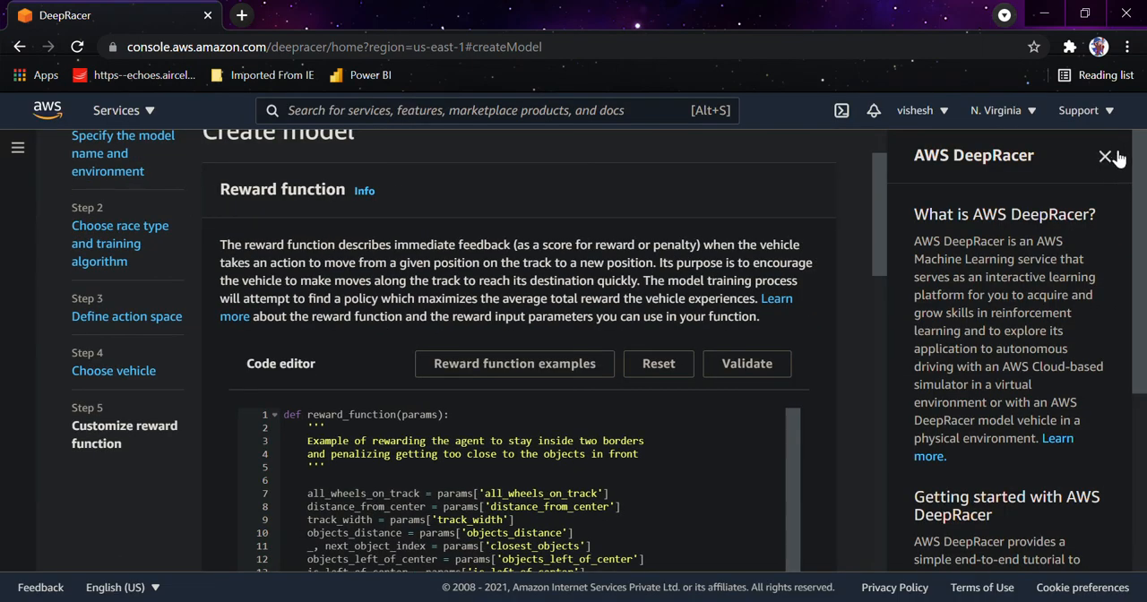
left_click(1104, 156)
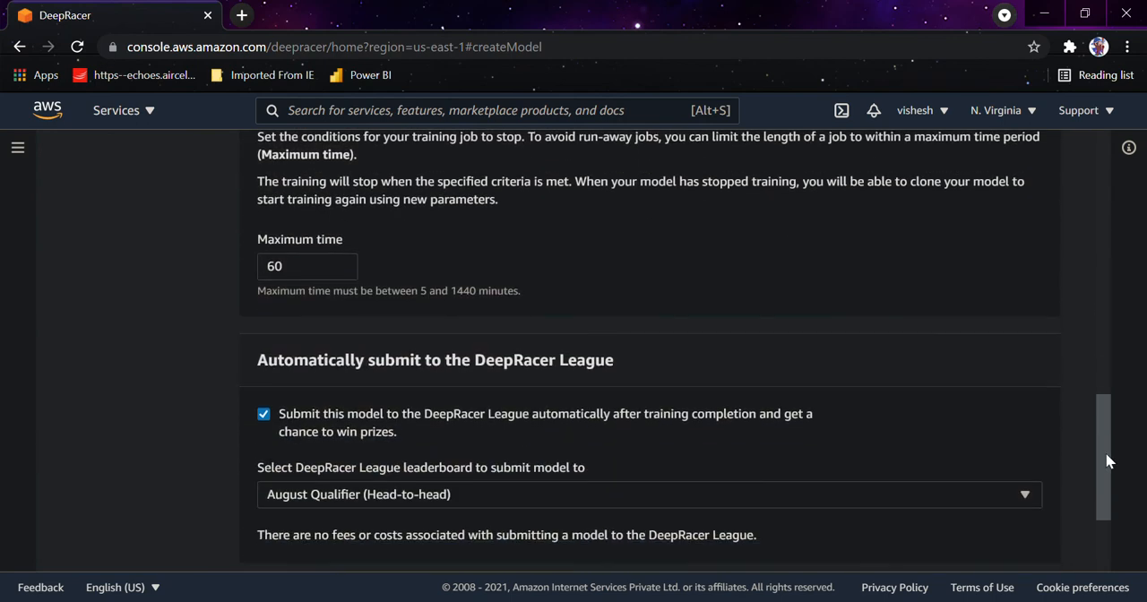
Scroll the reward function page down to the pricing notice and Create model button
scroll("down", 3)
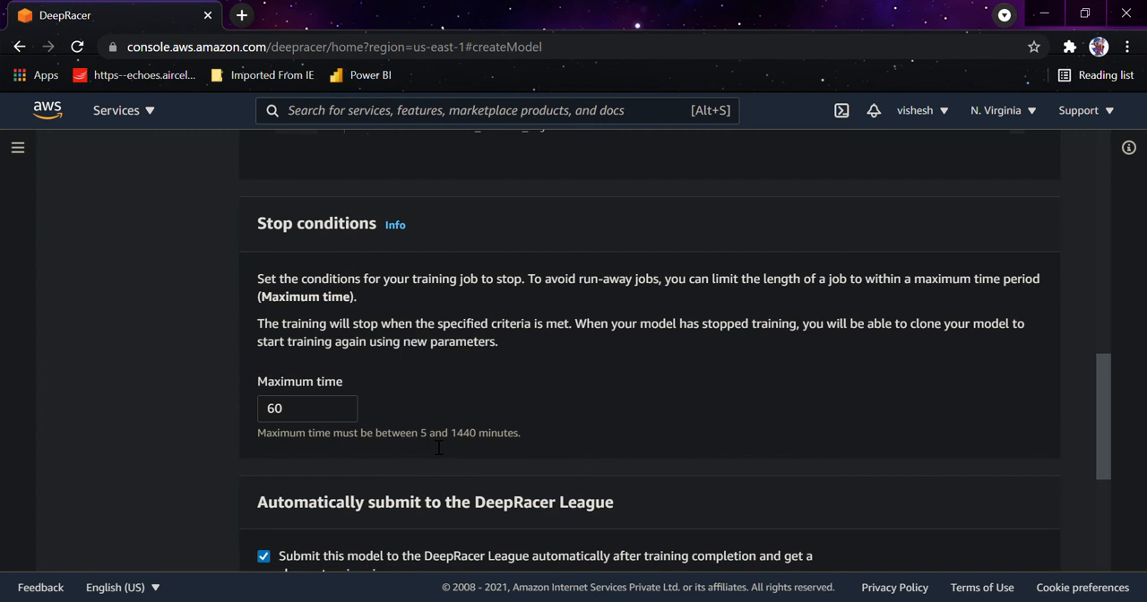
scroll("down", 3)
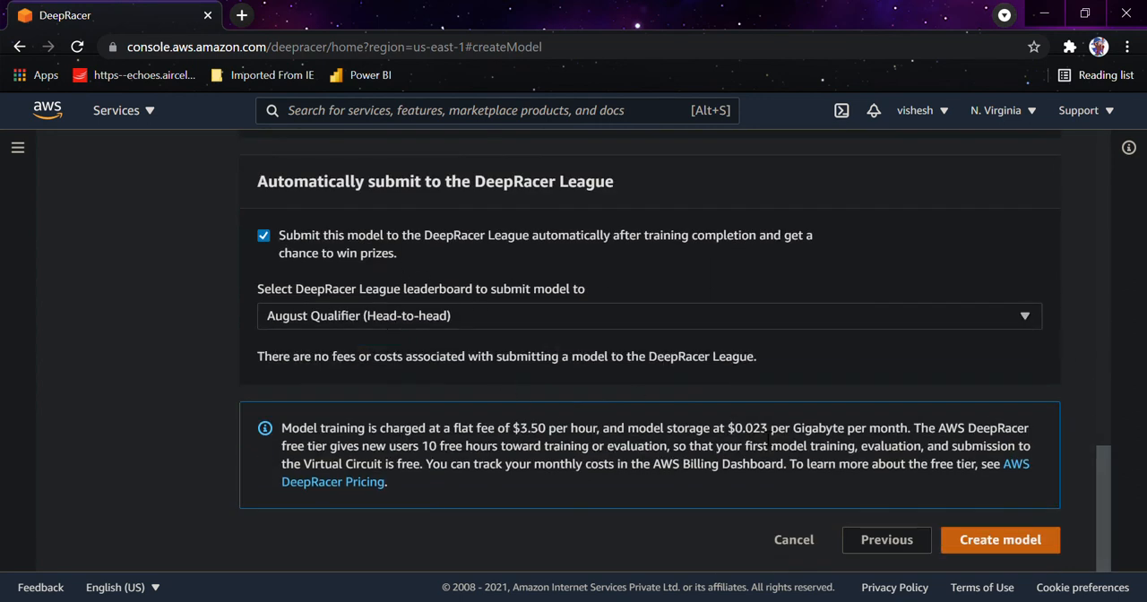
mouse_move(958, 511)
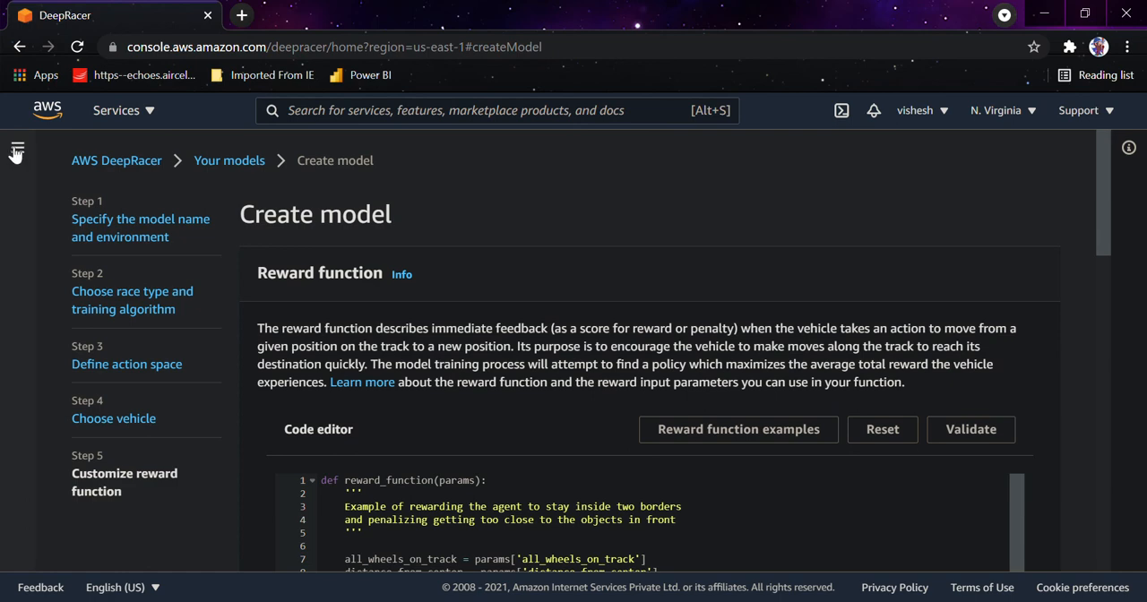
Go through AWS Virtual Circuit to the August Qualifier leaderboard and scroll its rankings
left_click(16, 151)
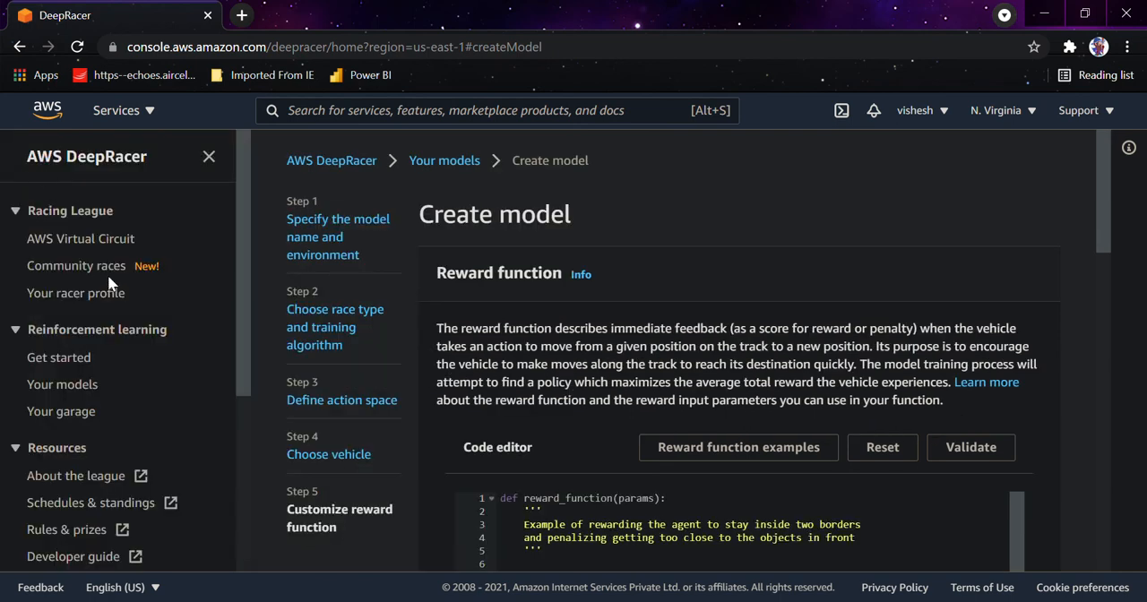
left_click(81, 238)
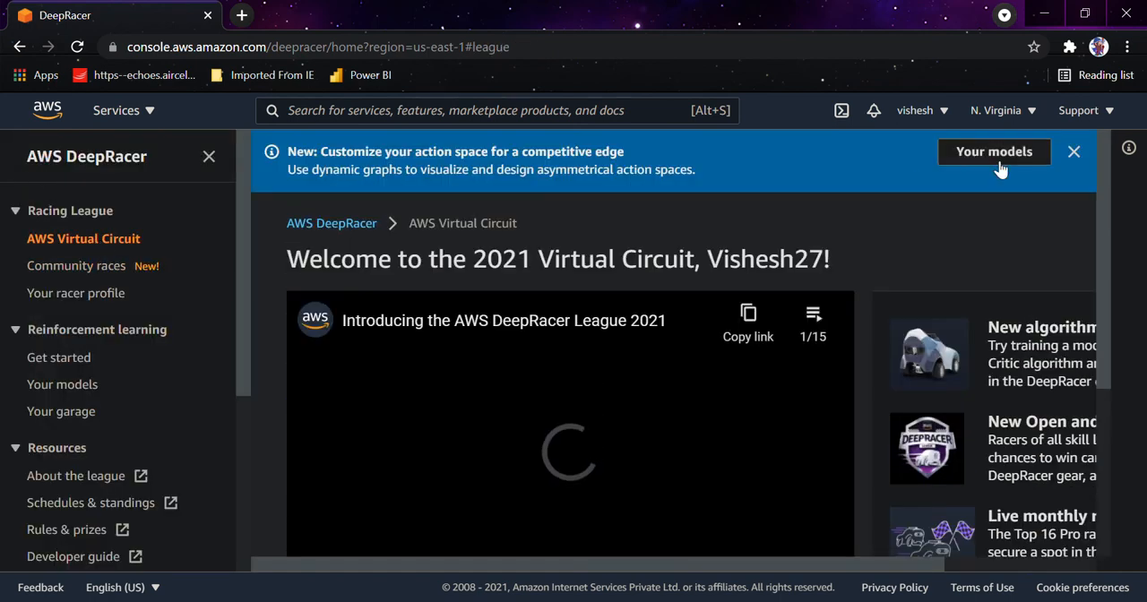
scroll("down", 3)
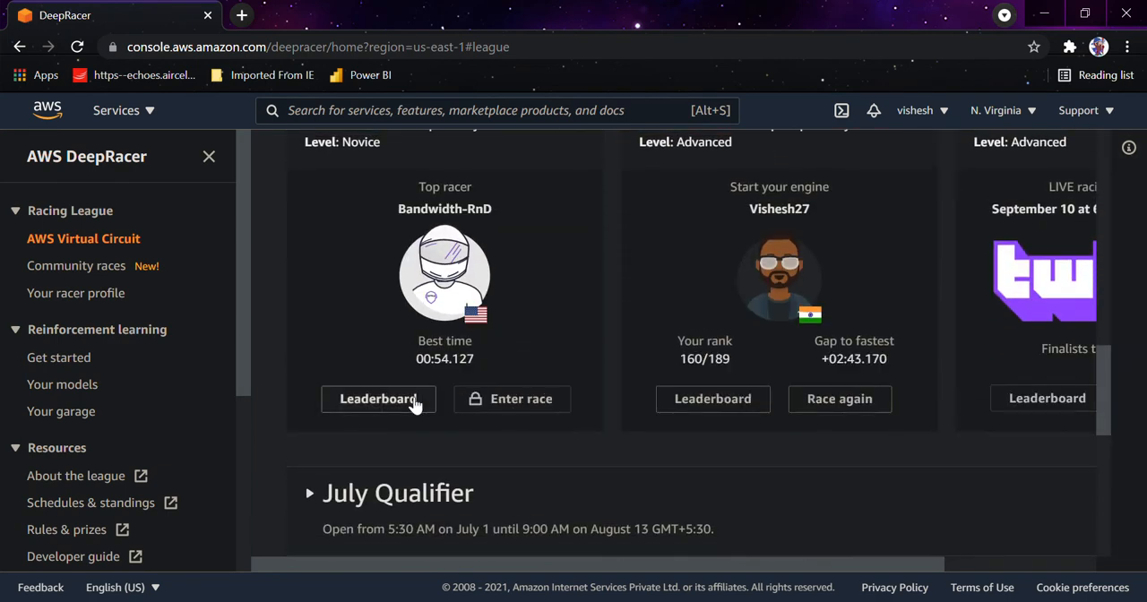
left_click(377, 399)
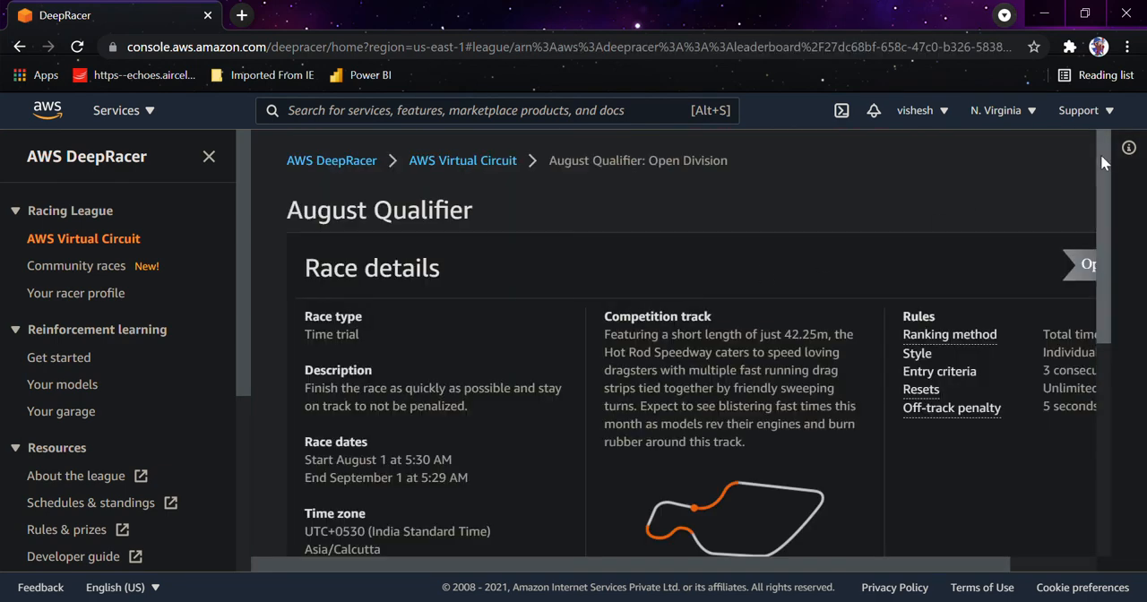
scroll("down", 3)
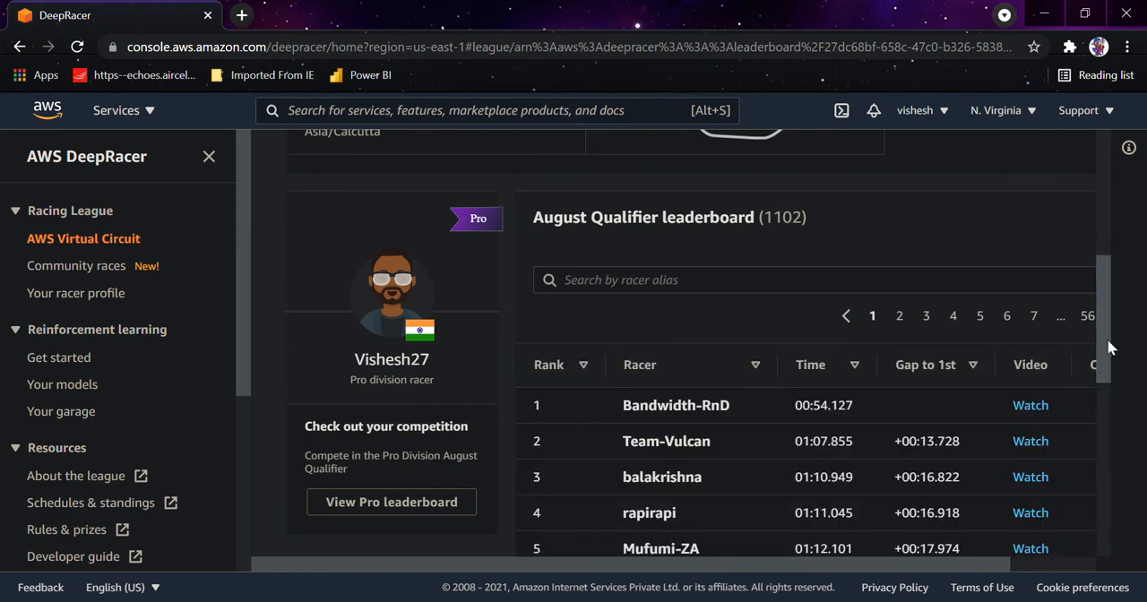
scroll("down", 3)
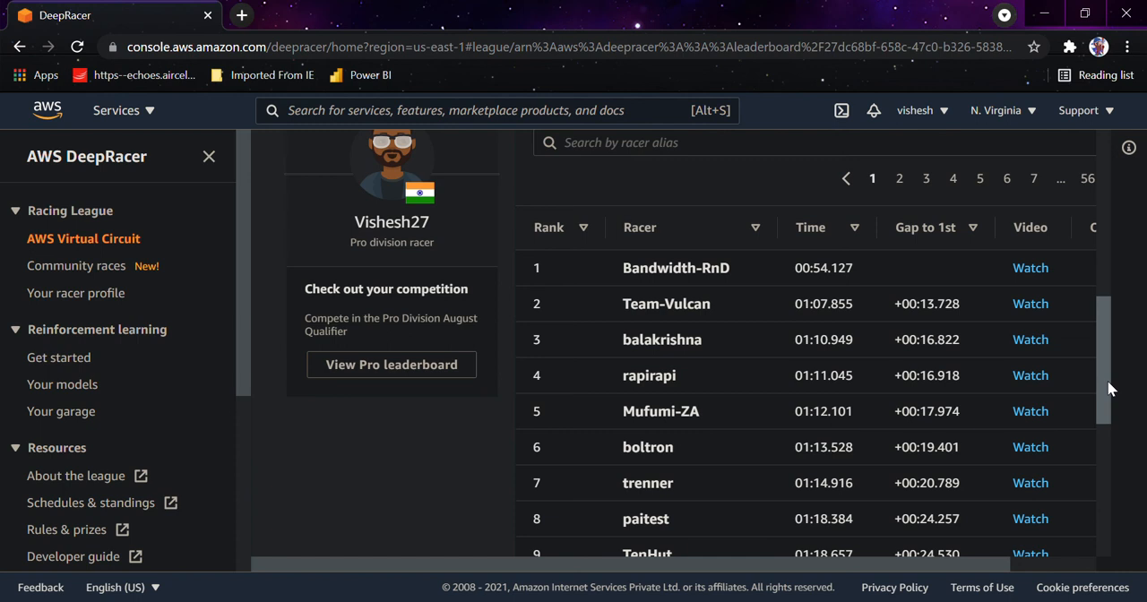
scroll("down", 3)
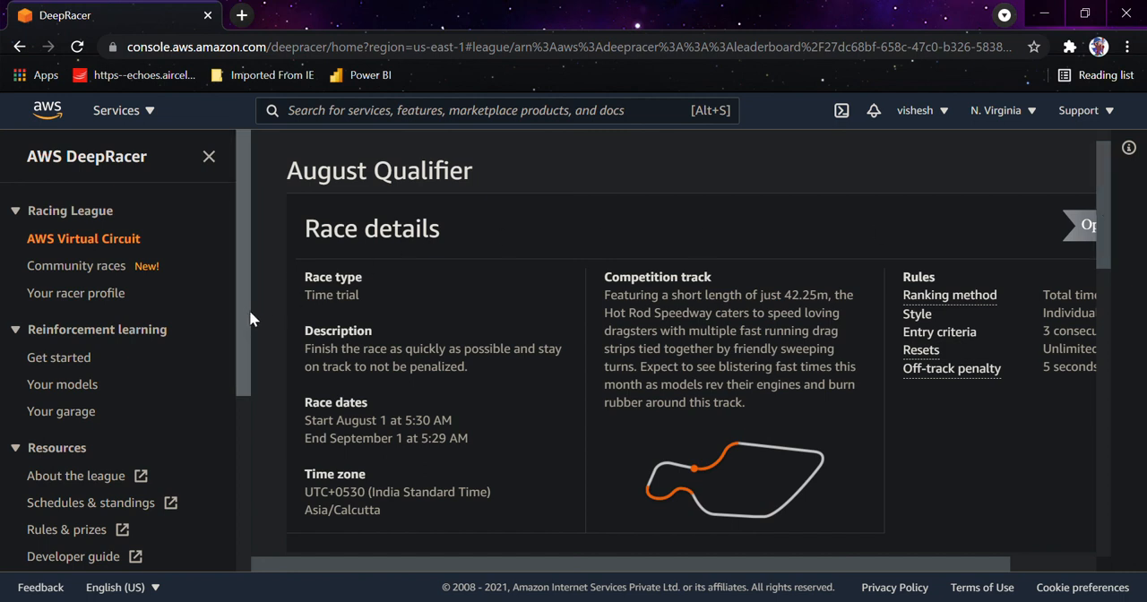
View the racer profile page and scroll through its awards and racer details
left_click(76, 293)
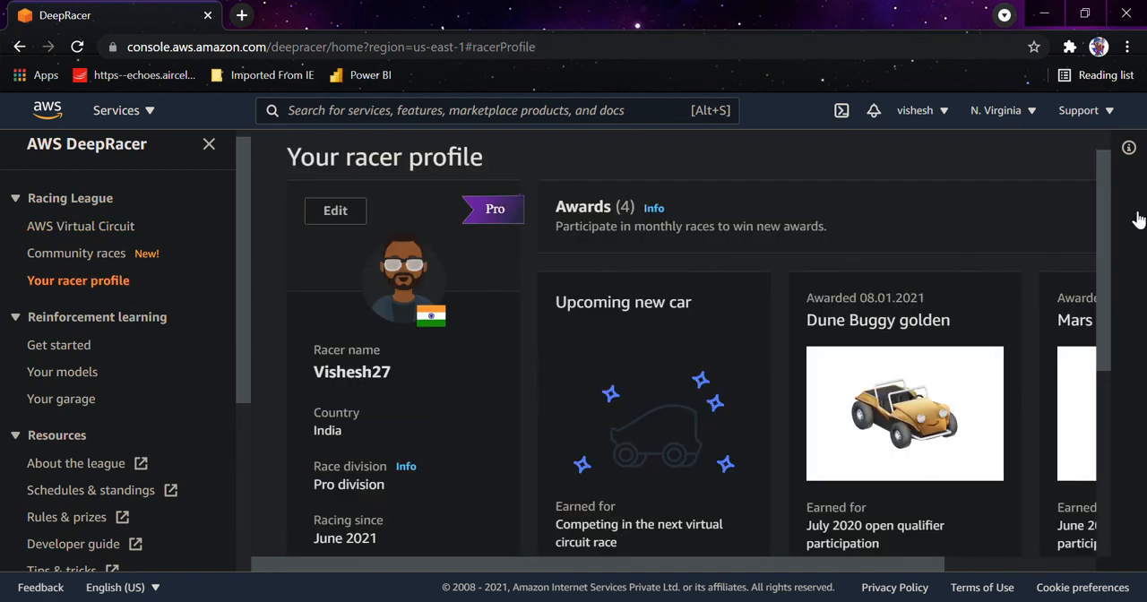
scroll("down", 3)
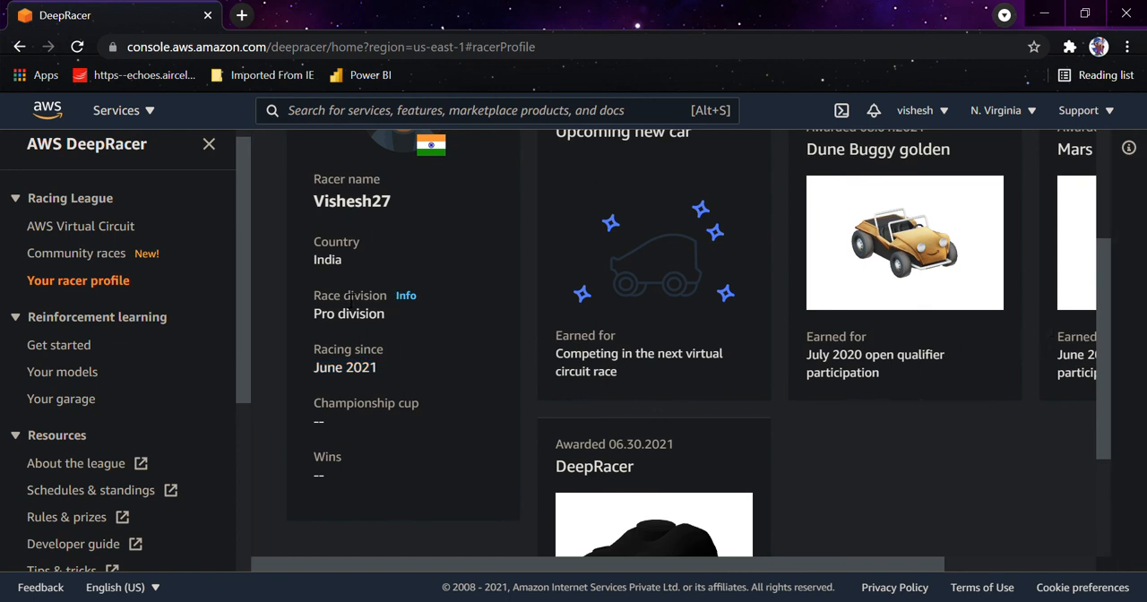
scroll("up", 3)
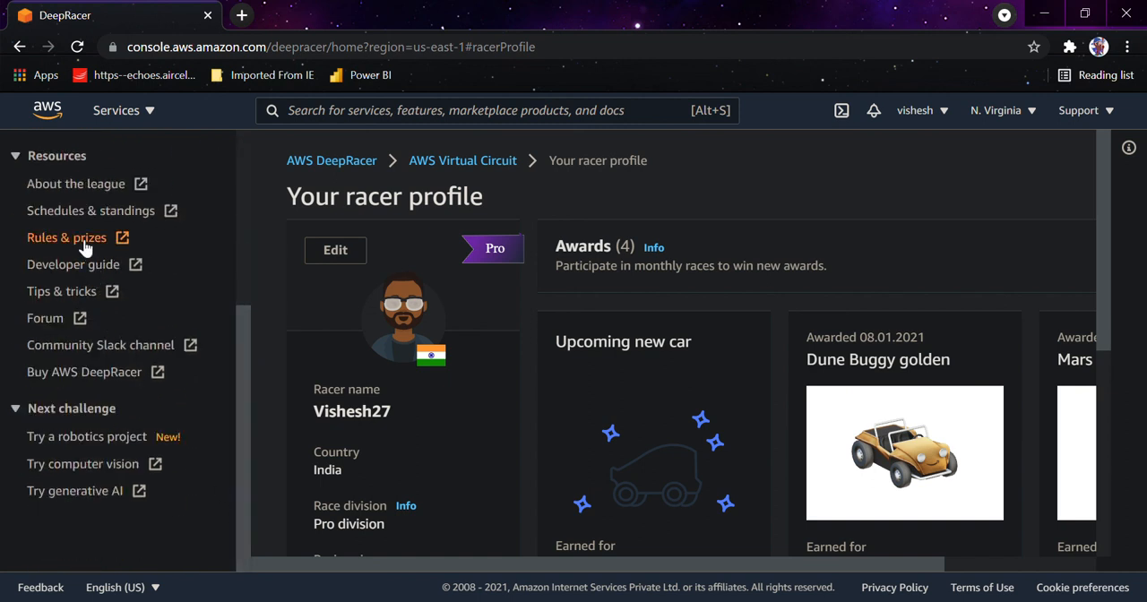
mouse_move(123, 445)
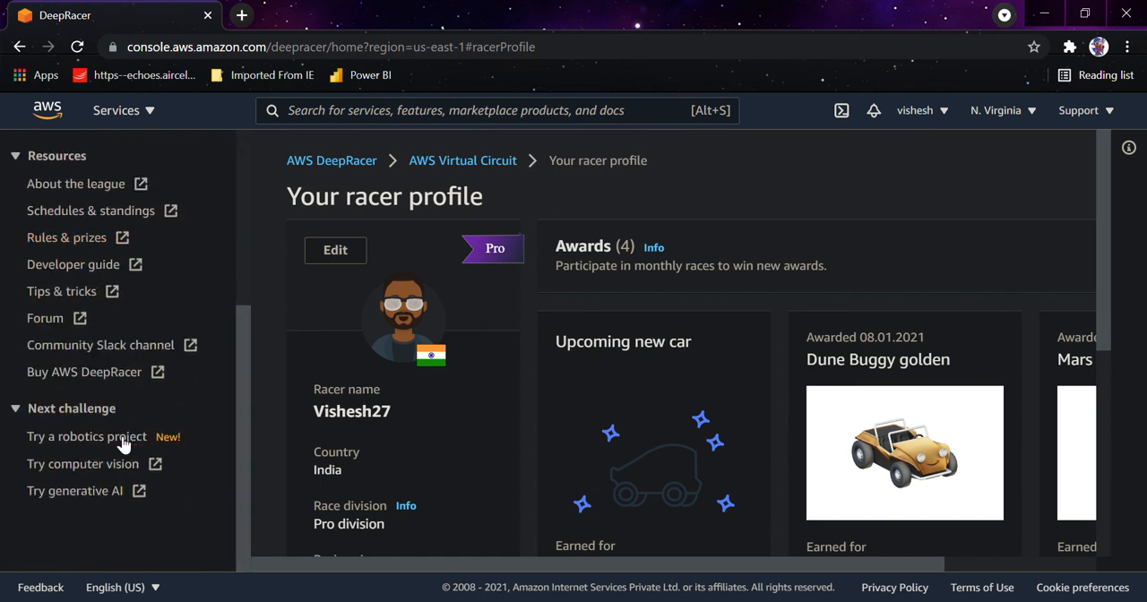
Open the Try a robotics project page and scroll through featured projects
left_click(87, 437)
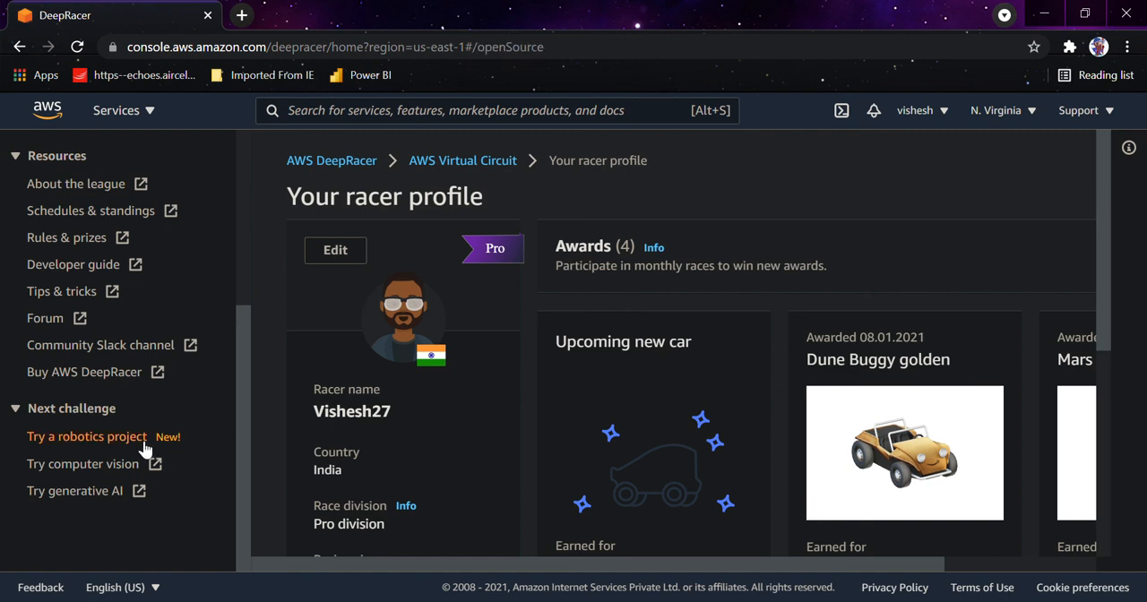
left_click(87, 436)
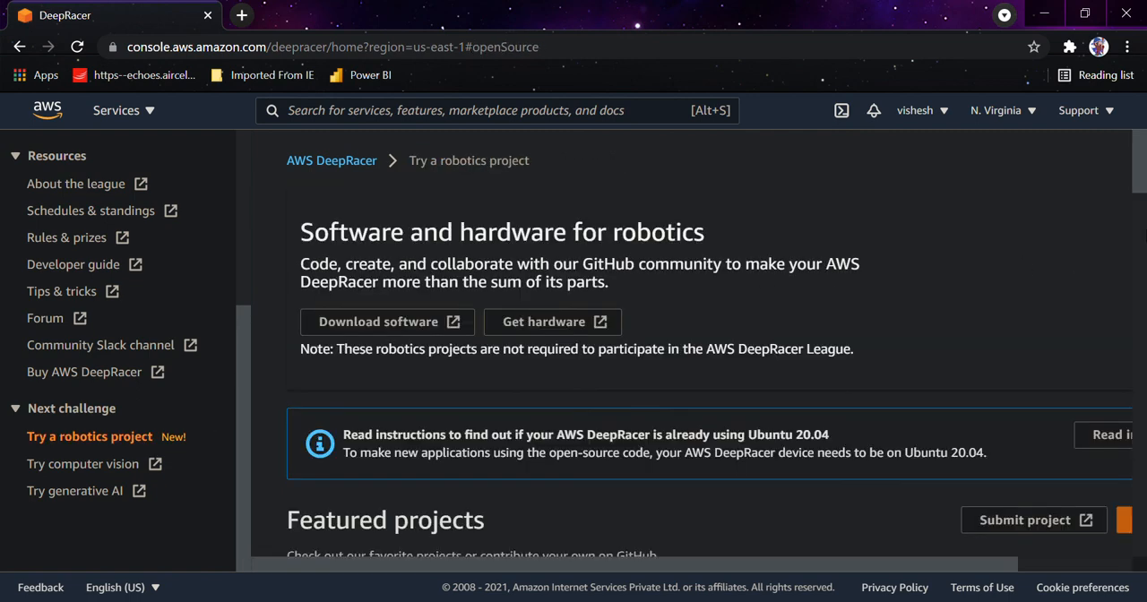
scroll("down", 3)
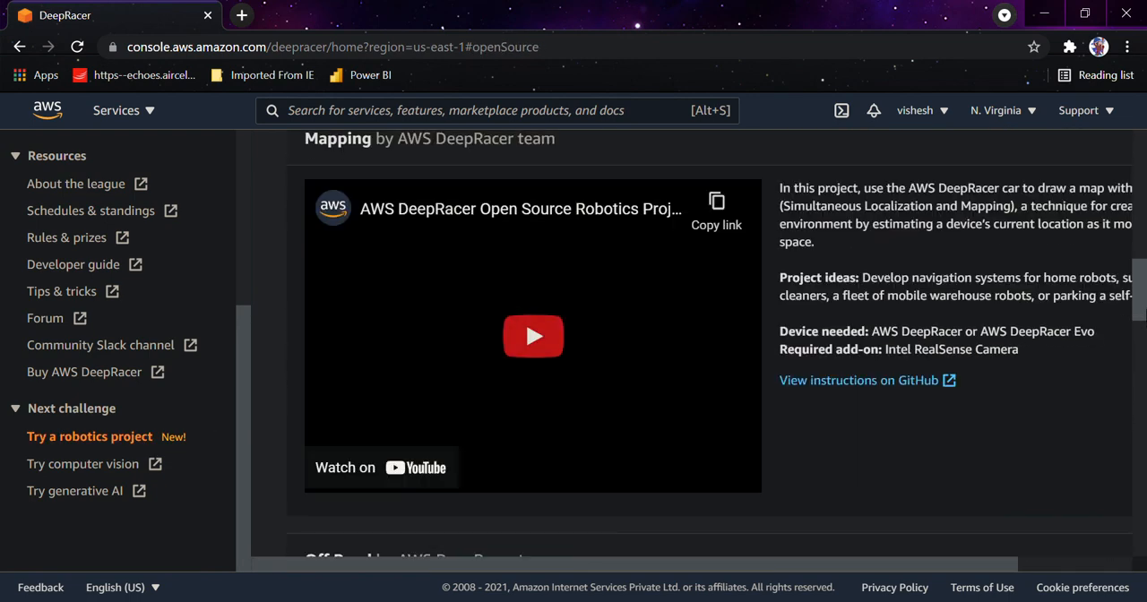
scroll("down", 3)
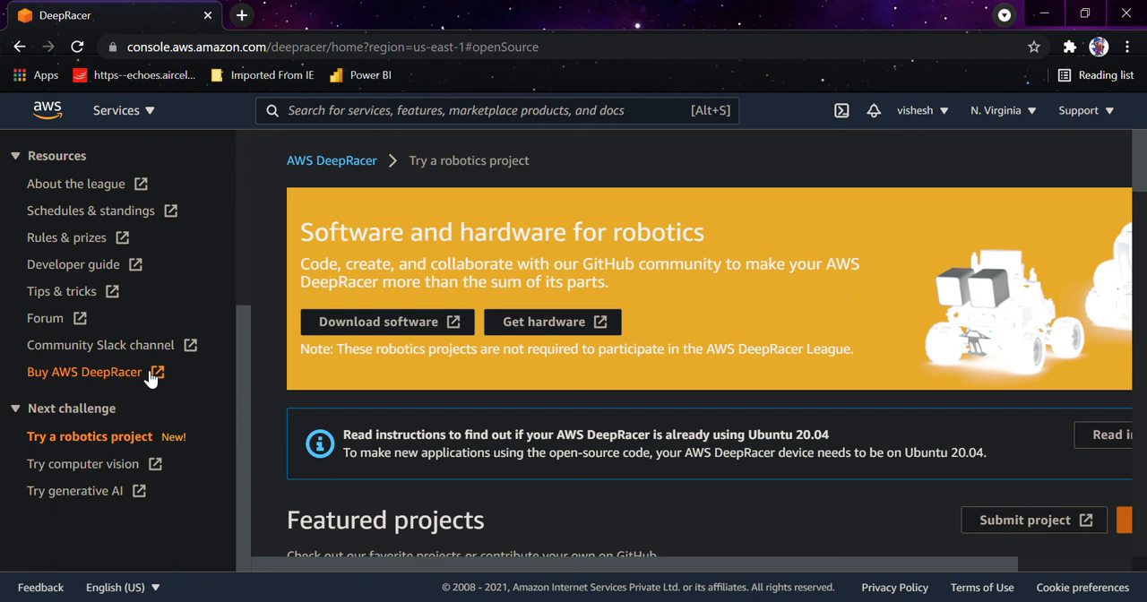
mouse_move(128, 359)
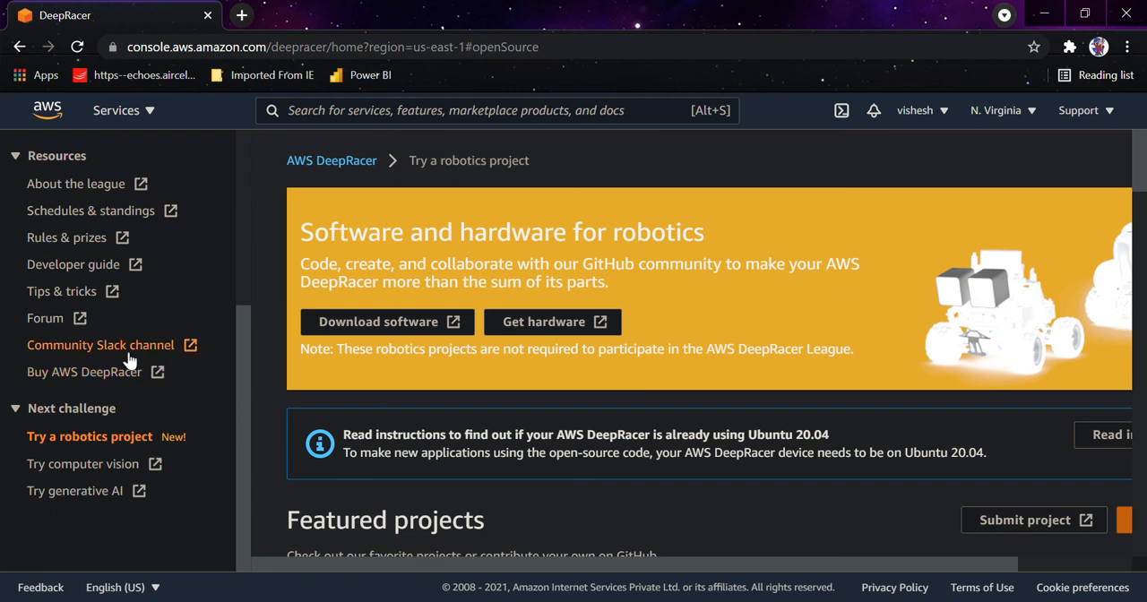
mouse_move(249, 477)
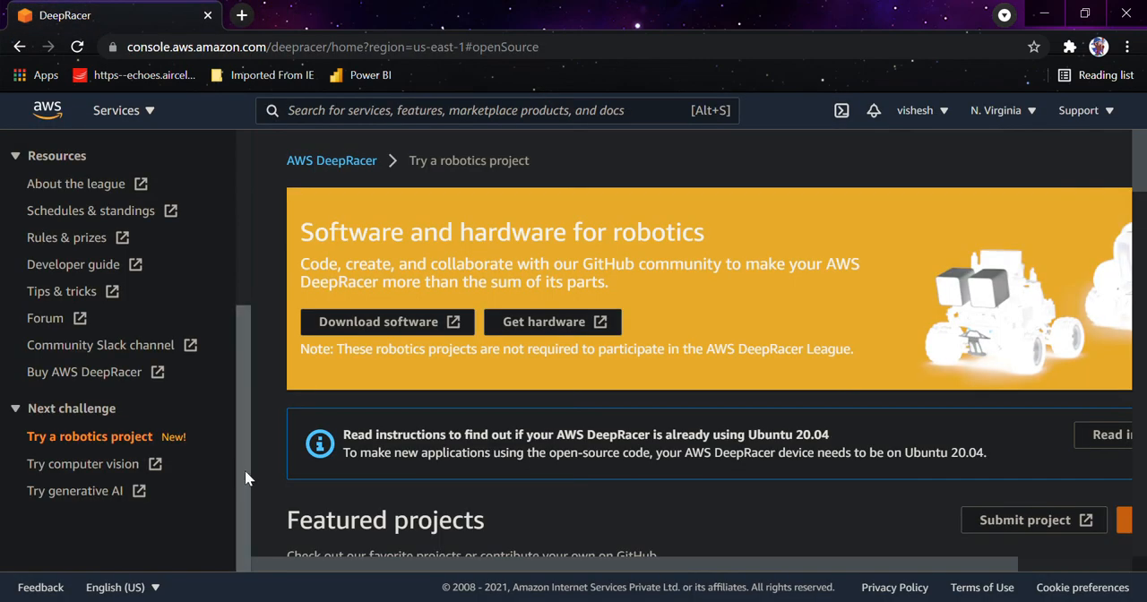
View the AWS DeepRacer Evo store listing in a new tab, then return to the console
left_click(544, 322)
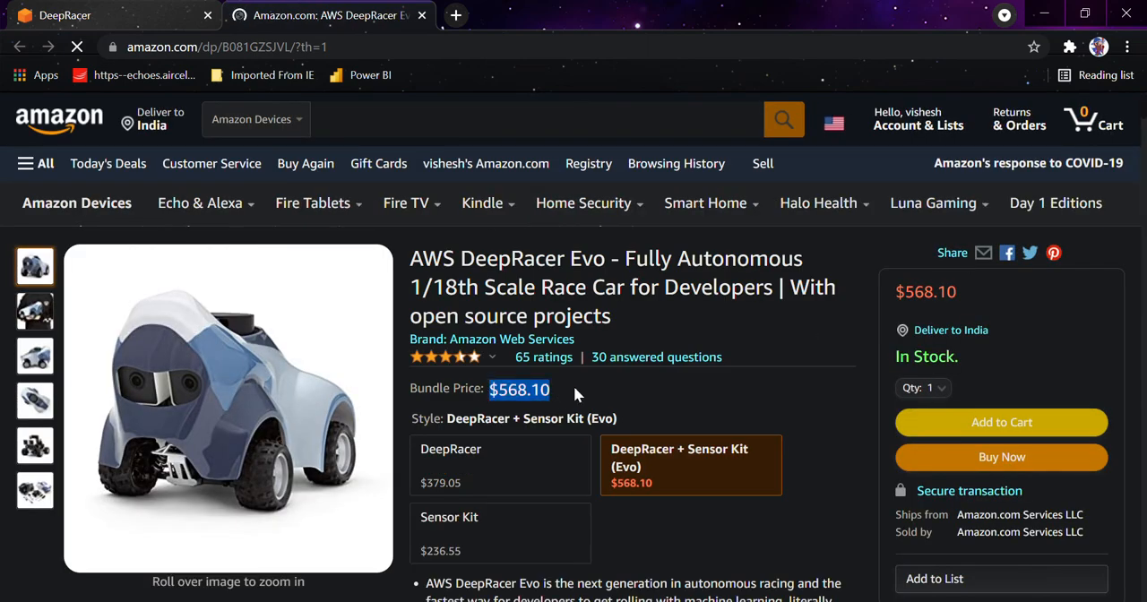
left_click(35, 357)
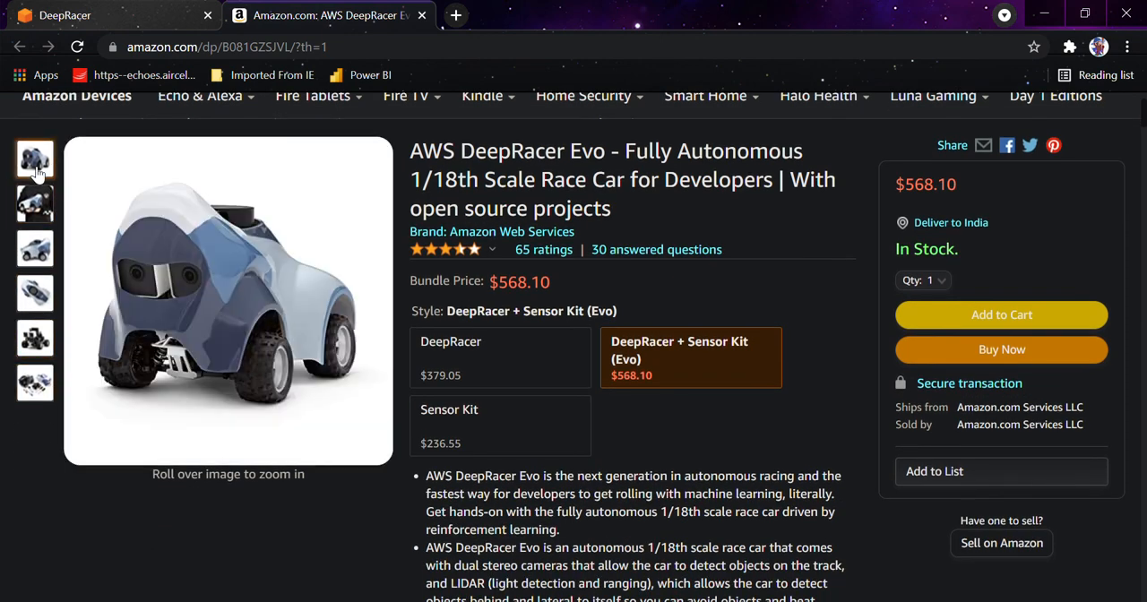
left_click(71, 16)
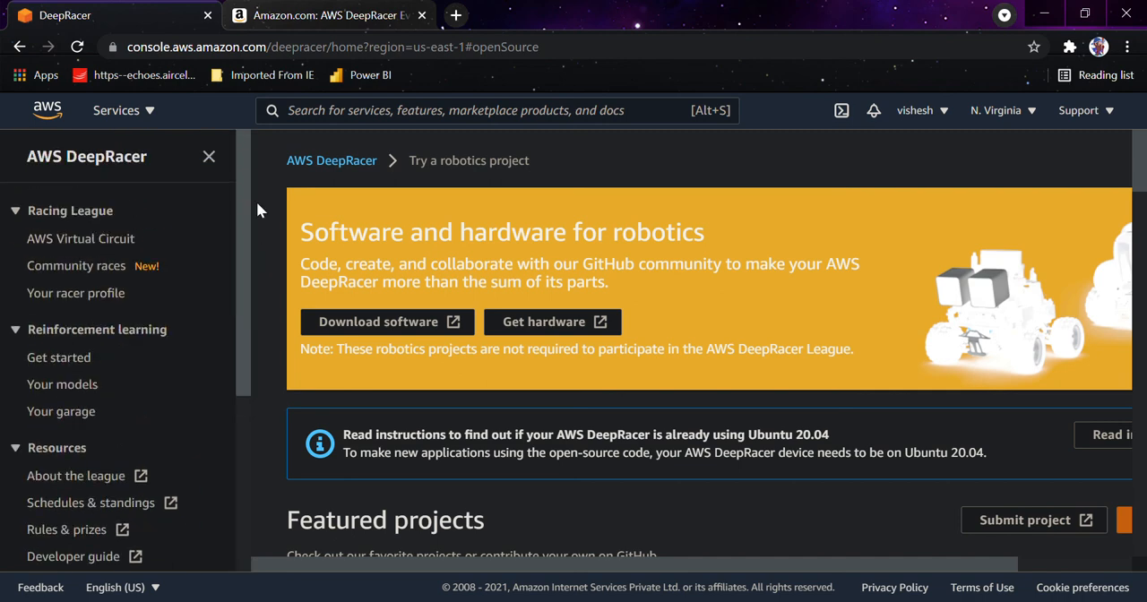
Go via AWS Virtual Circuit to Community races and play its welcome video
left_click(81, 238)
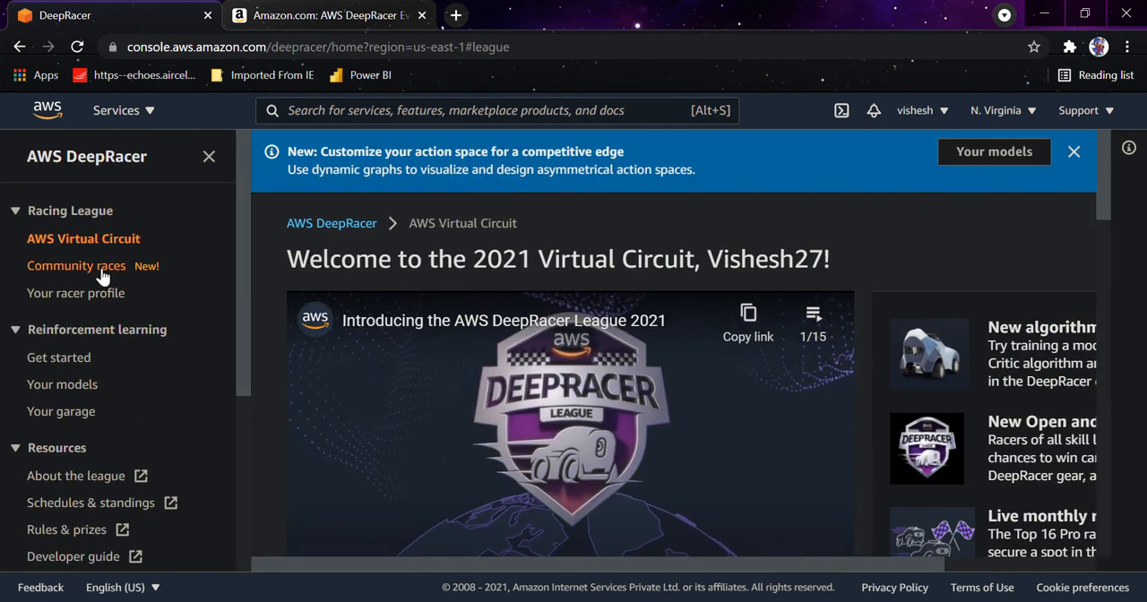
left_click(76, 265)
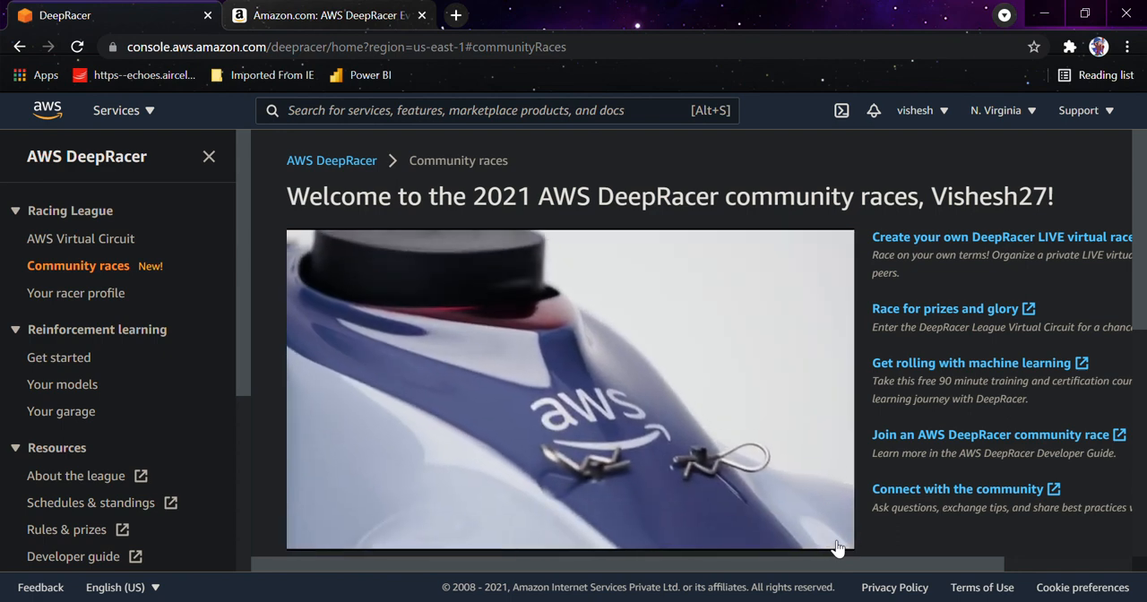
left_click(569, 388)
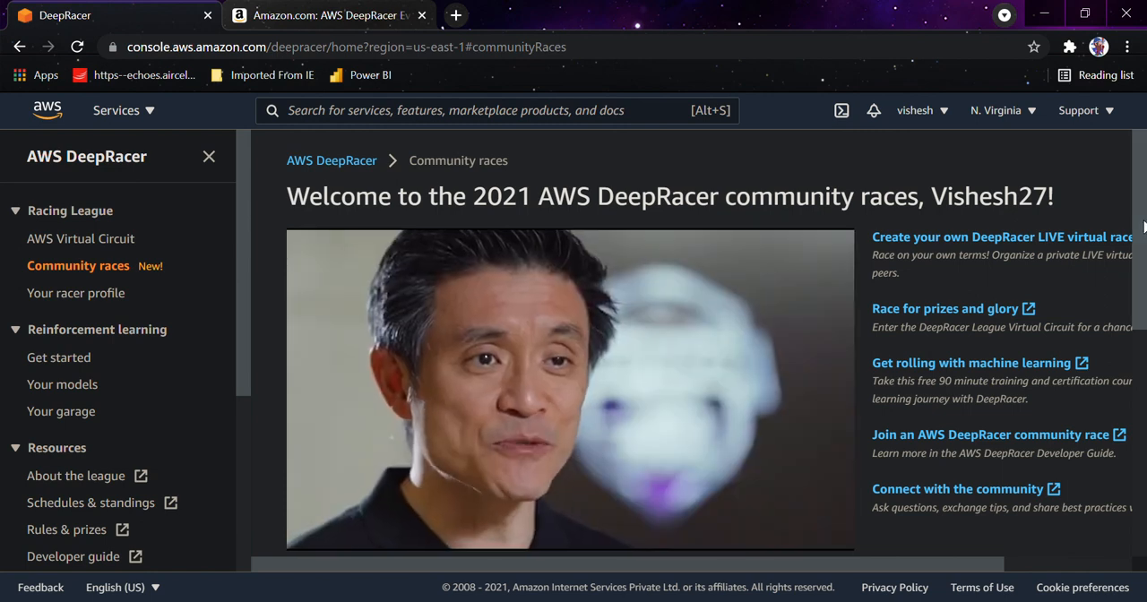
scroll("down", 3)
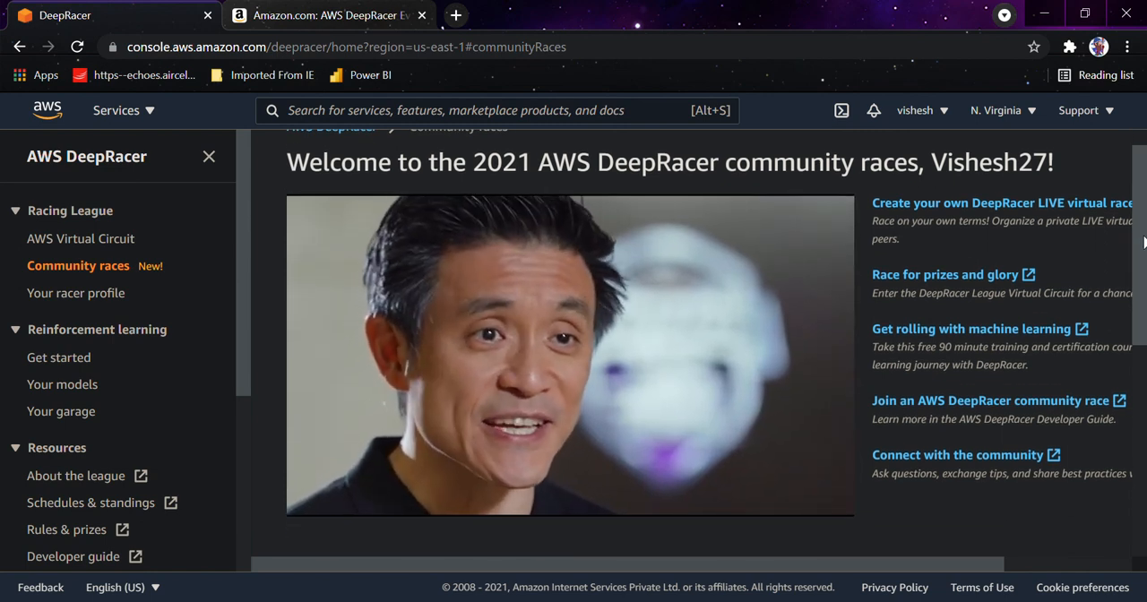
left_click(570, 355)
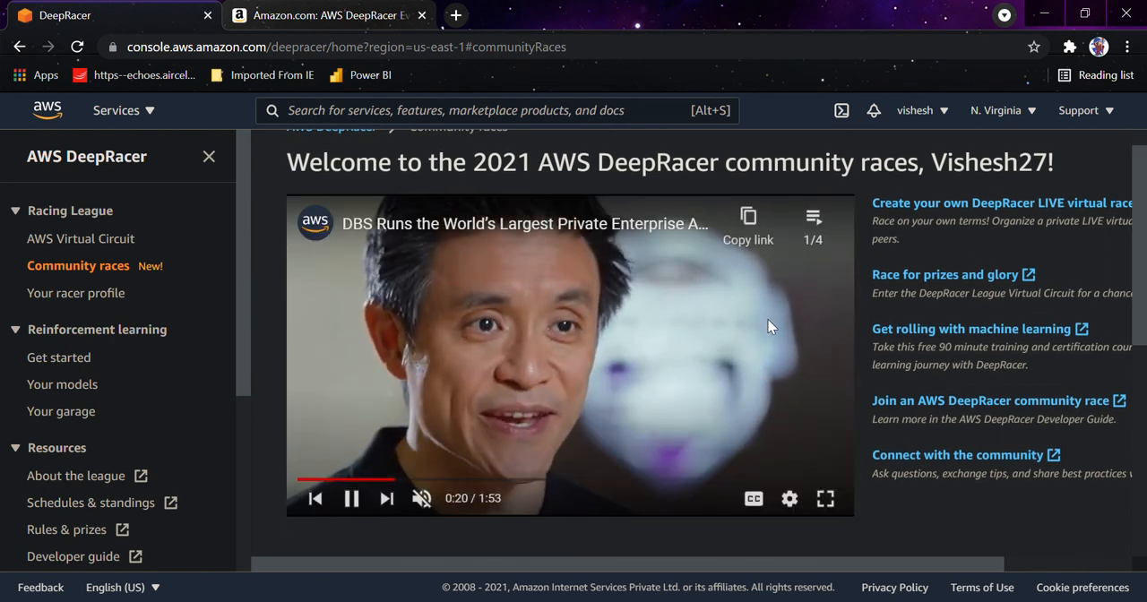